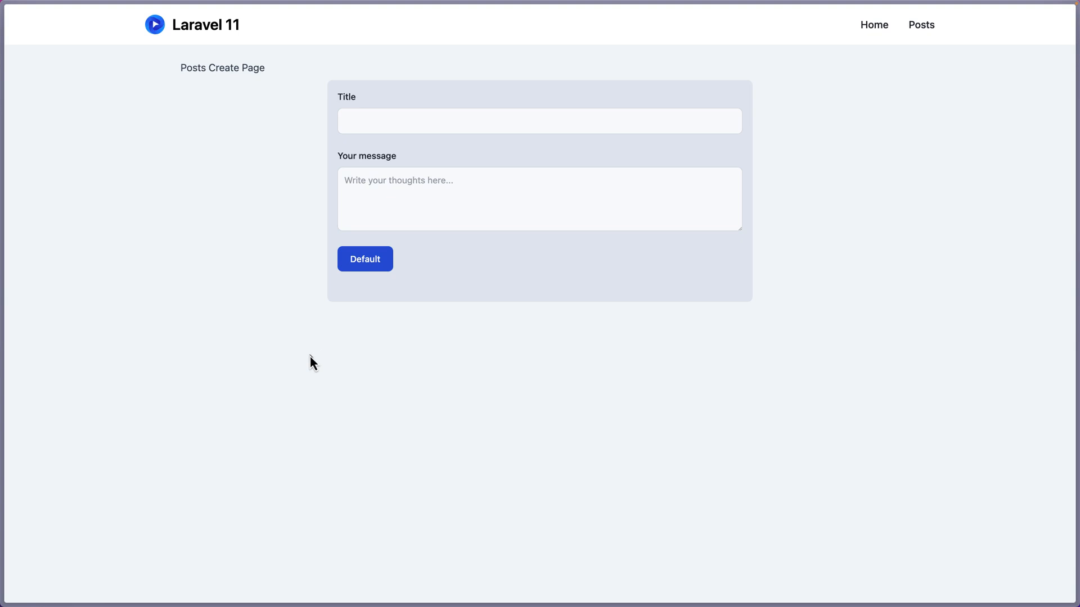
mouse_move(182, 74)
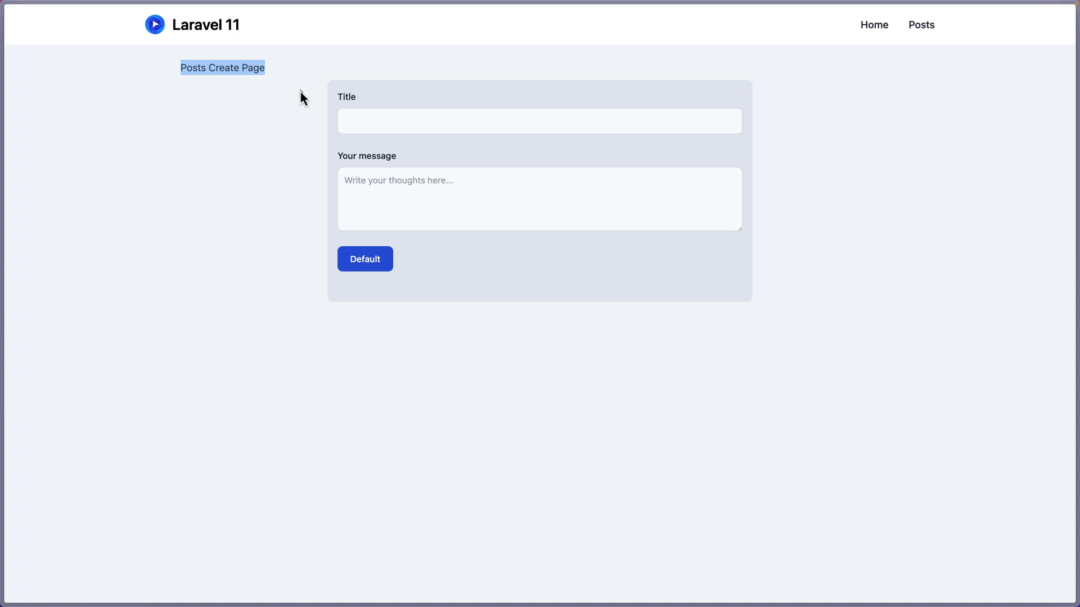
mouse_move(309, 122)
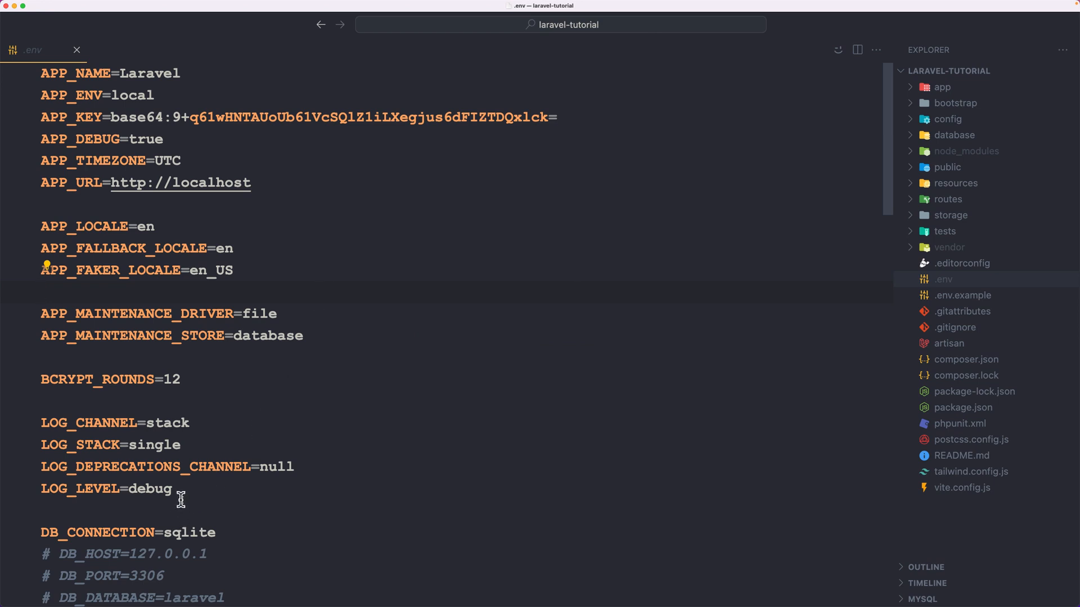
double_click(191, 532)
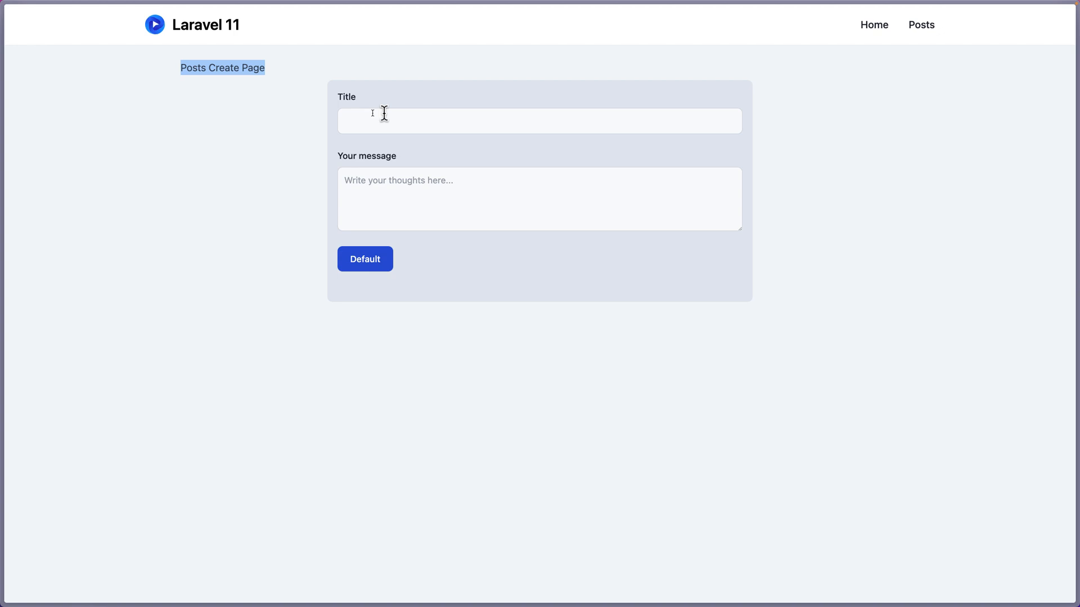
mouse_move(884, 96)
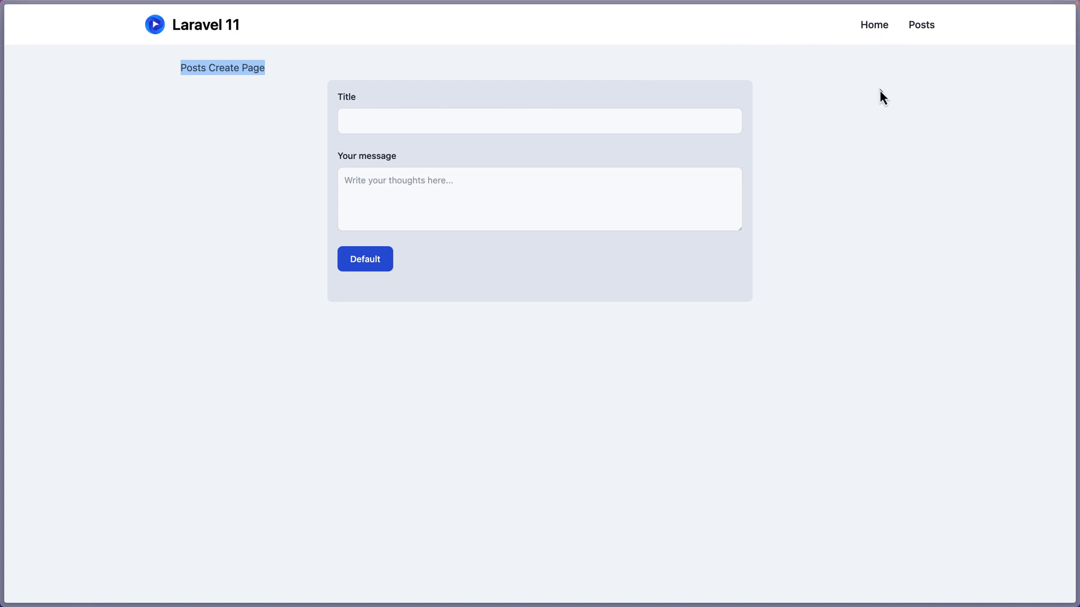
mouse_move(769, 172)
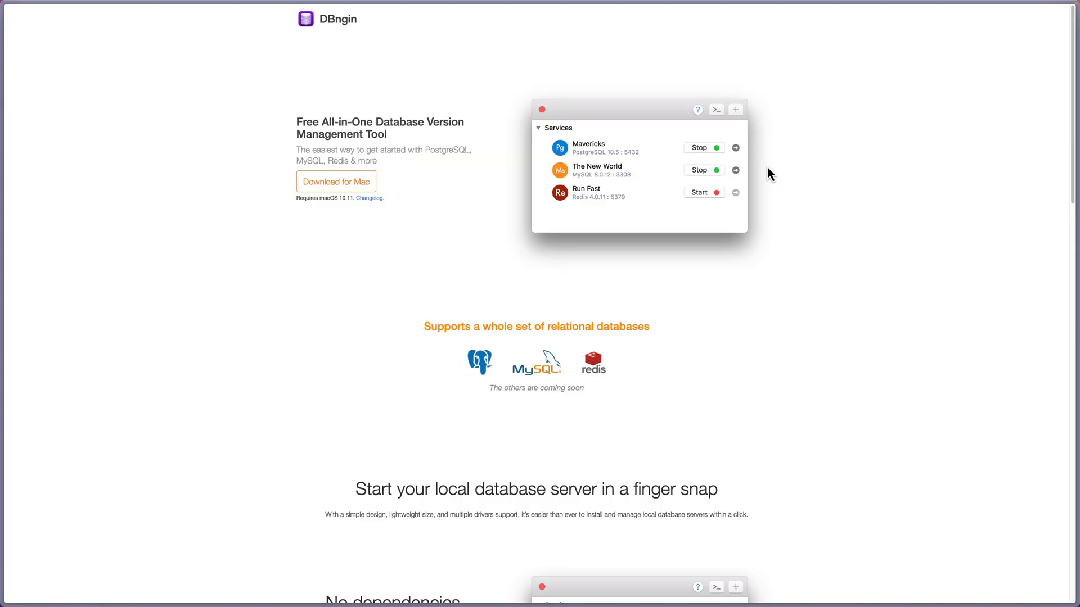
mouse_move(464, 95)
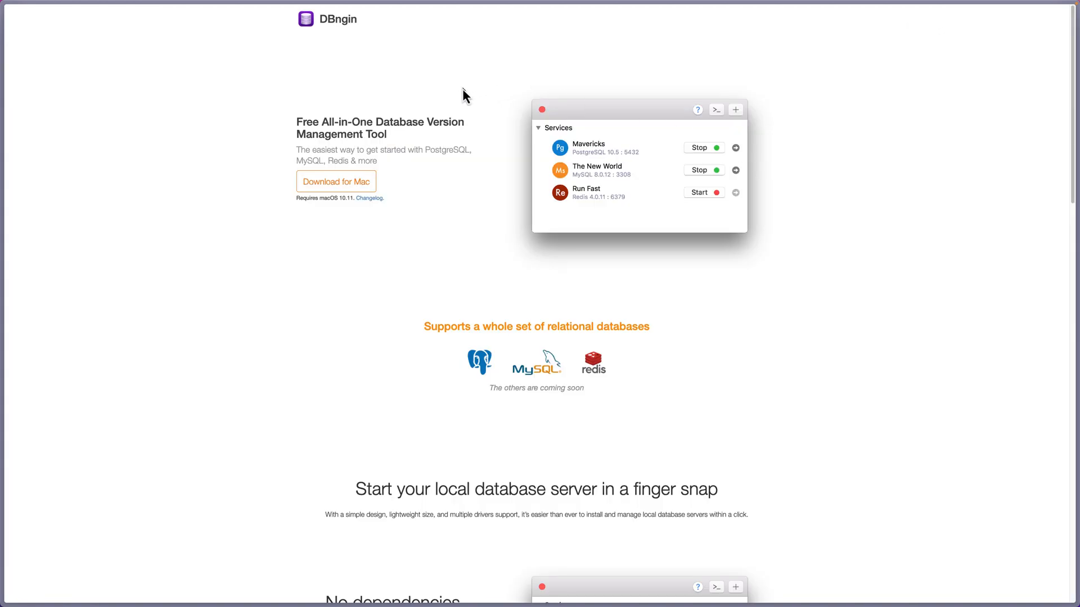
mouse_move(342, 274)
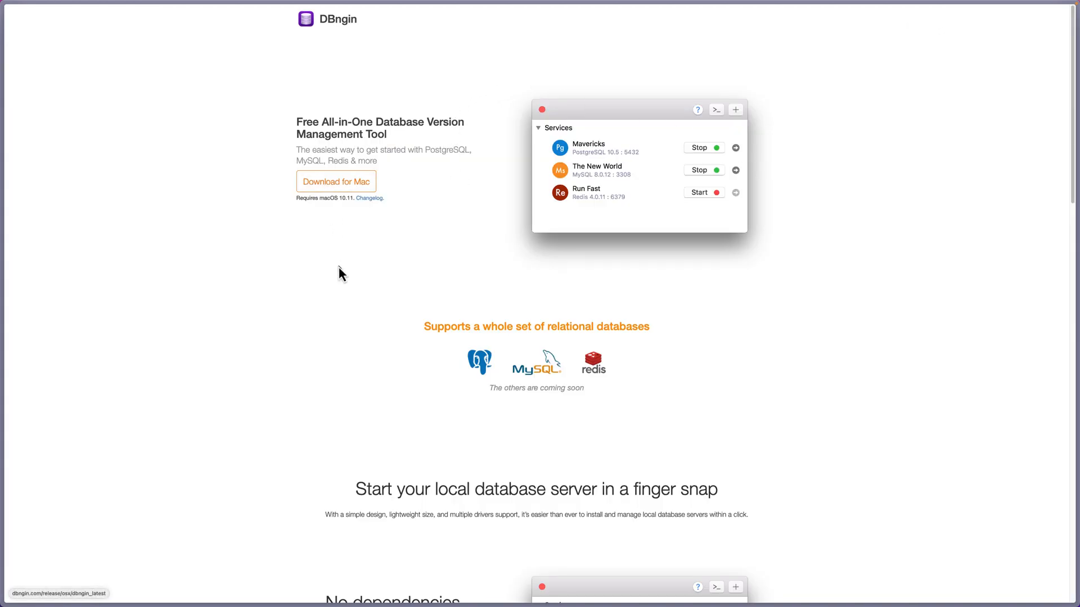
mouse_move(222, 534)
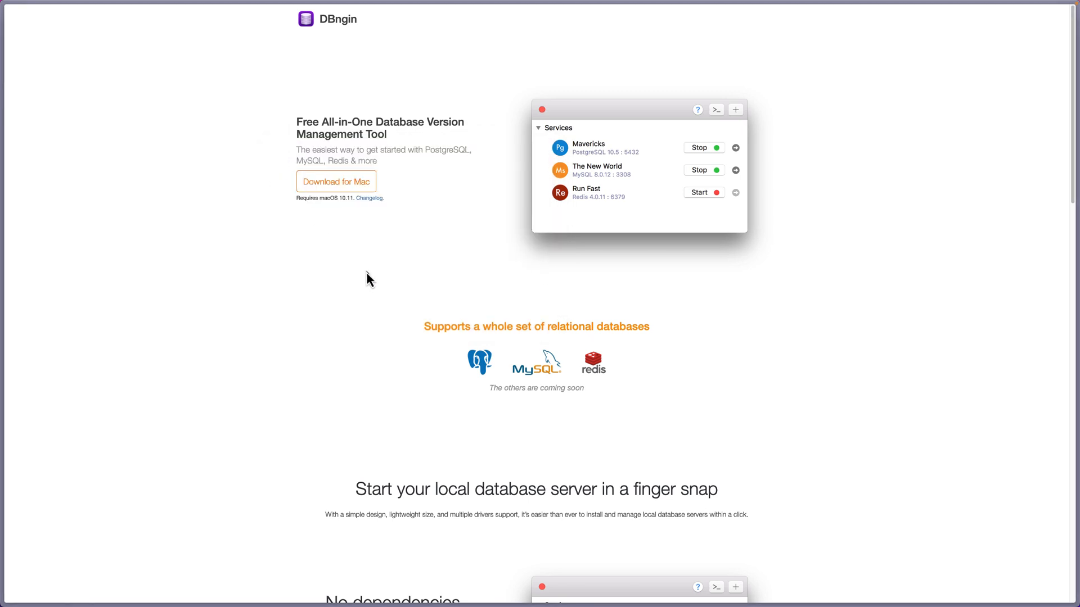
Step: Begin a web search for TablePlus by entering 'tb' in the search bar
type("tb")
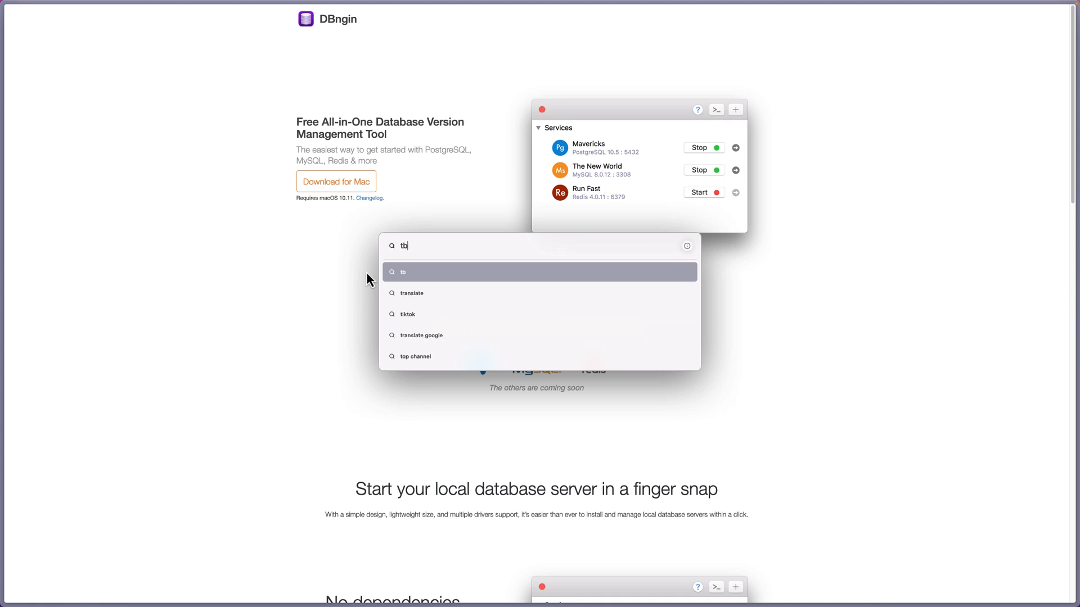
Step: Search for TablePlus and reach its download page for the macOS version
key("Return")
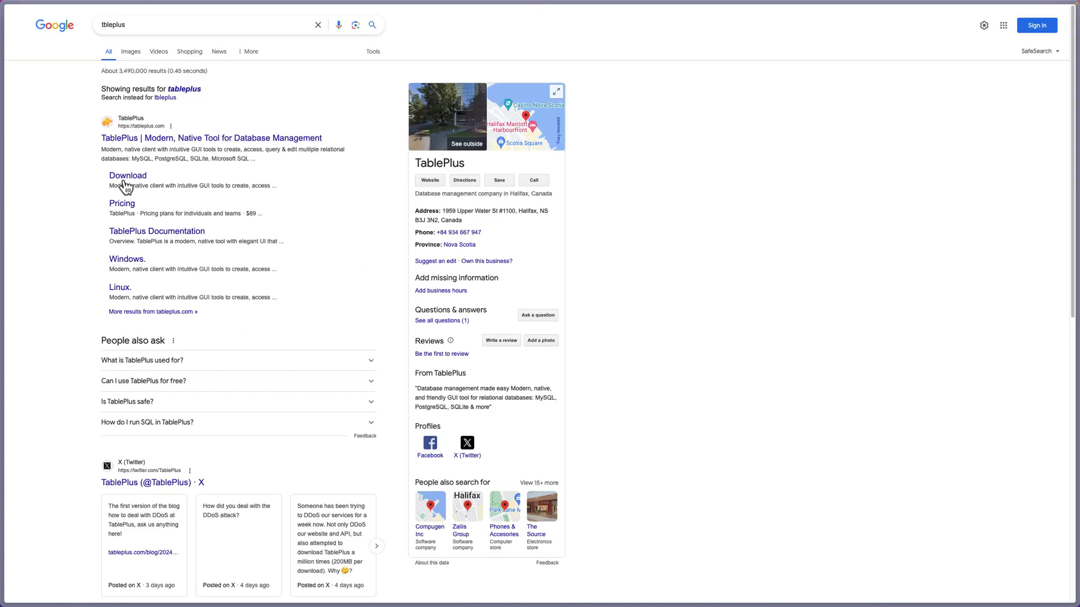
left_click(128, 175)
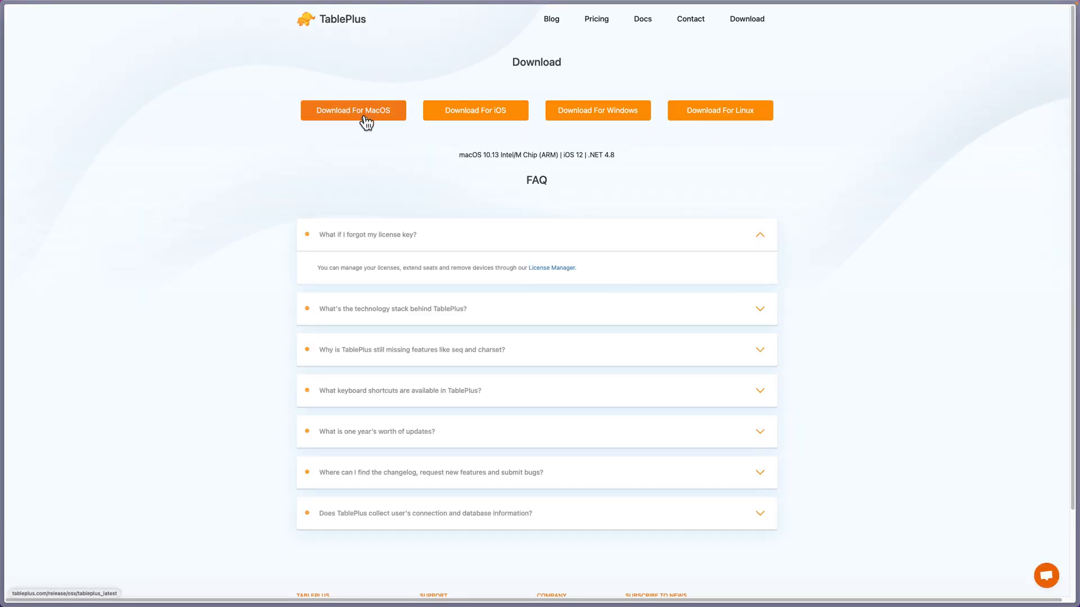
mouse_move(665, 125)
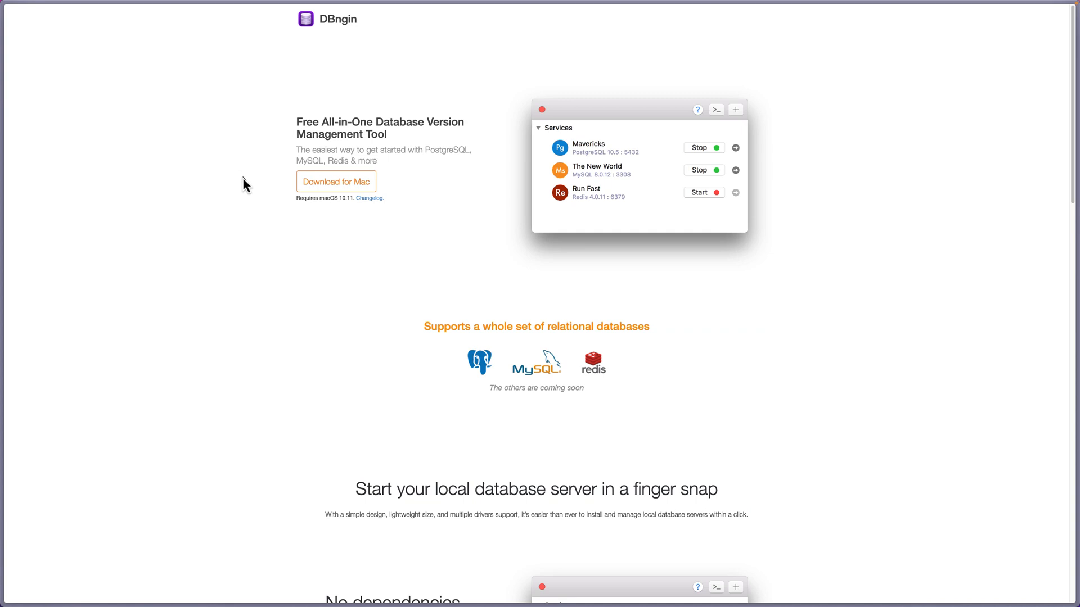
mouse_move(252, 193)
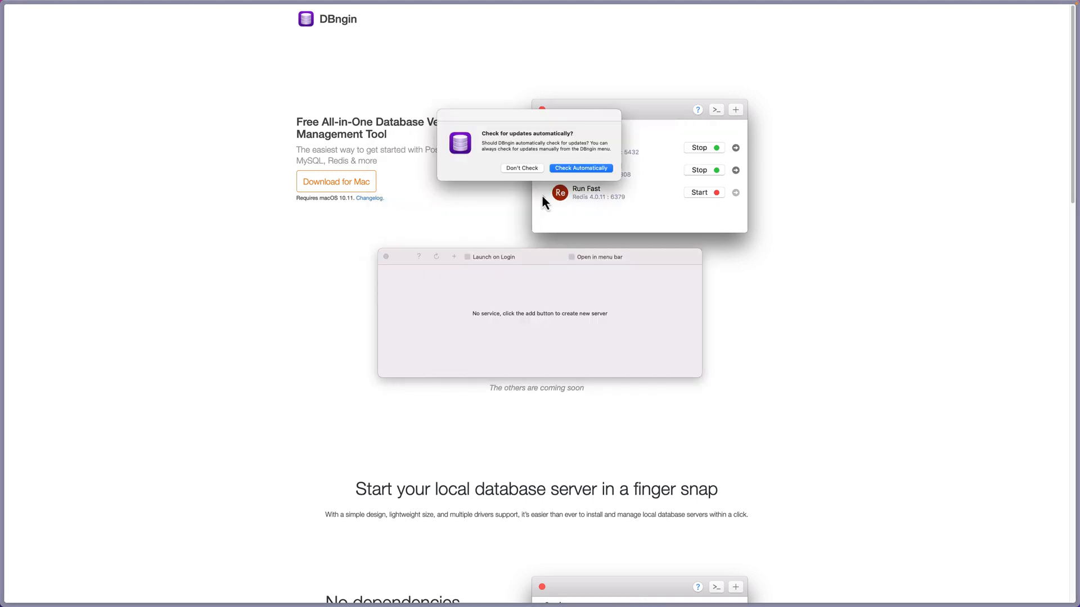
Step: Dismiss the update prompt and create a MySQL 8.0.33 server on port 3306 named MySQL
left_click(521, 168)
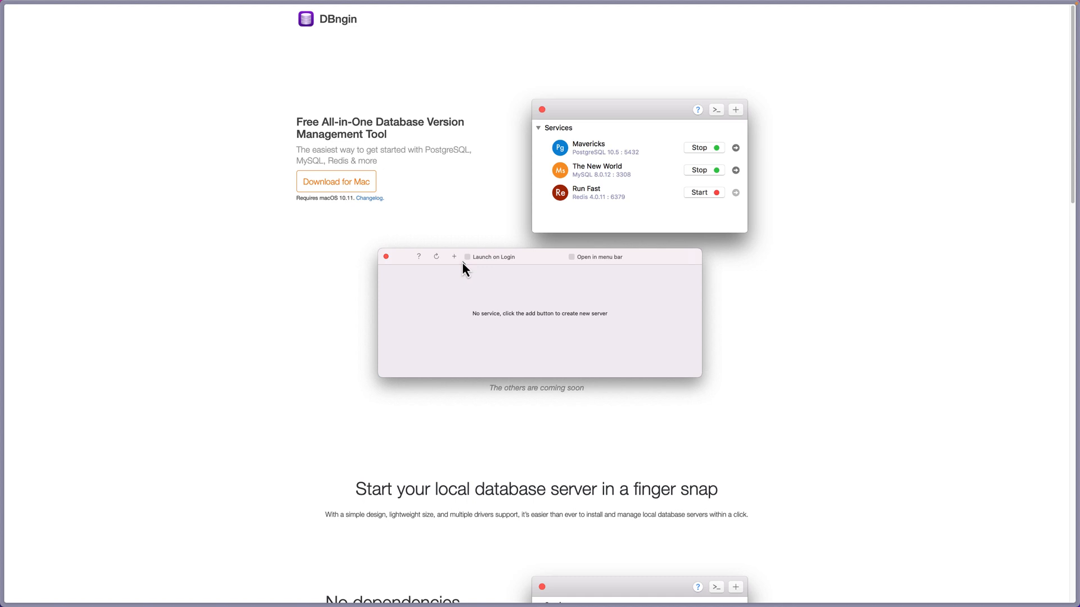
left_click(454, 256)
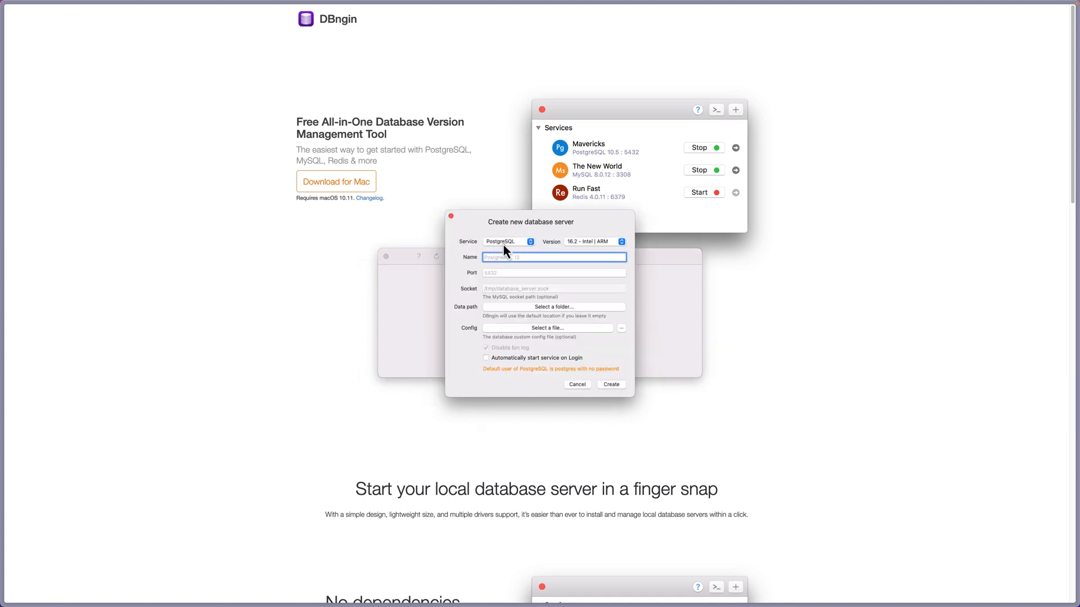
left_click(508, 241)
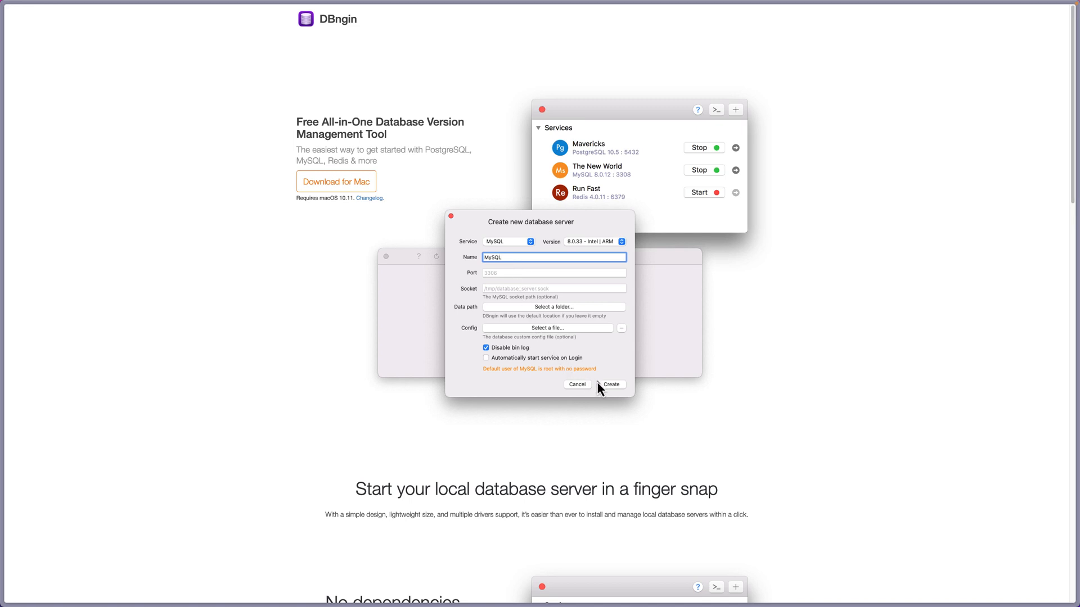
left_click(610, 385)
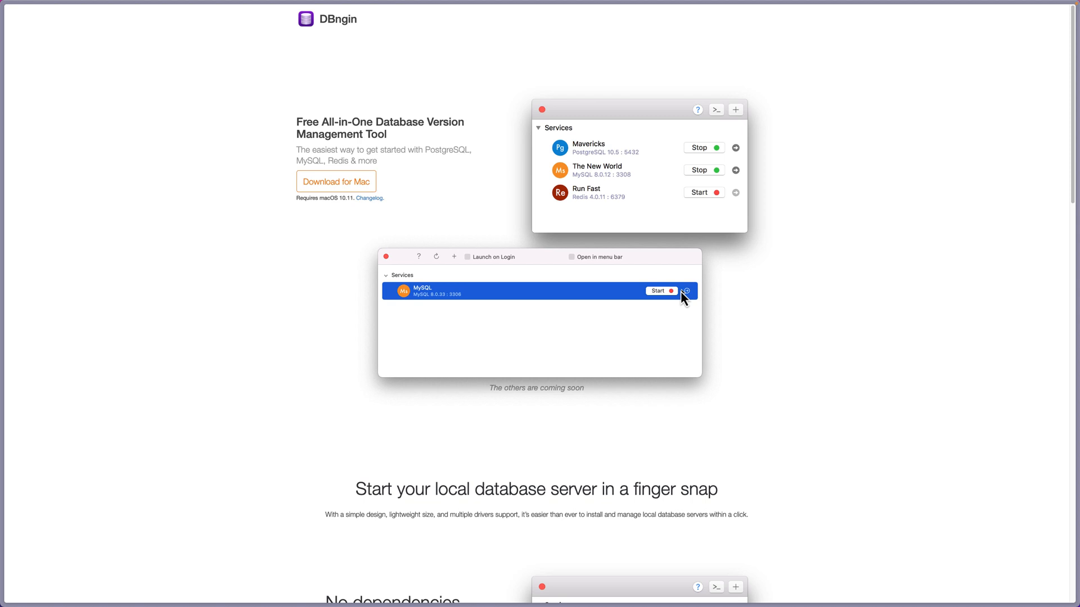
Step: Start the MySQL server and close the TablePlus installer window
left_click(658, 290)
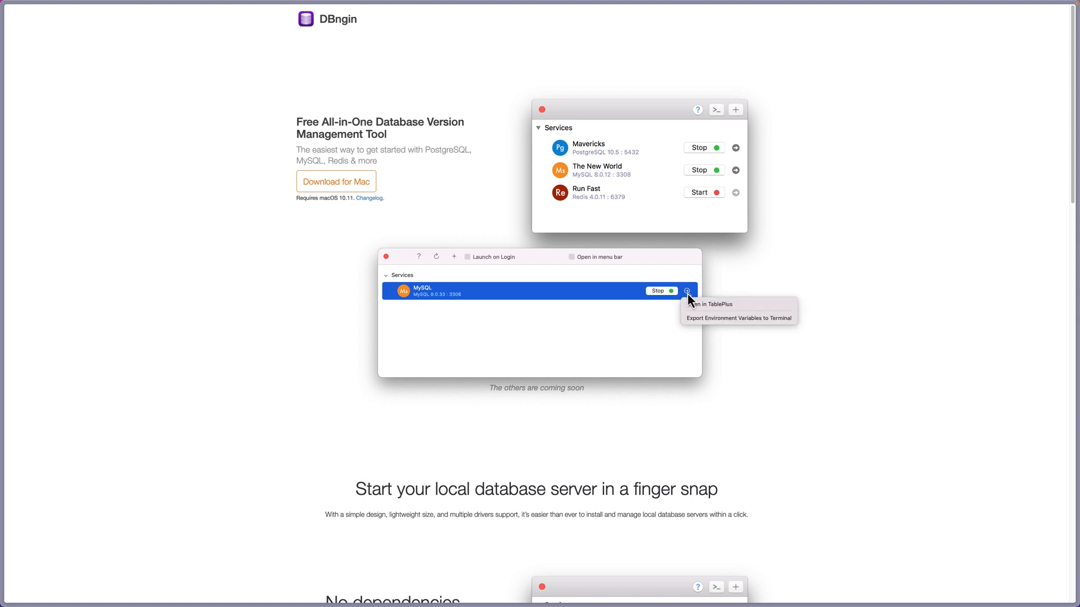
mouse_move(710, 305)
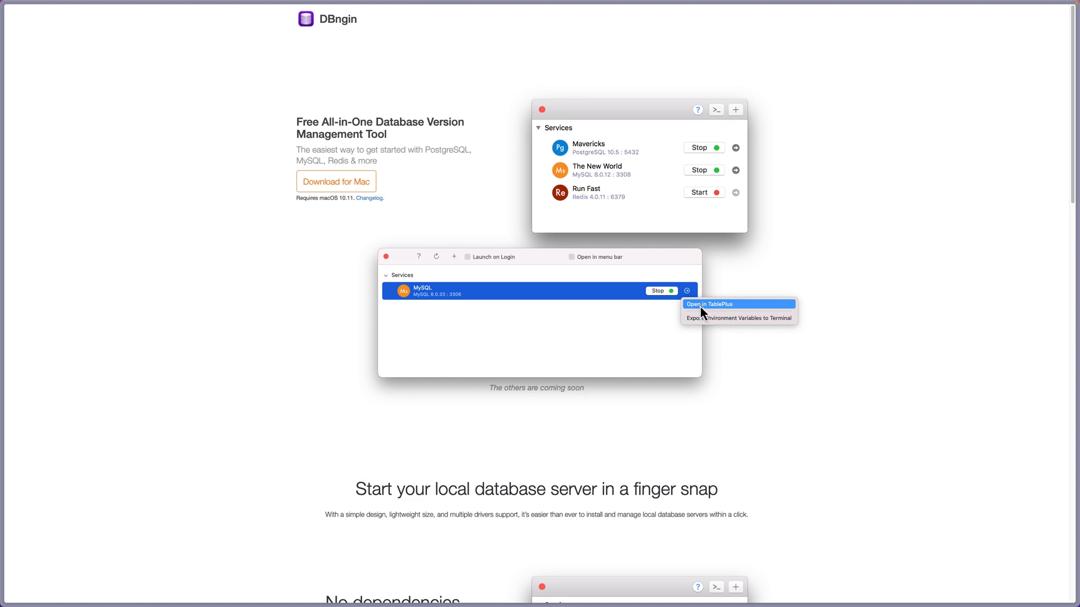
mouse_move(640, 328)
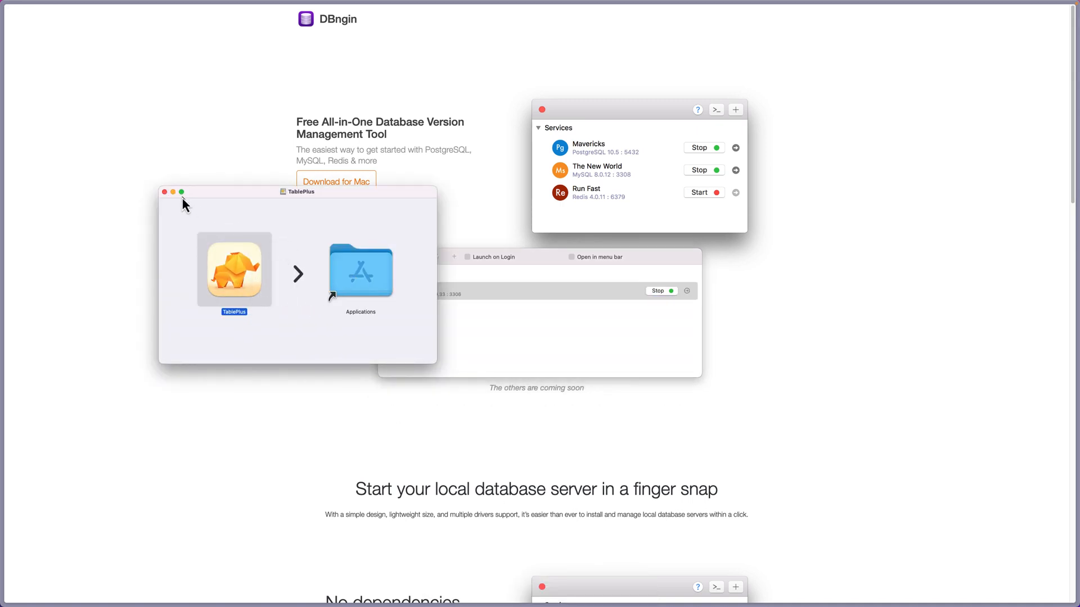
left_click(164, 192)
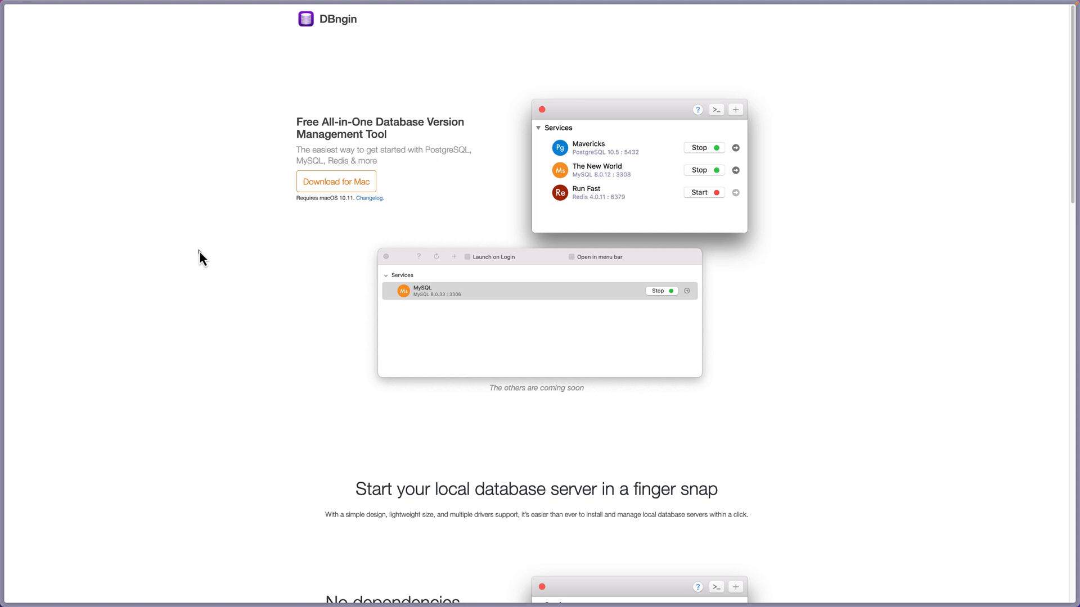
mouse_move(391, 308)
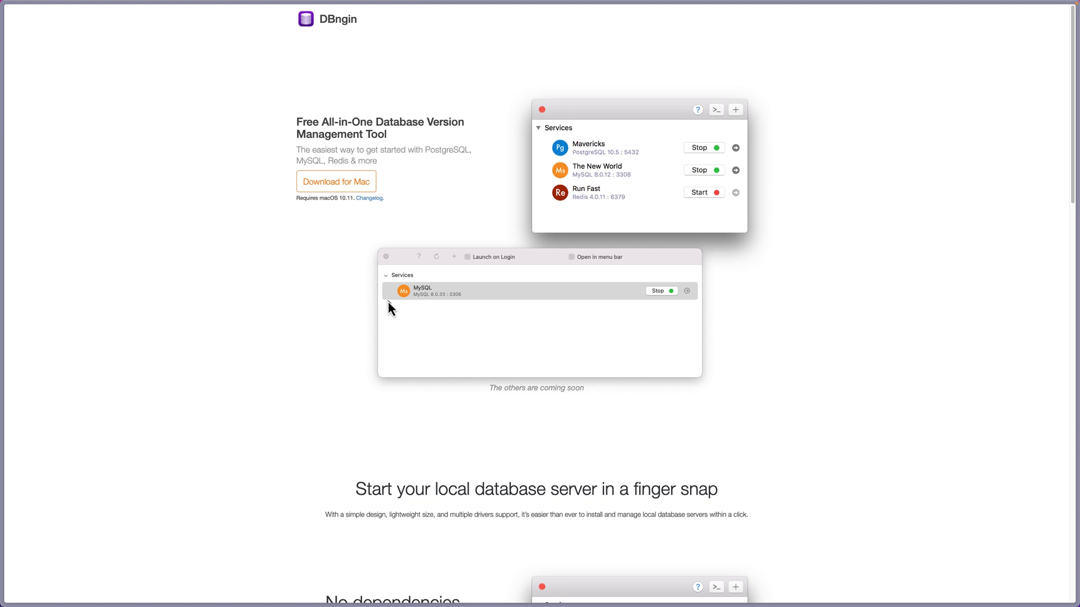
mouse_move(597, 321)
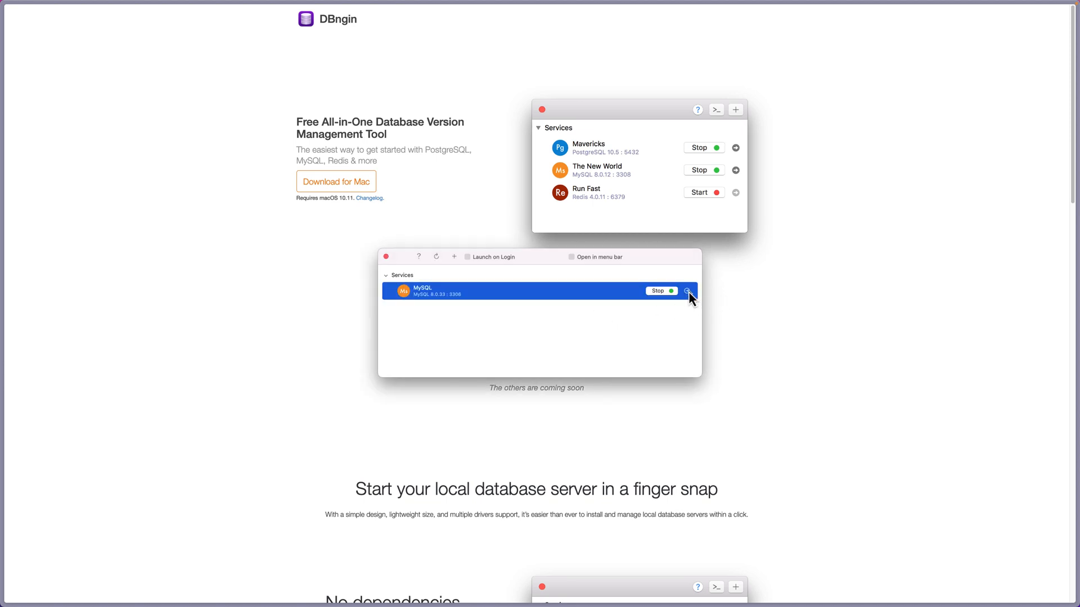
mouse_move(701, 315)
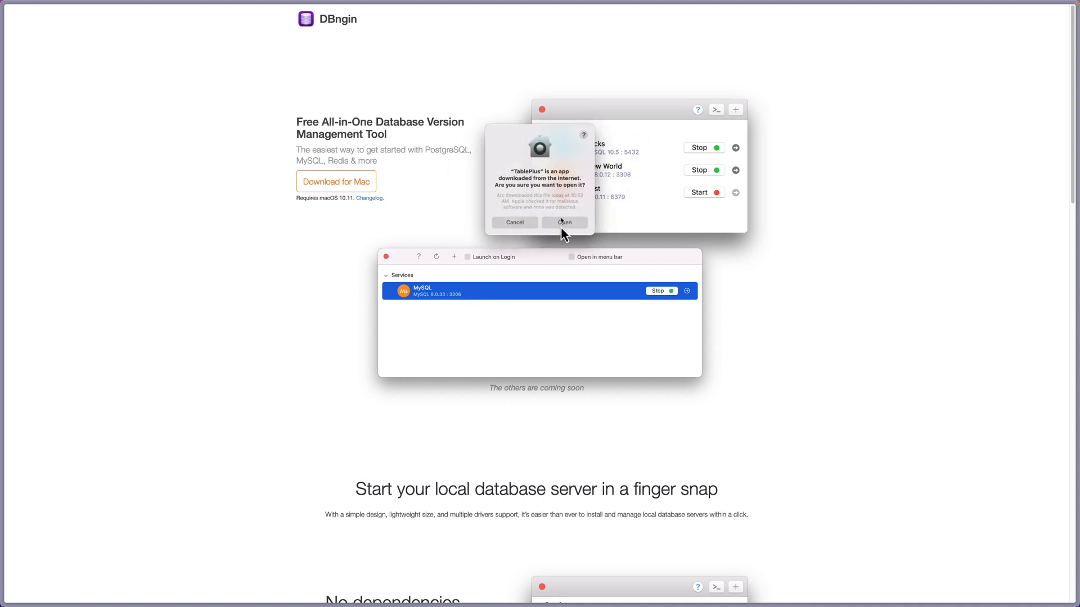
Step: Launch TablePlus on the MySQL server and create the laravel_tutorial database
left_click(564, 222)
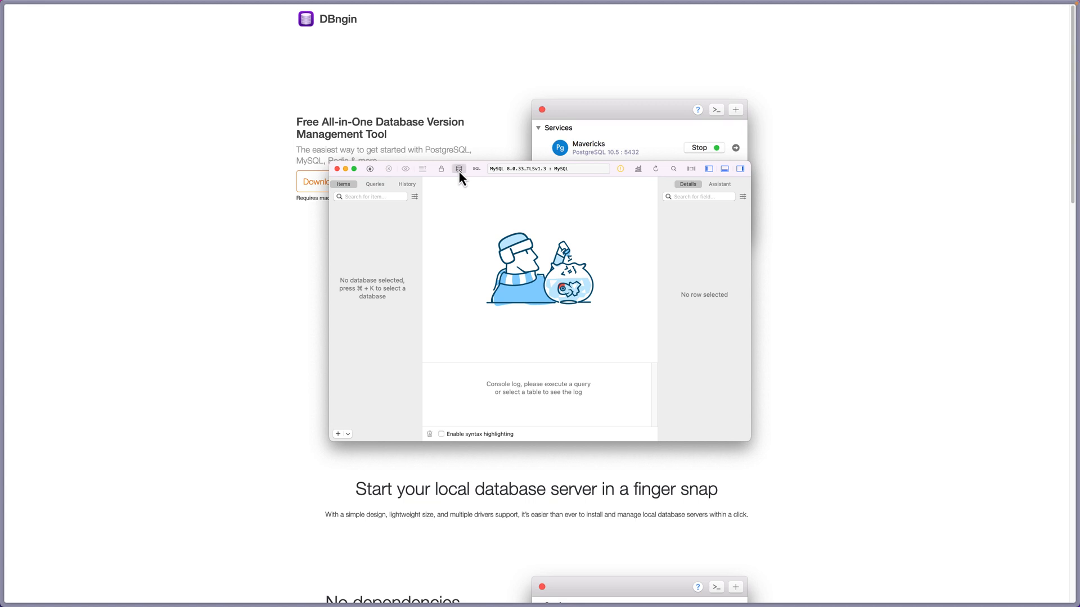
left_click(459, 169)
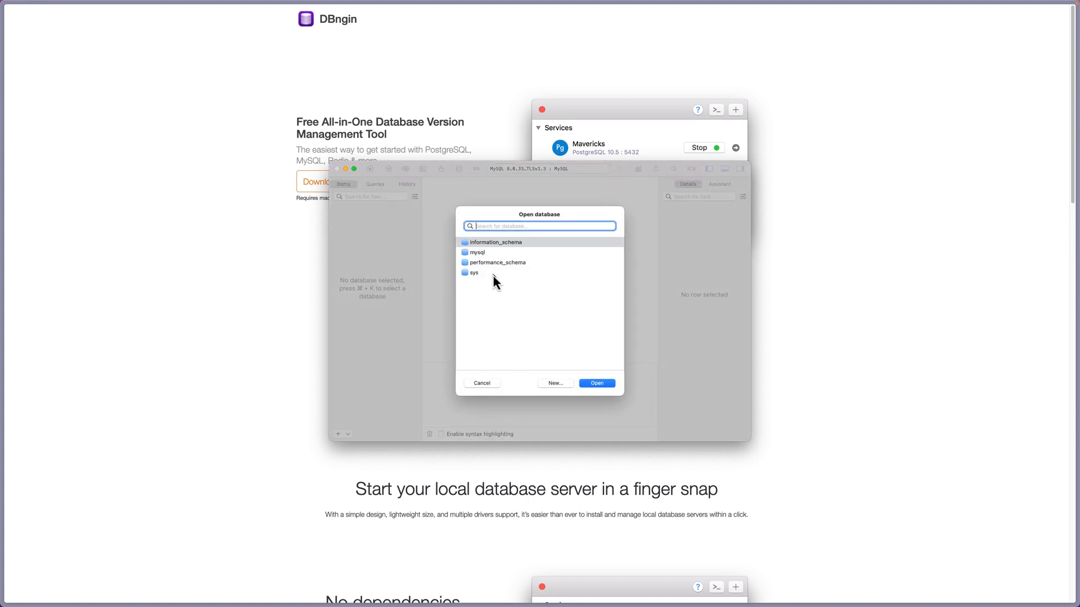
left_click(555, 382)
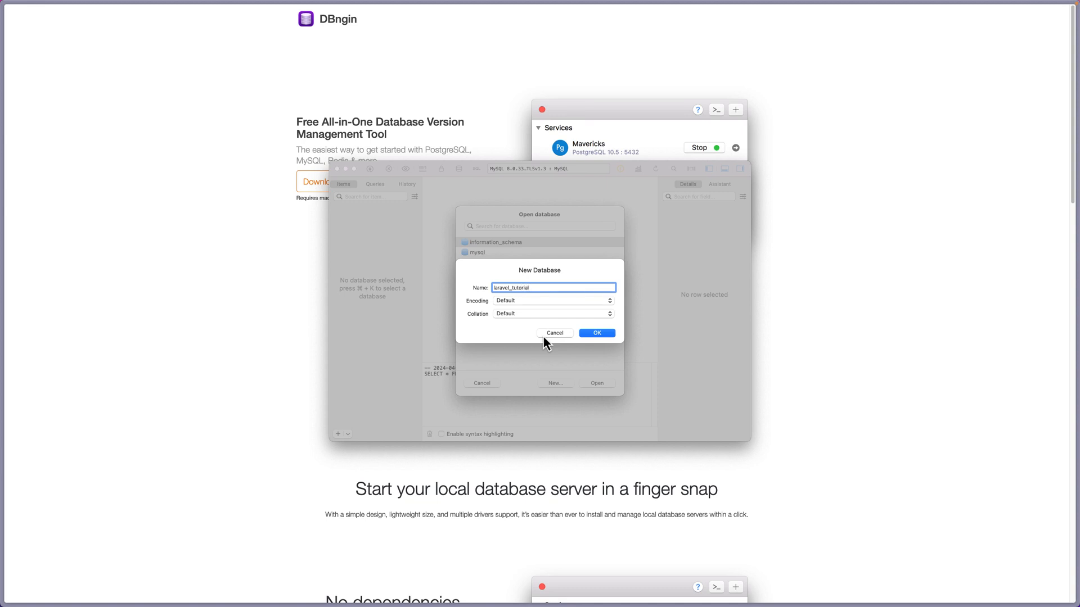
left_click(596, 333)
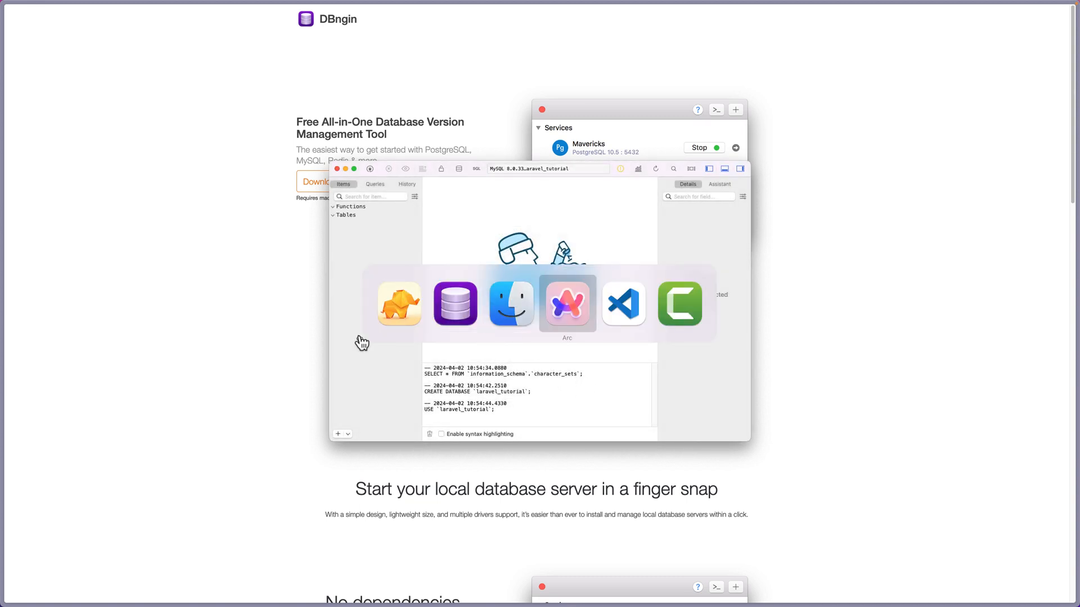
Step: Set .env DB_CONNECTION to mysql with DB_DATABASE=laravel_tutorial, user root and empty password
left_click(622, 304)
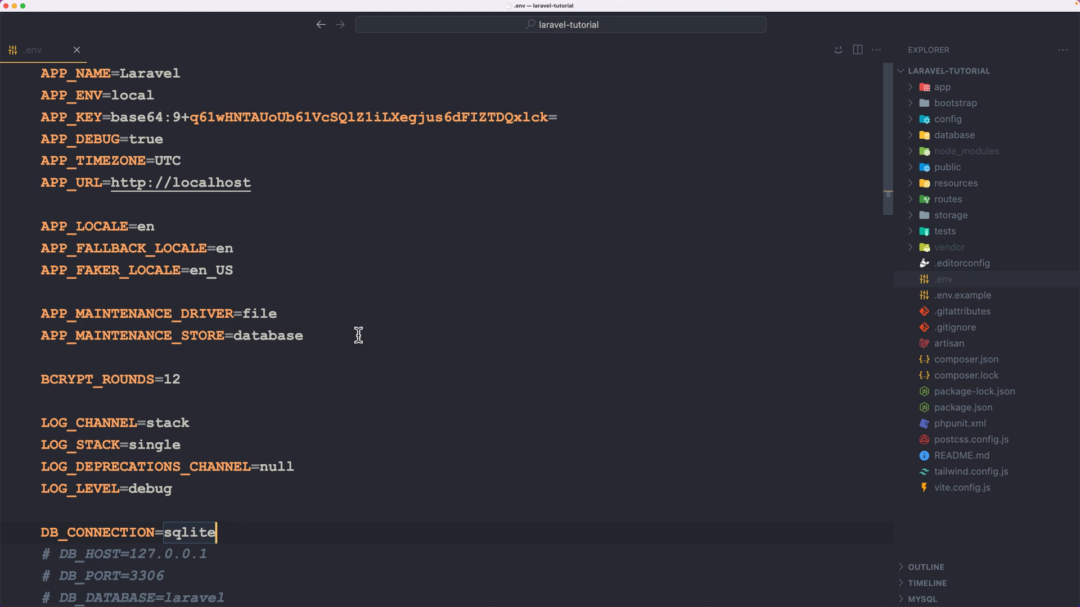
mouse_move(226, 499)
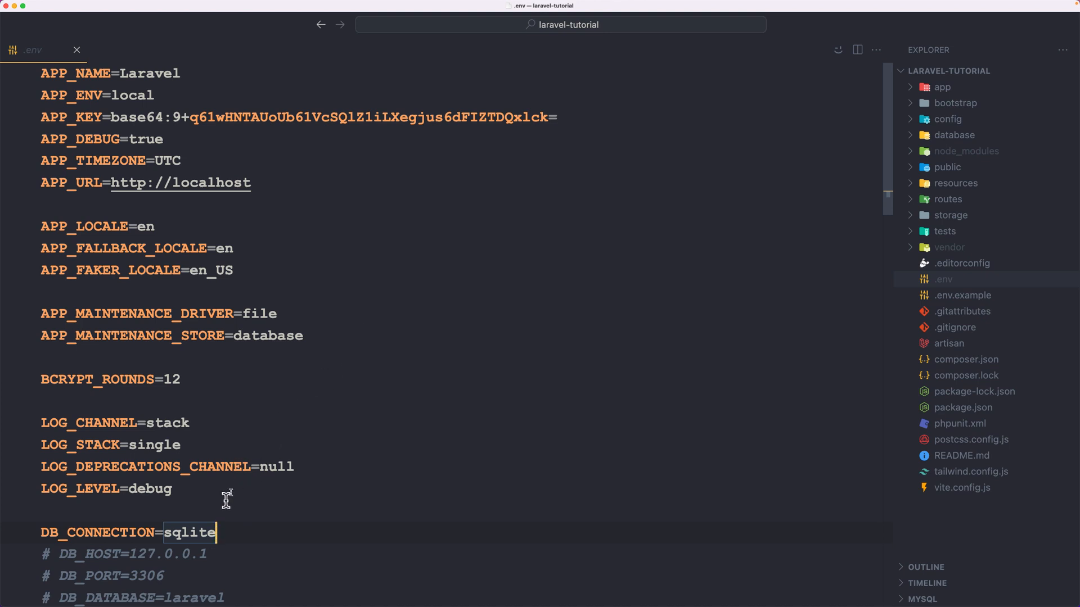
double_click(189, 531)
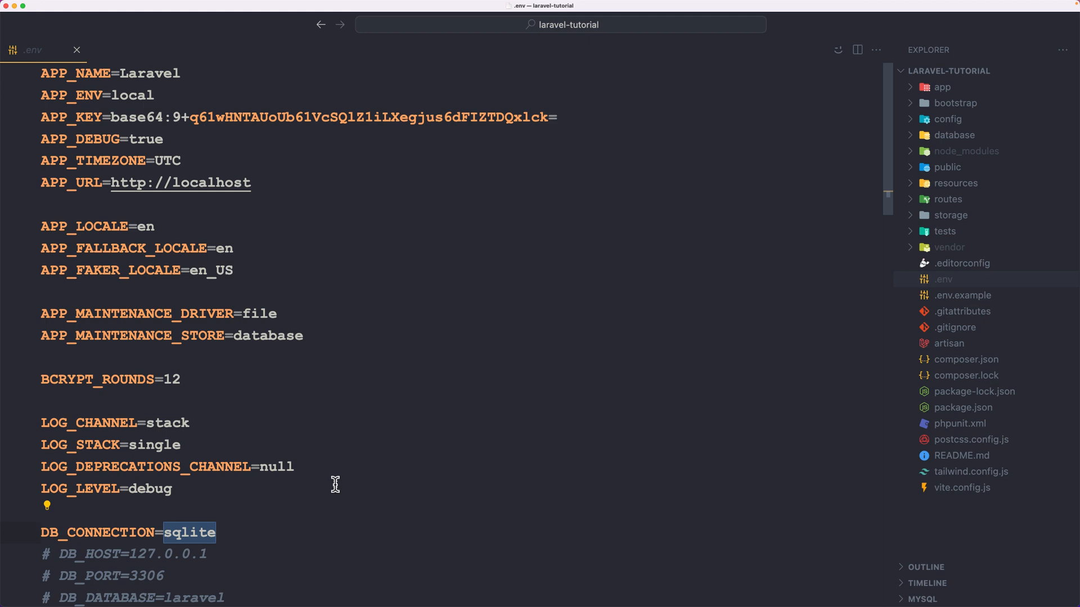
type("mysql")
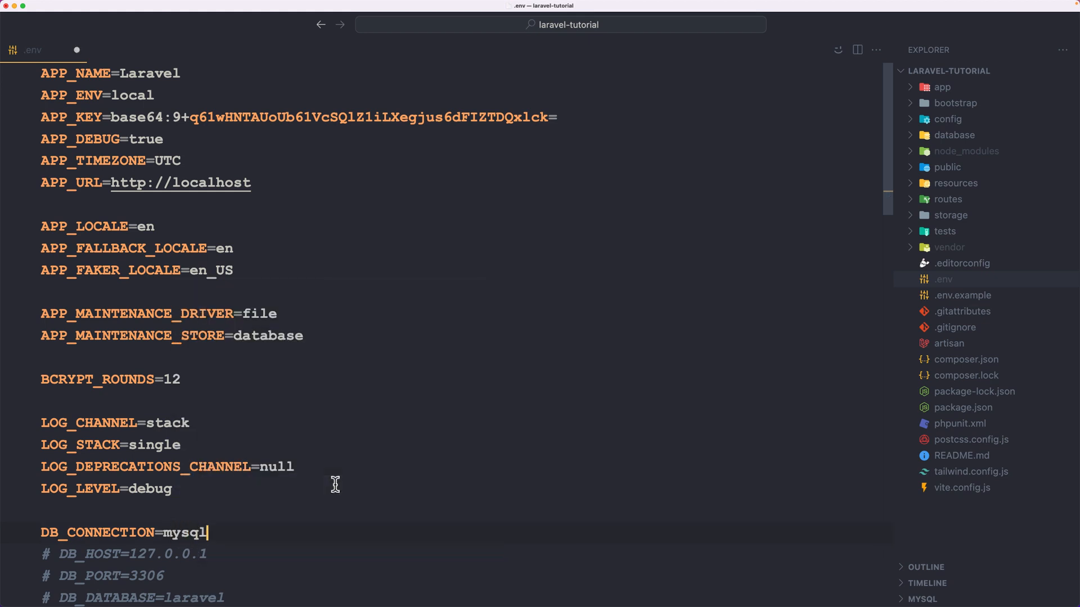
scroll("down", 3)
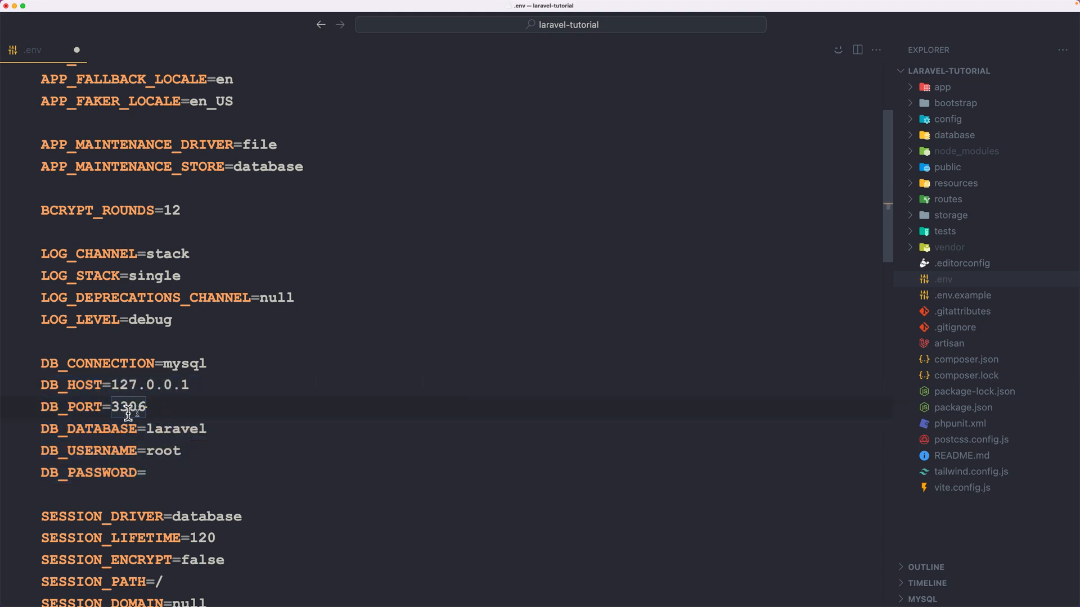
mouse_move(152, 414)
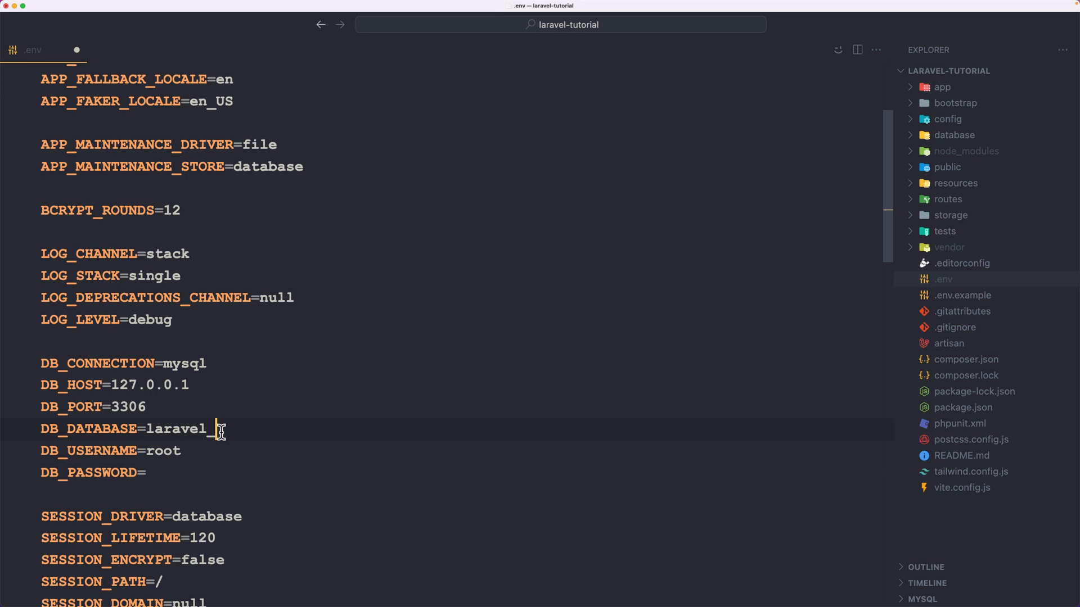
type("tutorial")
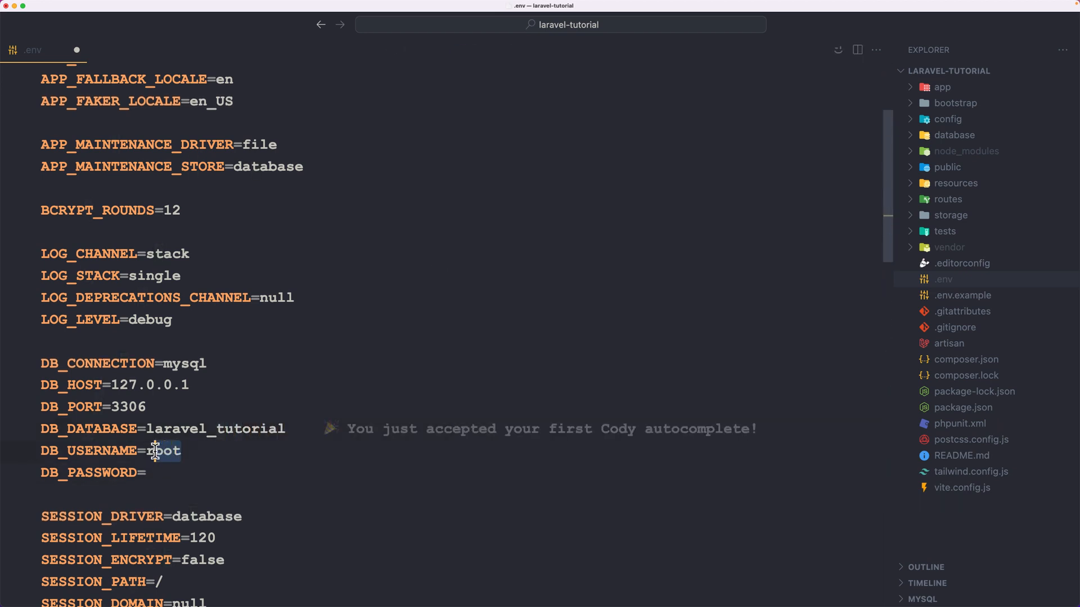
left_click(141, 472)
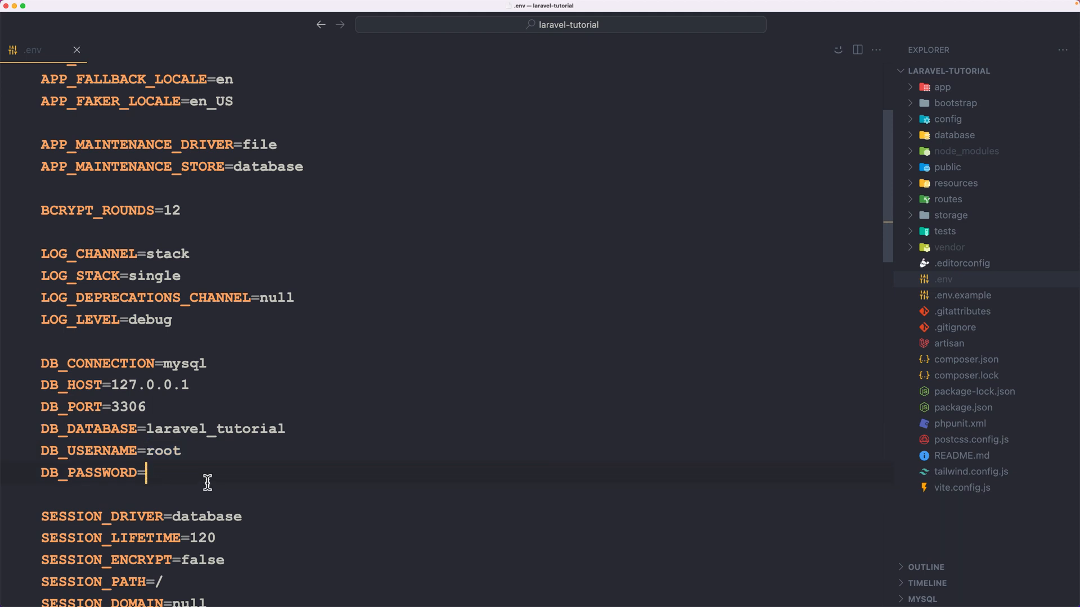
mouse_move(395, 479)
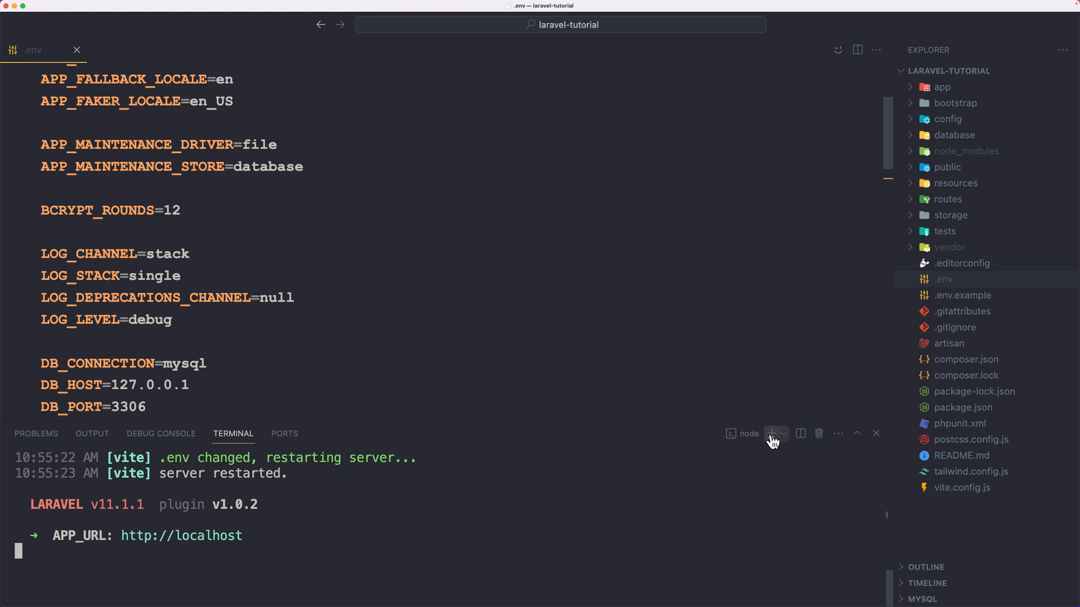
Step: Run php artisan migrate in a fresh zsh terminal to create the users, cache and jobs tables
left_click(771, 434)
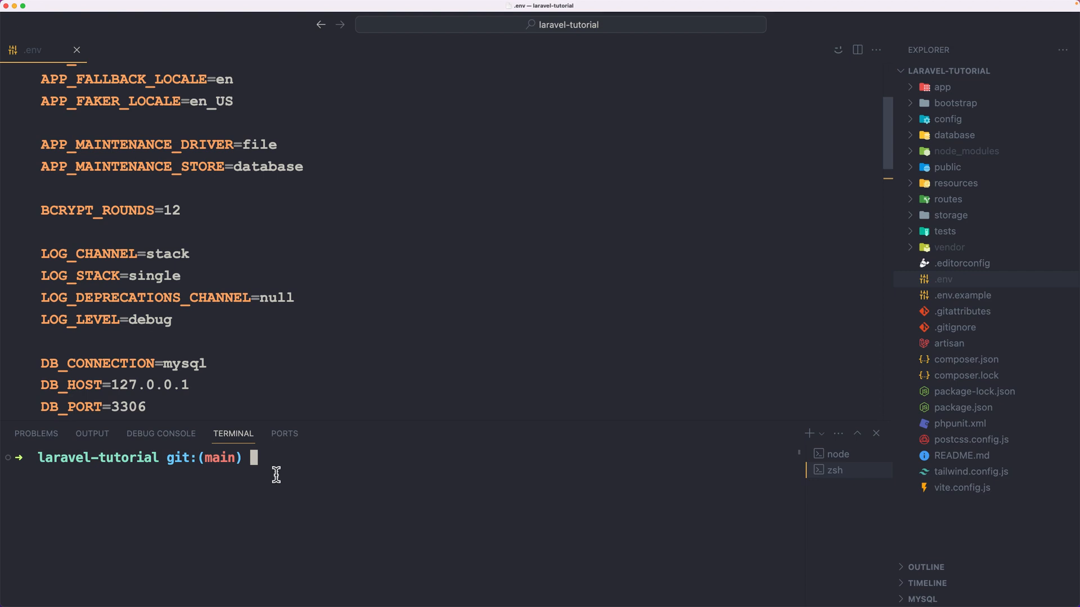
type("php a")
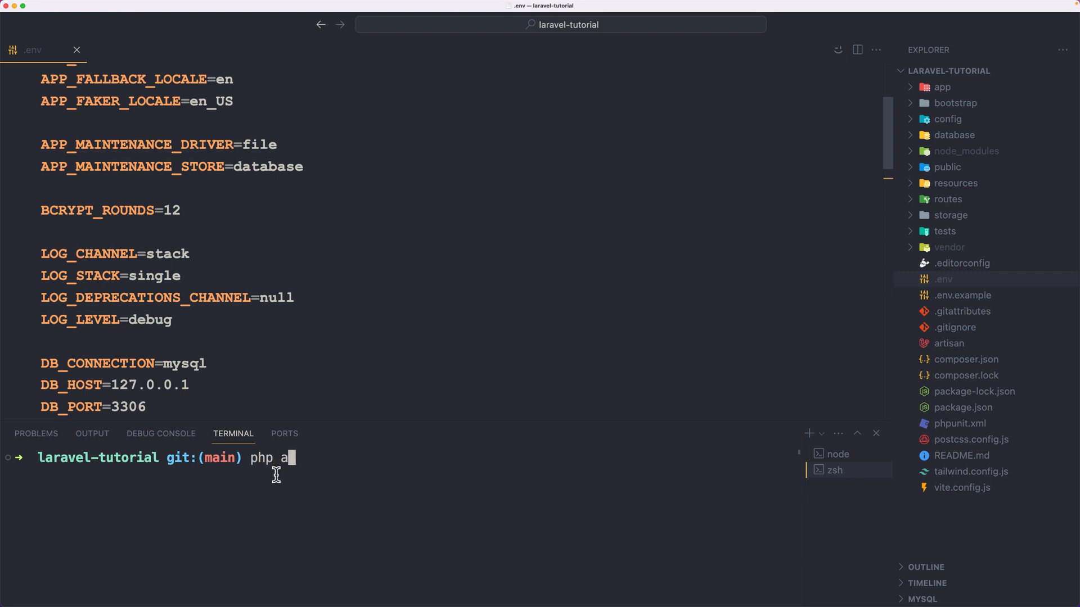
type("rtisan m")
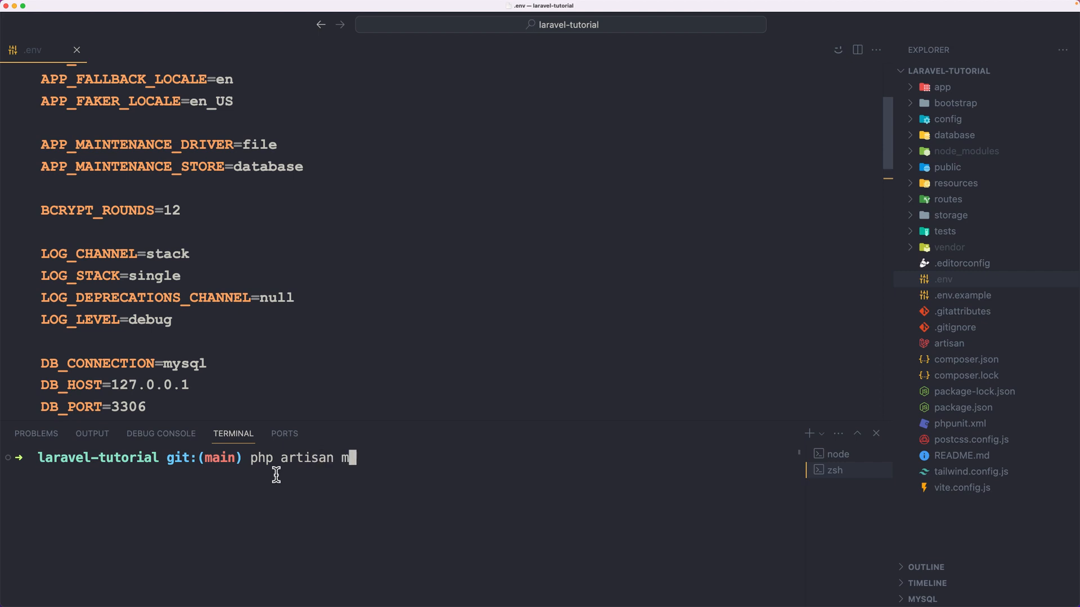
type("igrate")
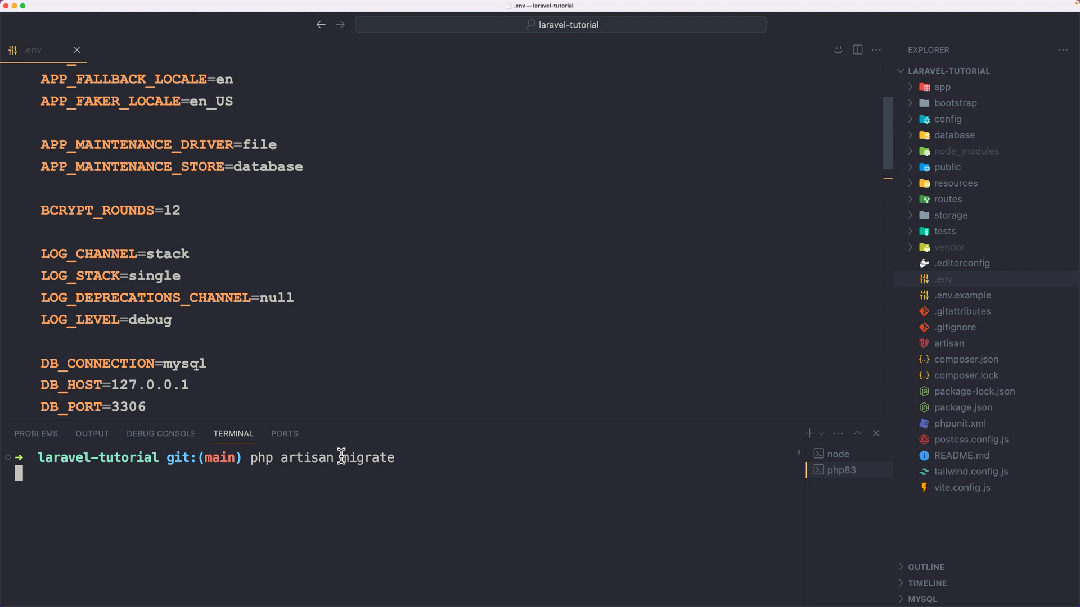
key("Return")
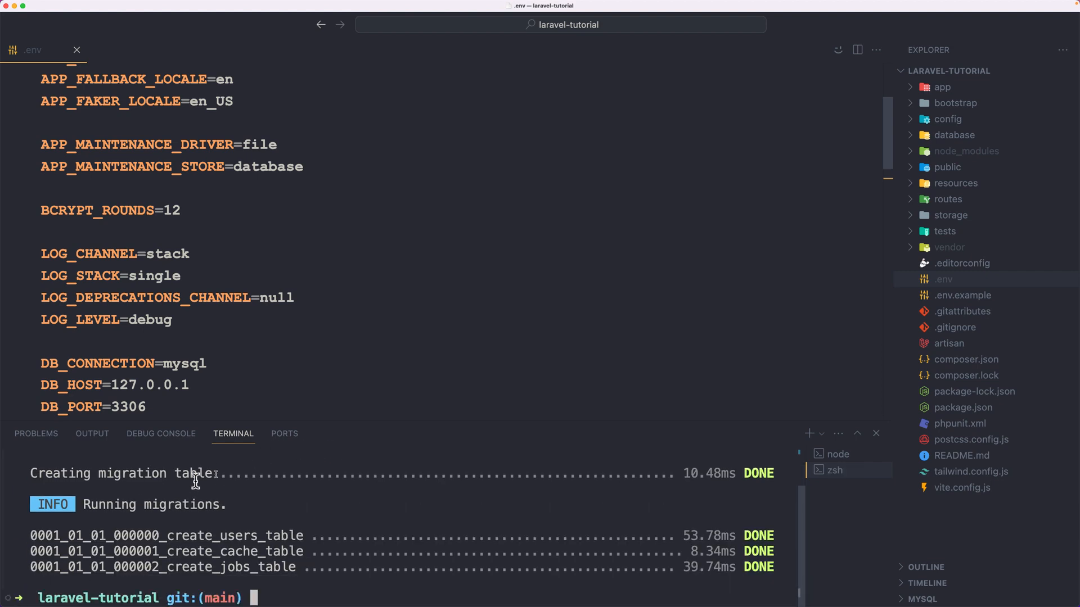
mouse_move(224, 539)
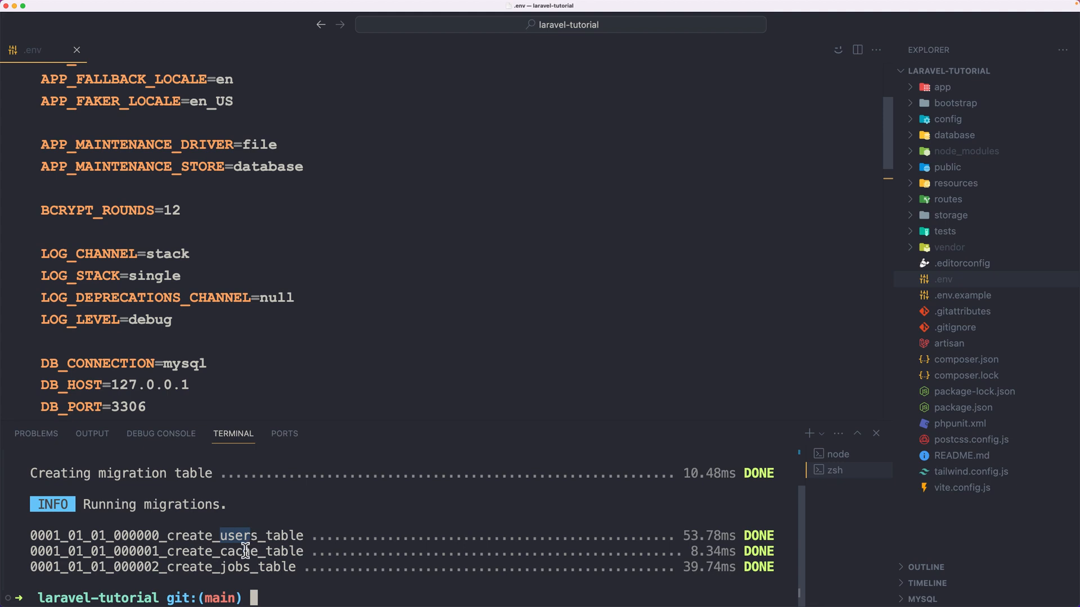
mouse_move(246, 574)
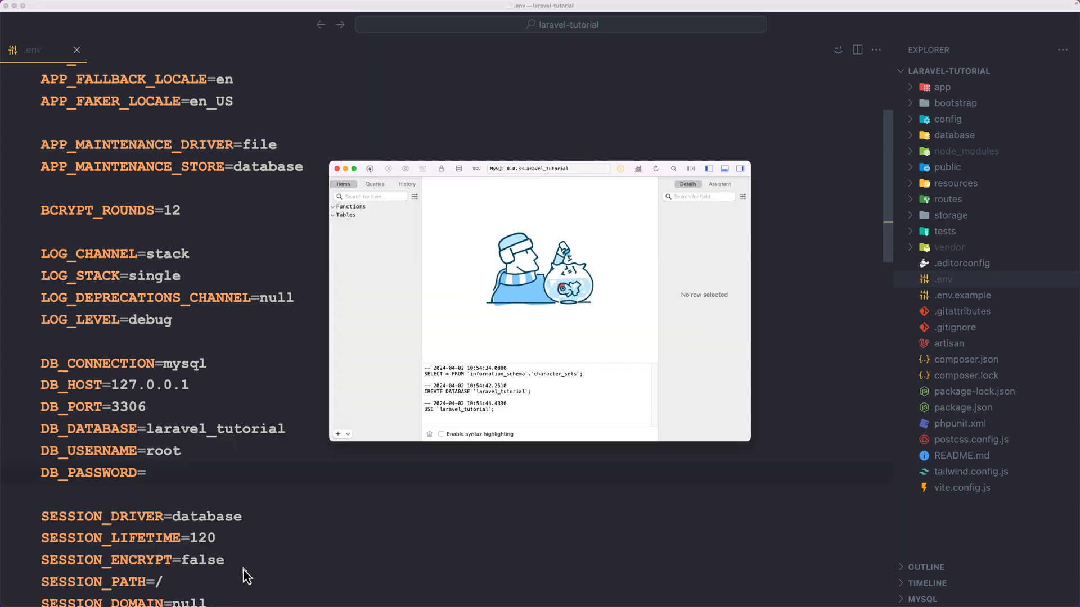
Step: Refresh the laravel_tutorial tables list and view the empty users table
left_click(333, 215)
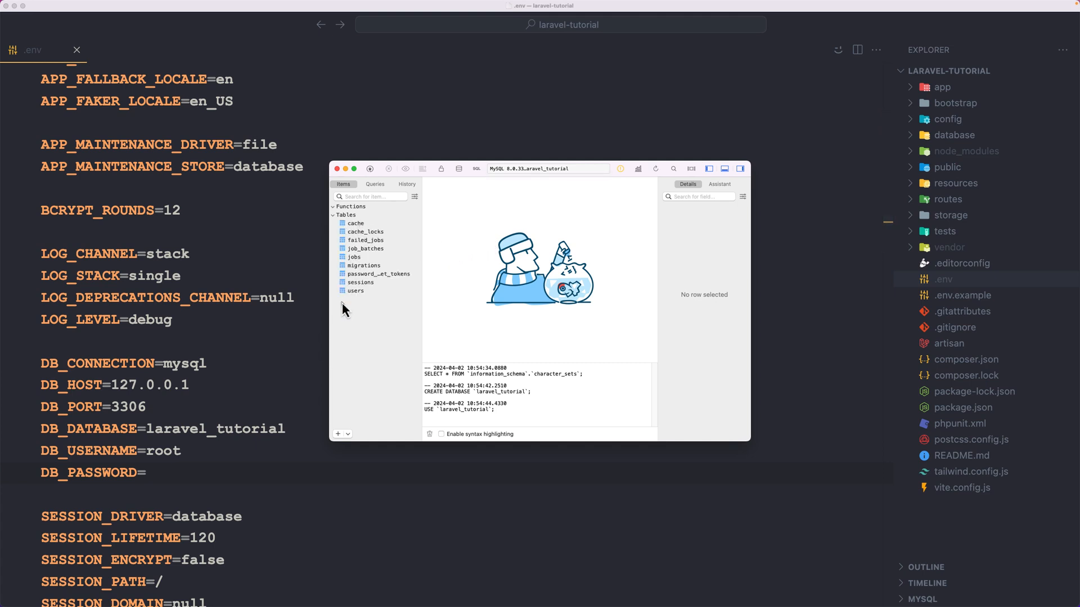
left_click(355, 290)
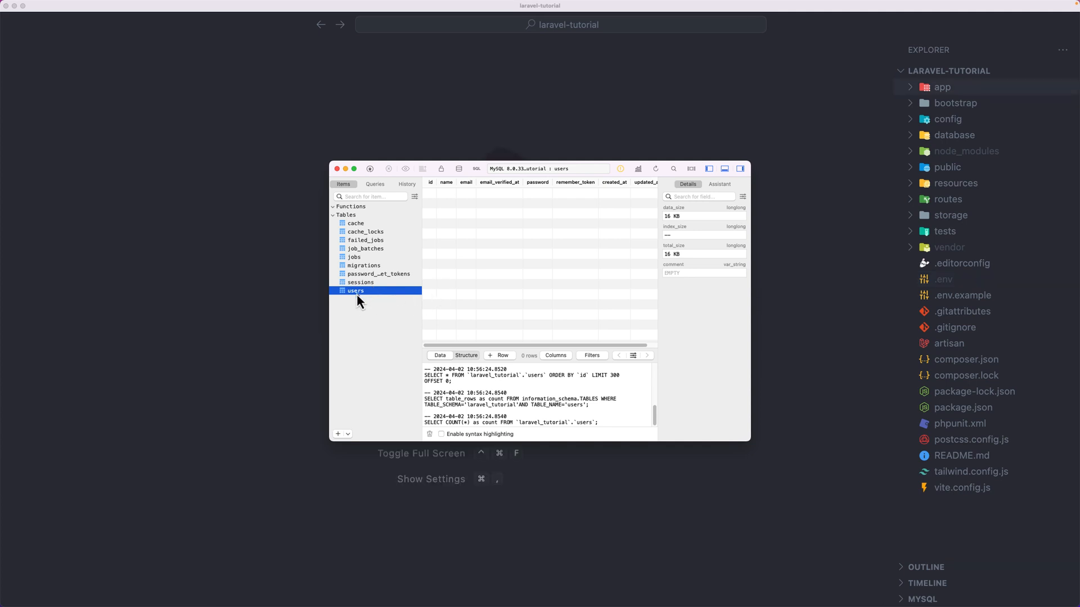
mouse_move(490, 253)
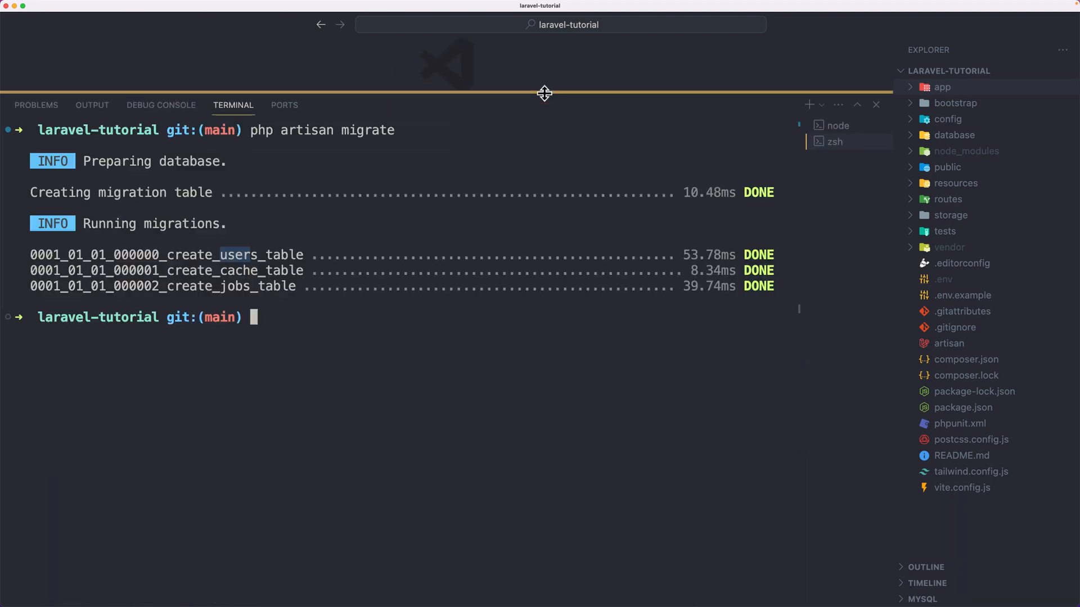
mouse_move(838, 128)
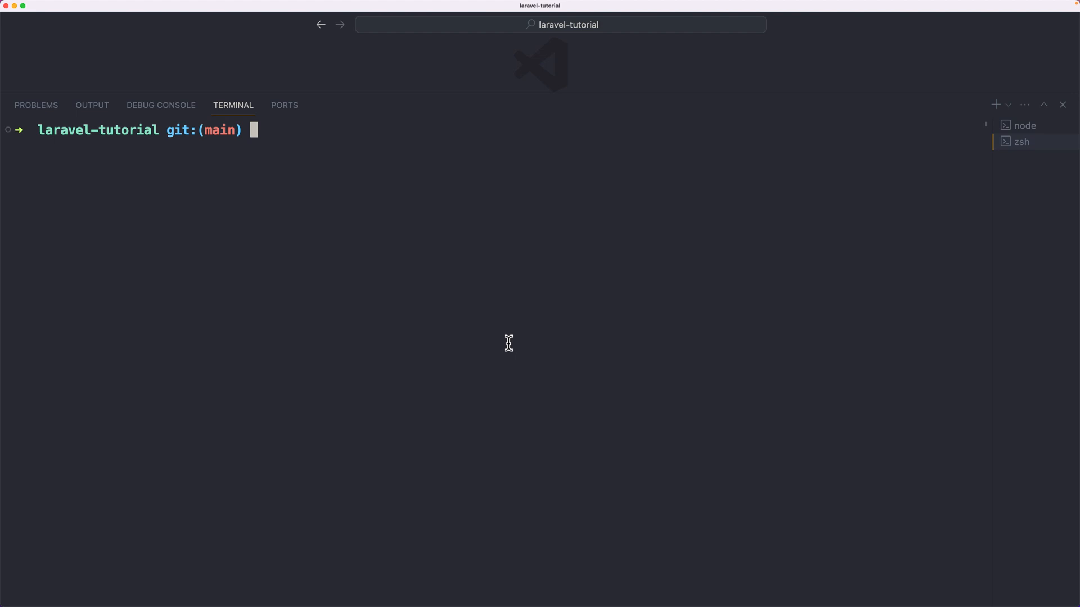
Step: Start a php artisan tinker session in the terminal
type("ph")
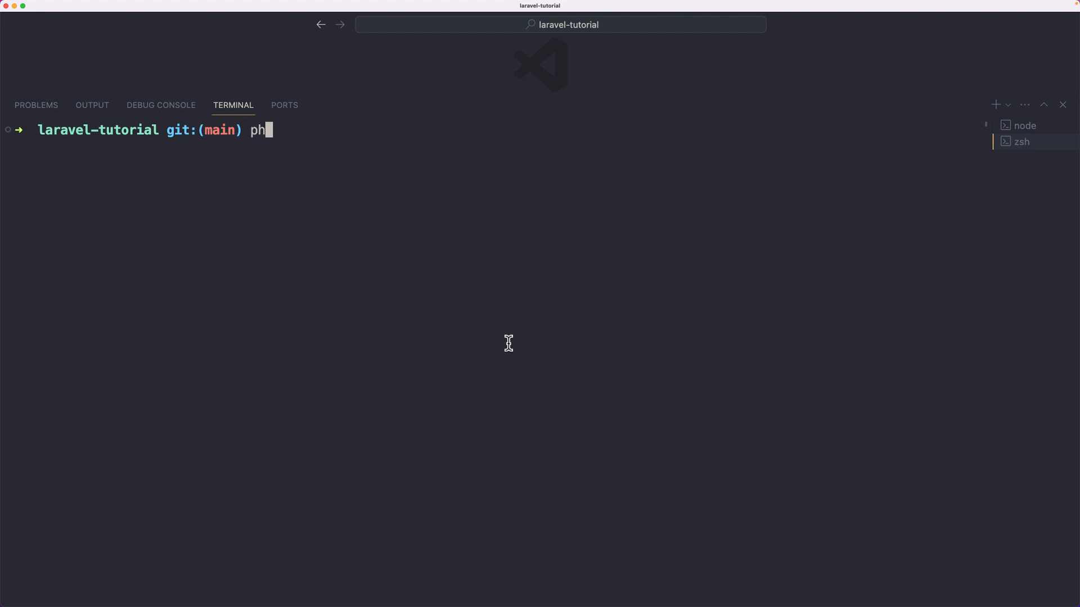
type("p artisan")
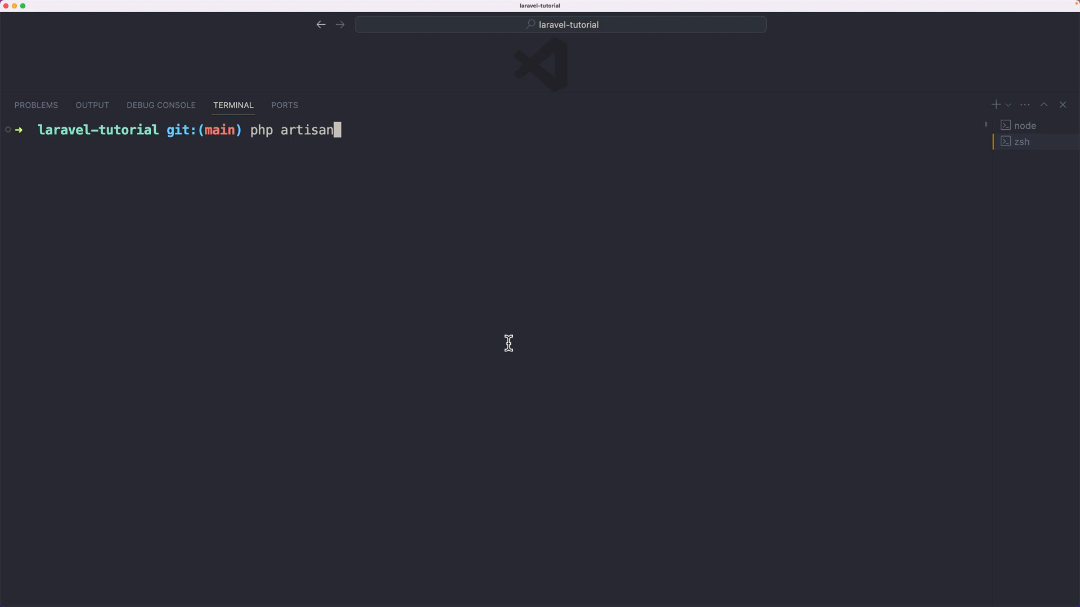
type("tinker")
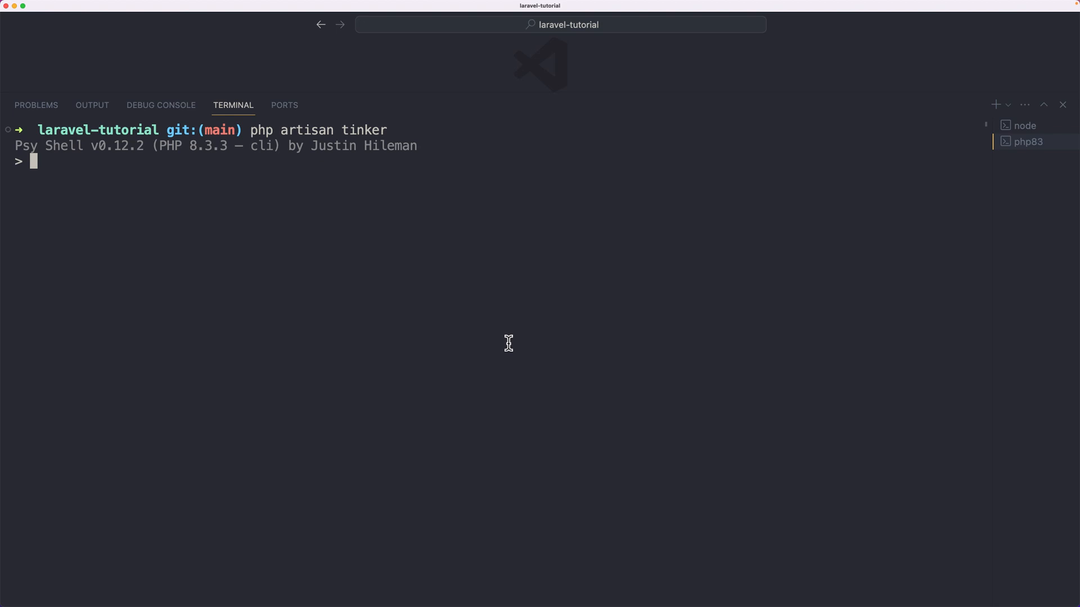
Step: Enter User::create([]); in tinker without executing it yet
type("Use")
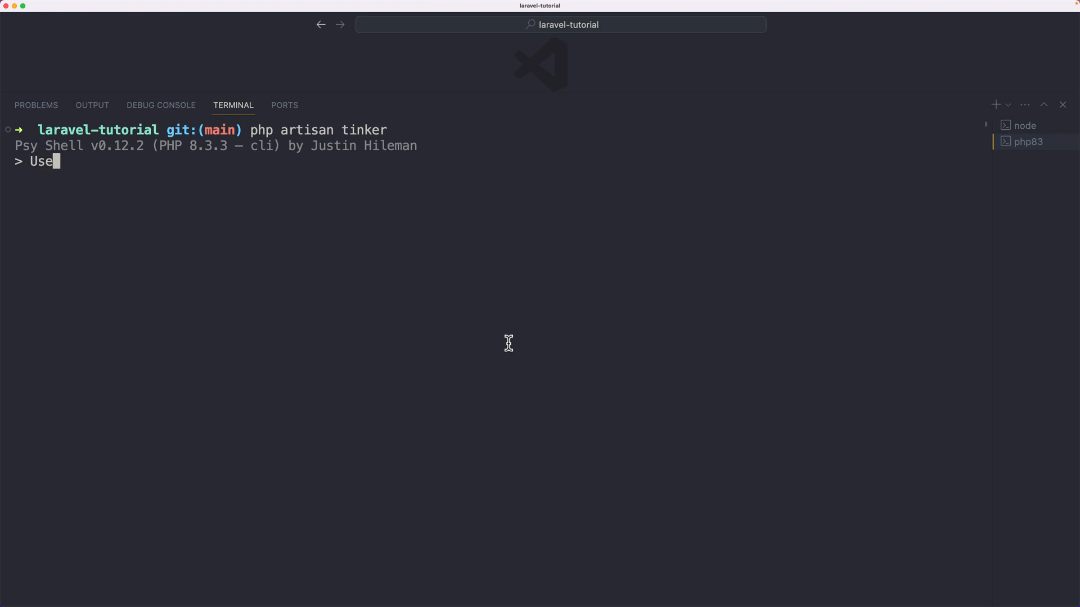
type("r::c")
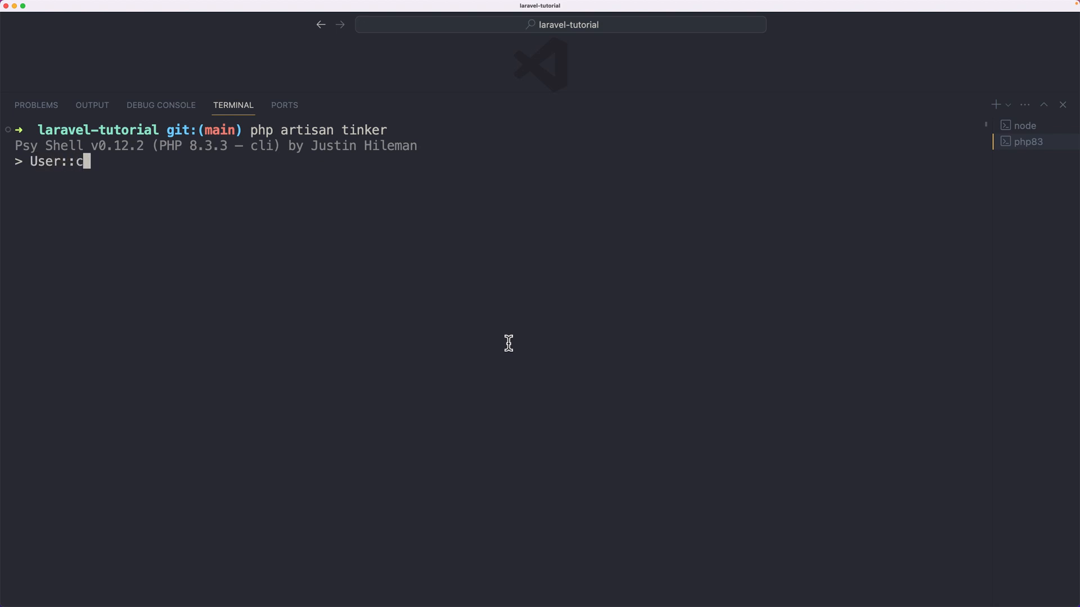
type("reate")
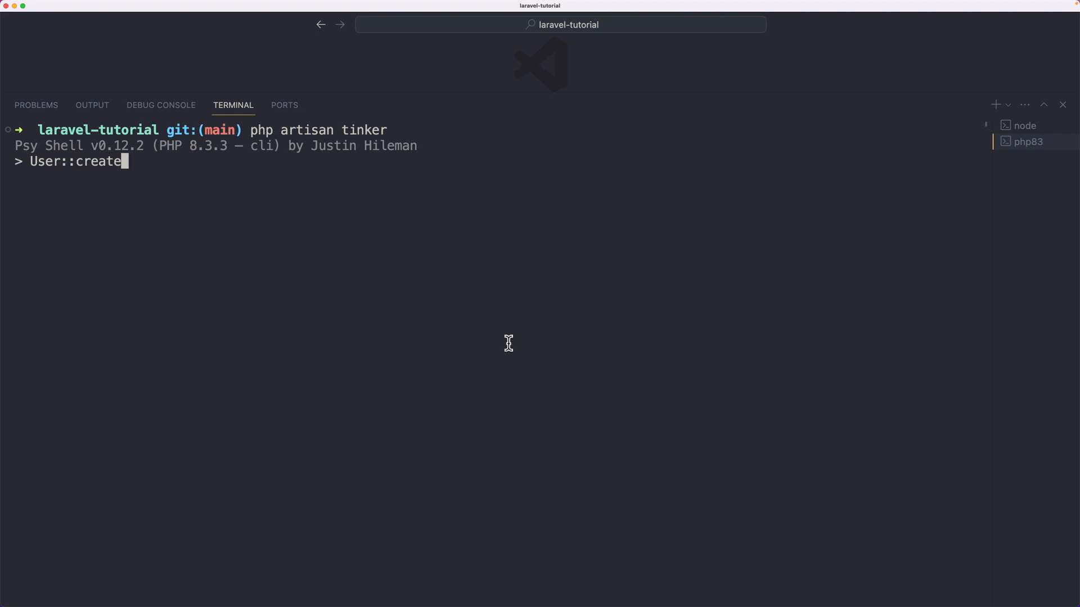
type("()")
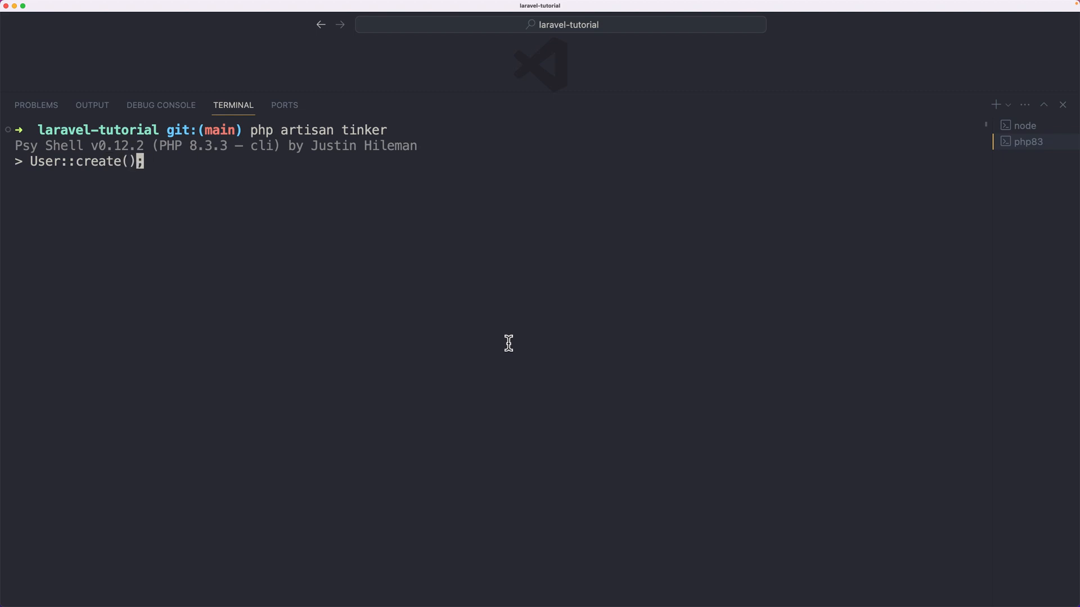
type(";")
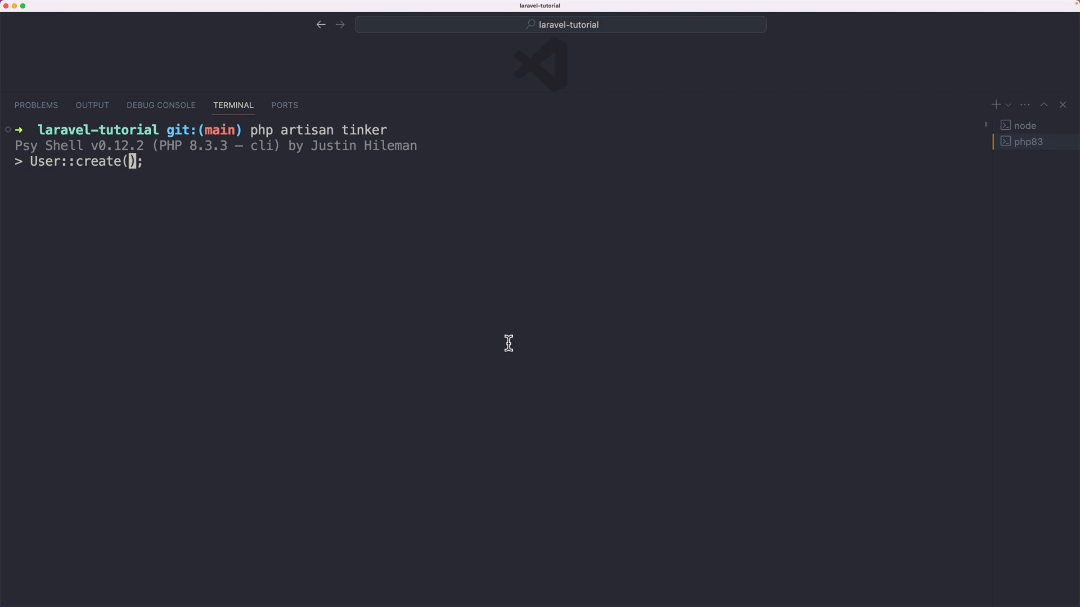
type("[")
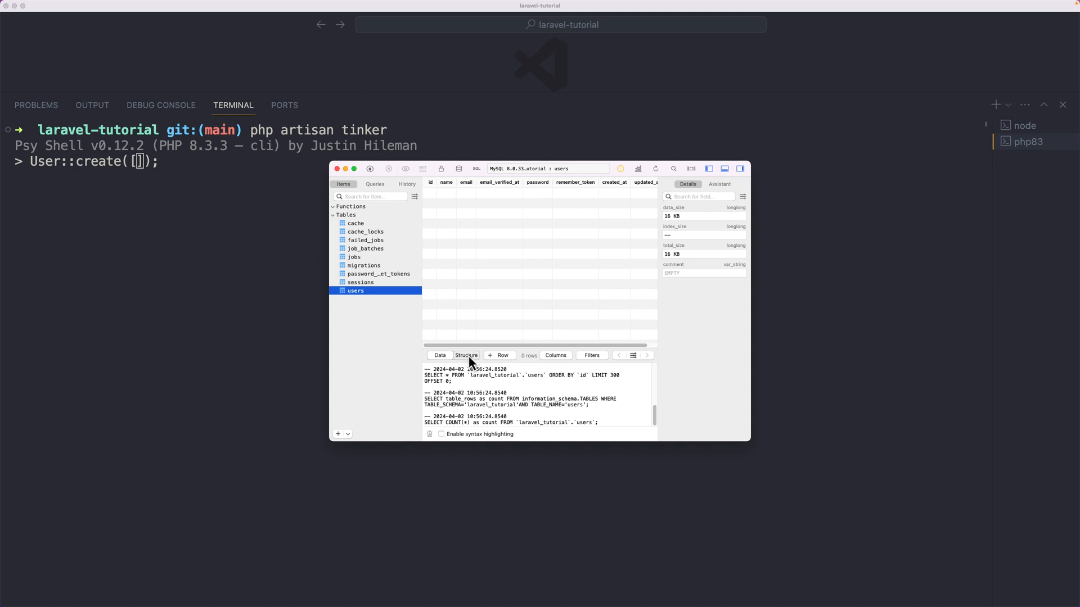
Step: View the users table Structure listing id, name, email, password, remember_token and timestamps
left_click(465, 355)
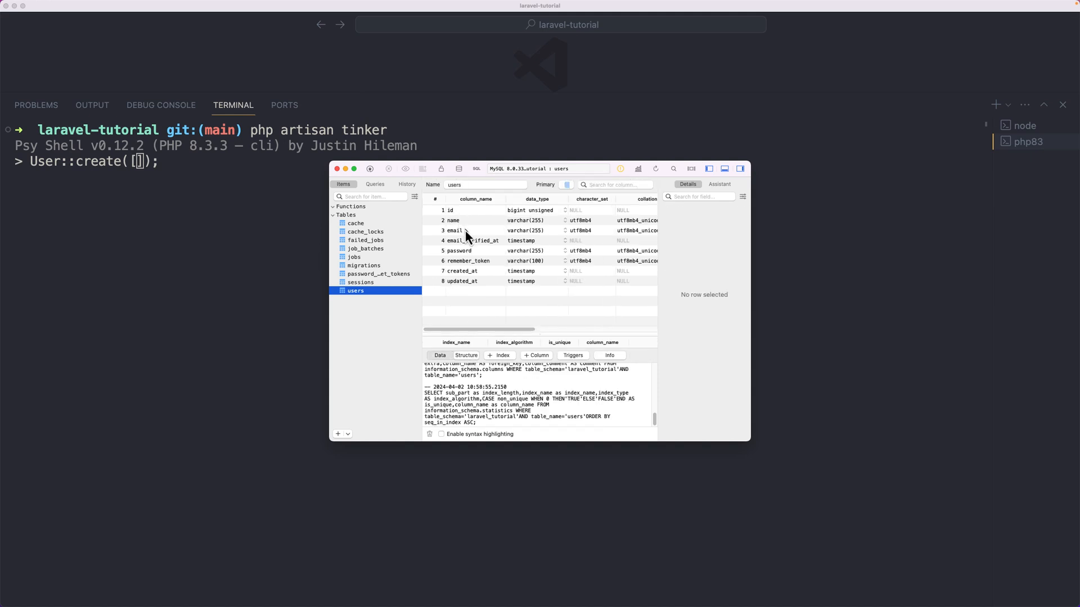
mouse_move(470, 245)
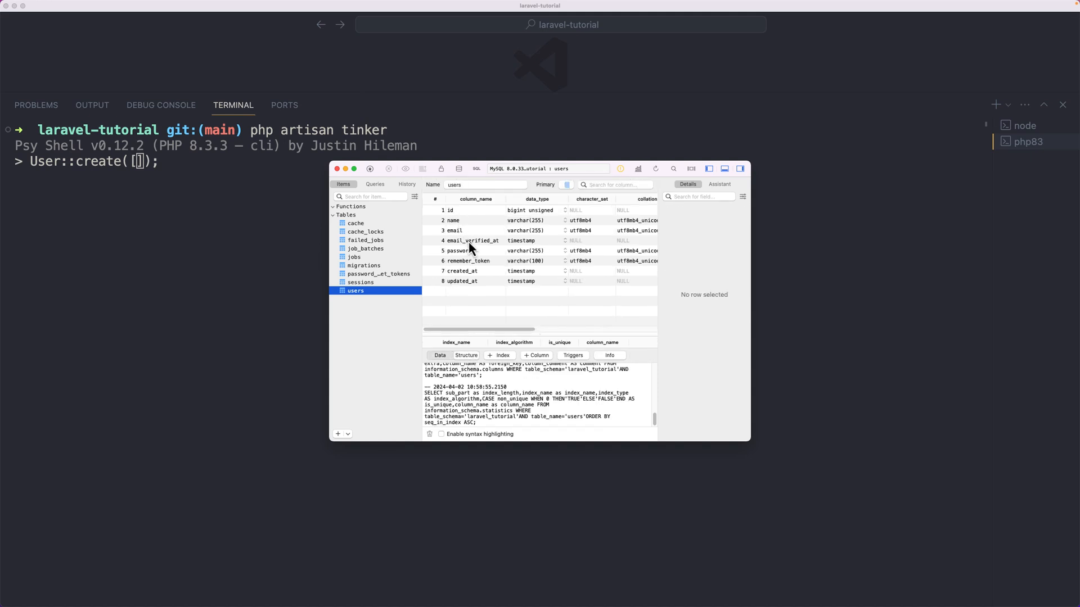
mouse_move(590, 250)
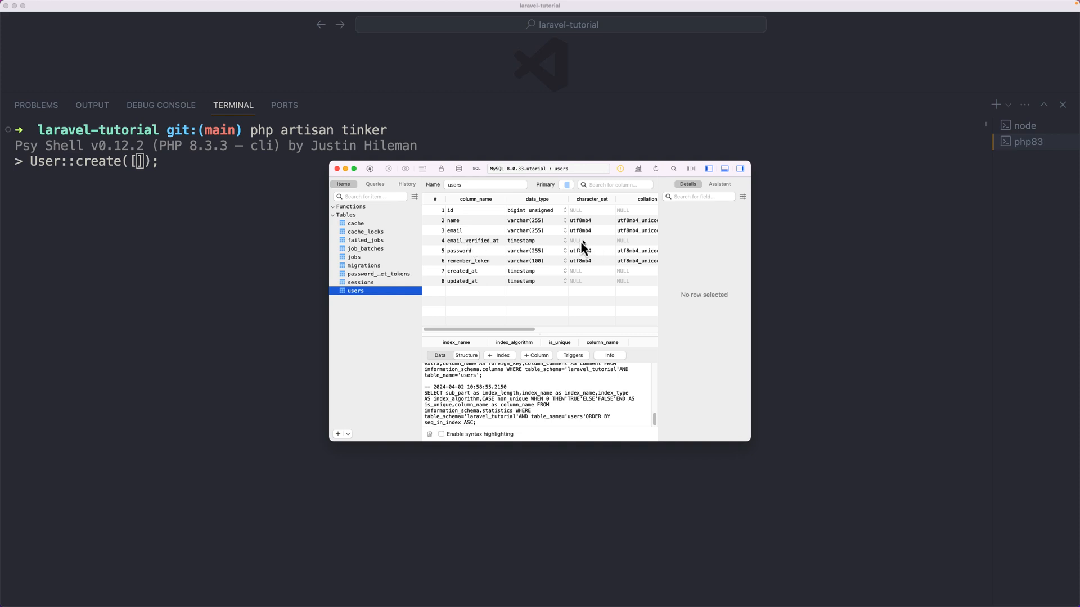
mouse_move(478, 260)
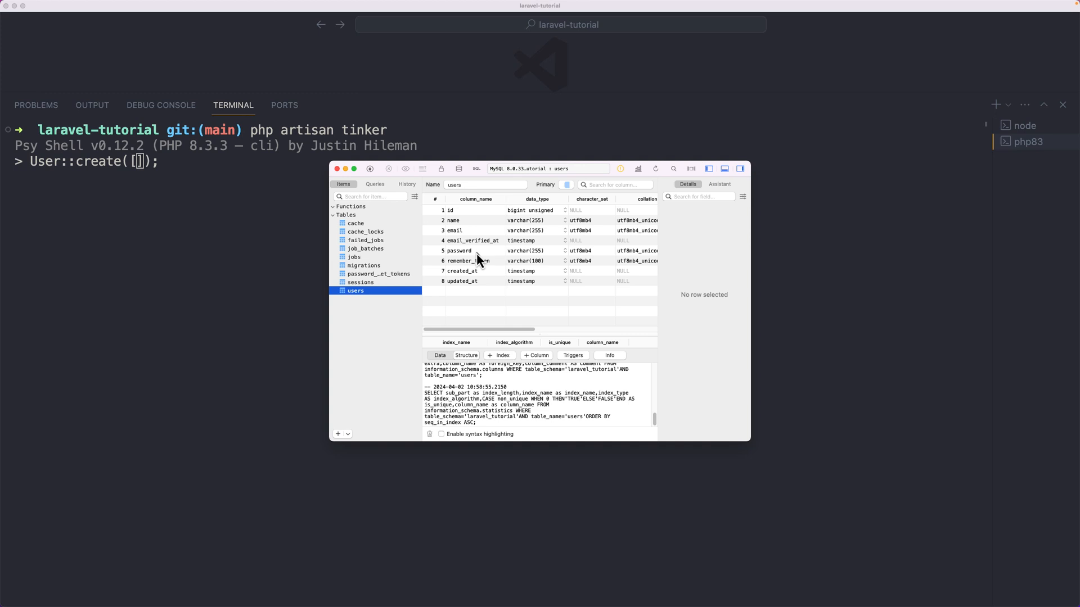
mouse_move(483, 270)
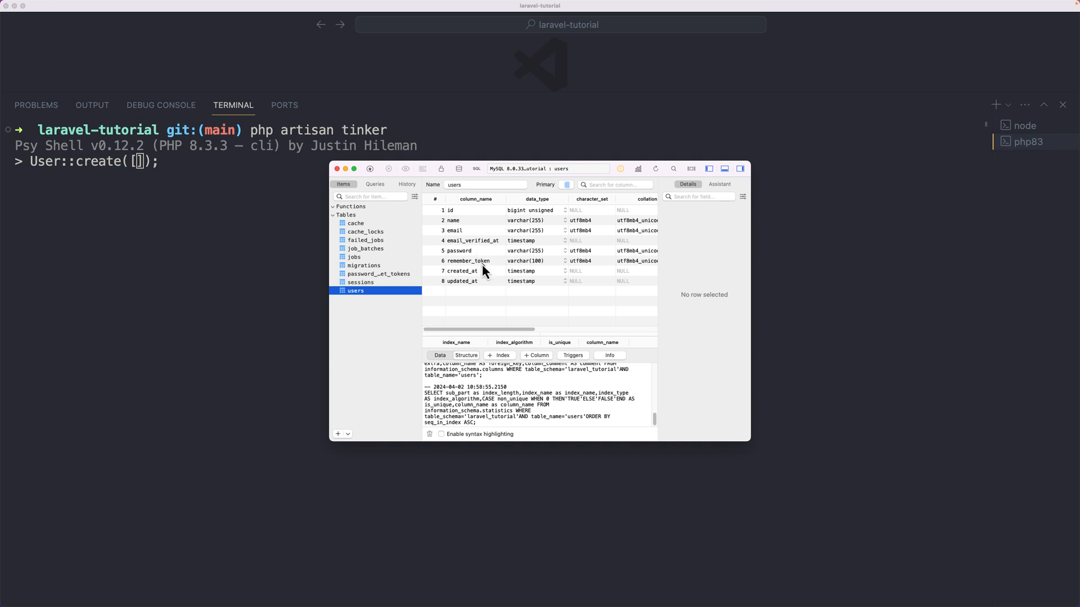
mouse_move(474, 289)
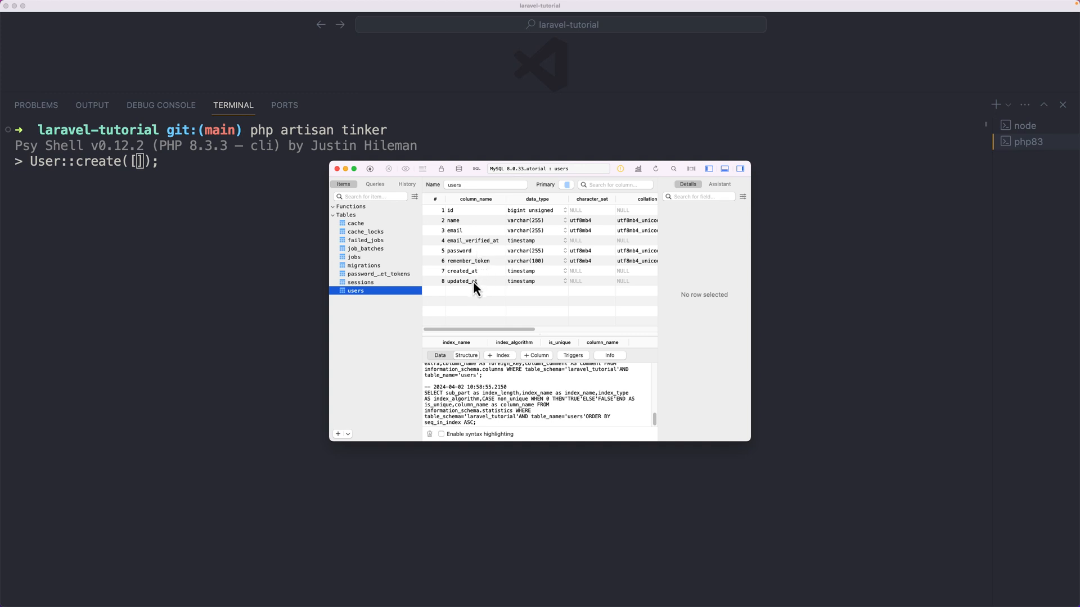
mouse_move(154, 188)
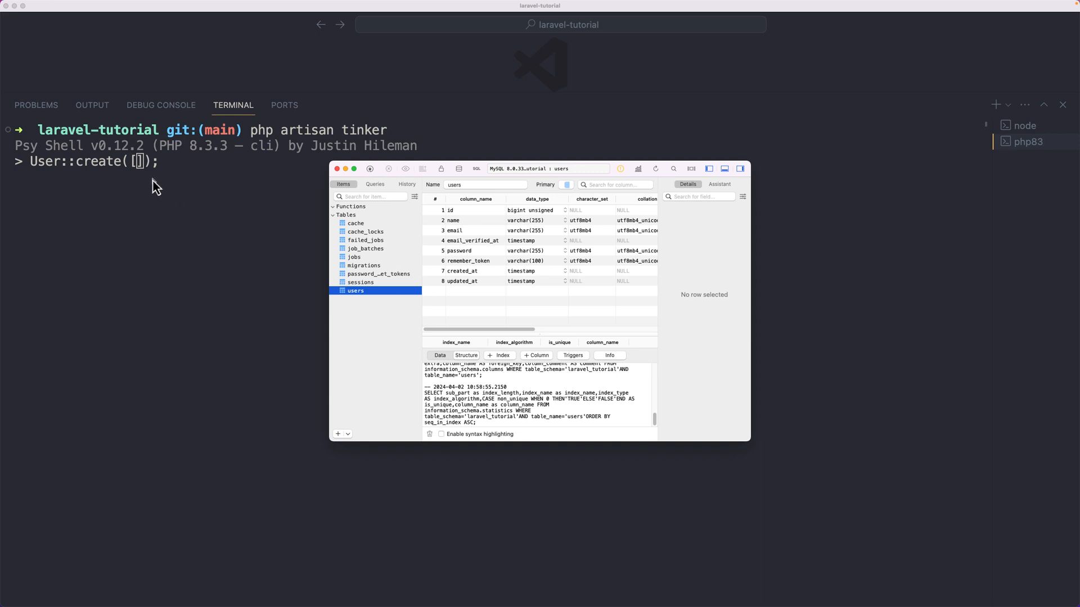
mouse_move(146, 188)
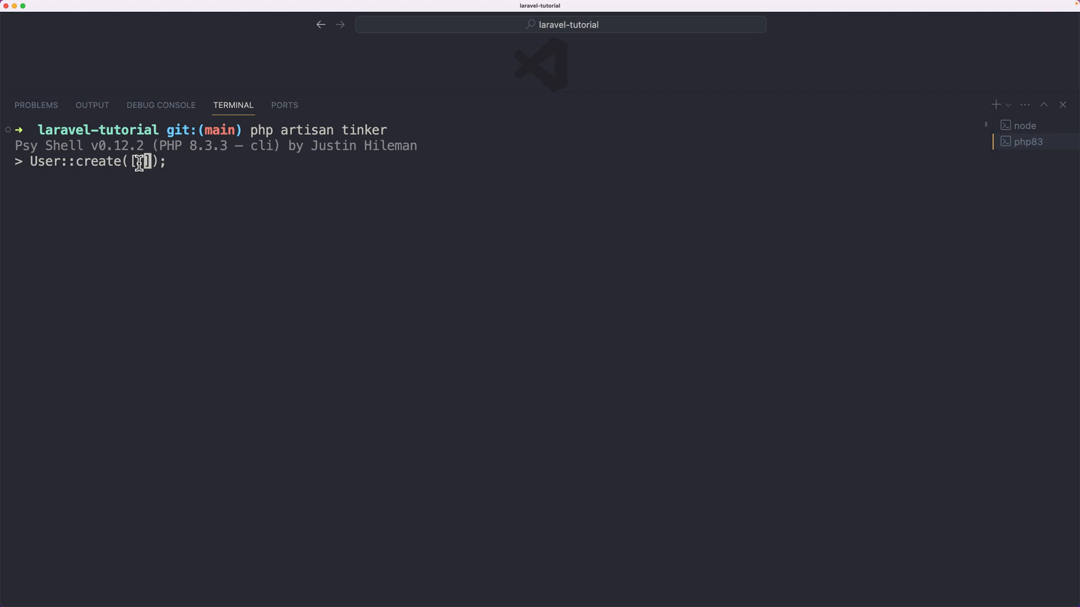
type("name' =>")
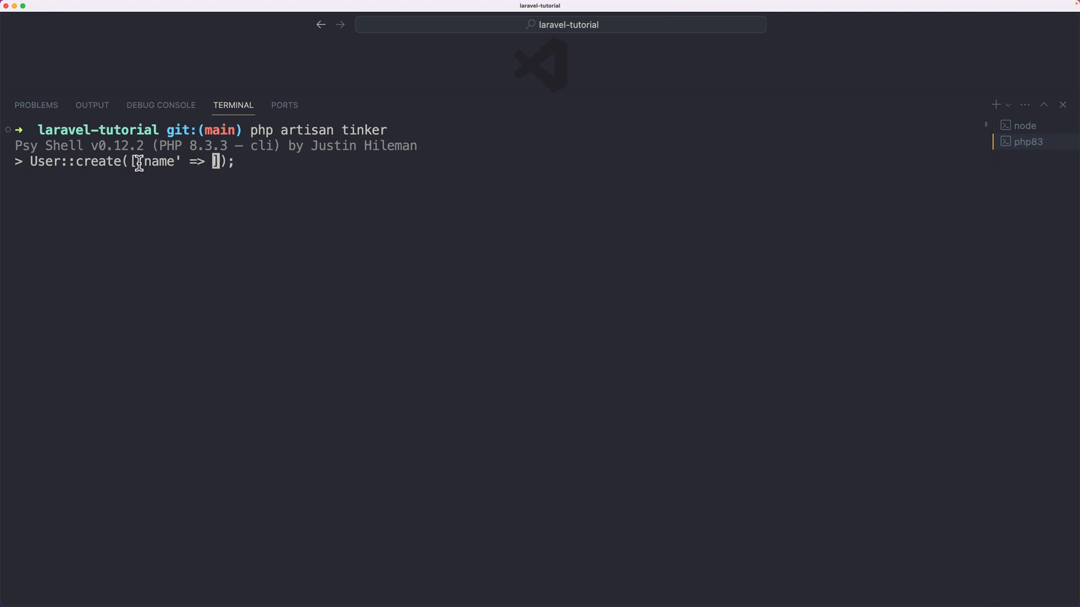
type("'Tony")
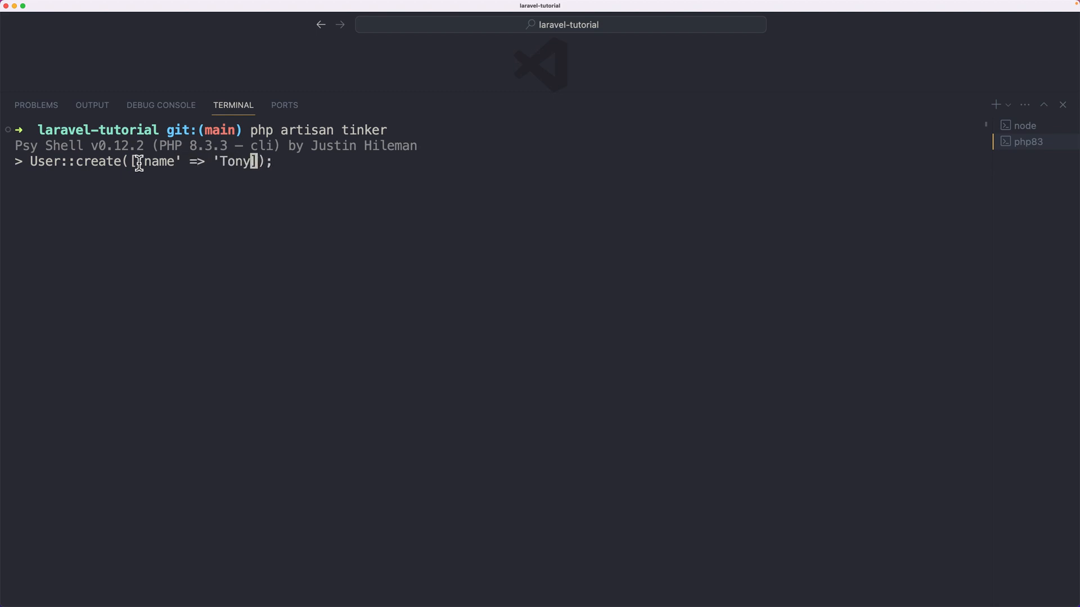
type(",")
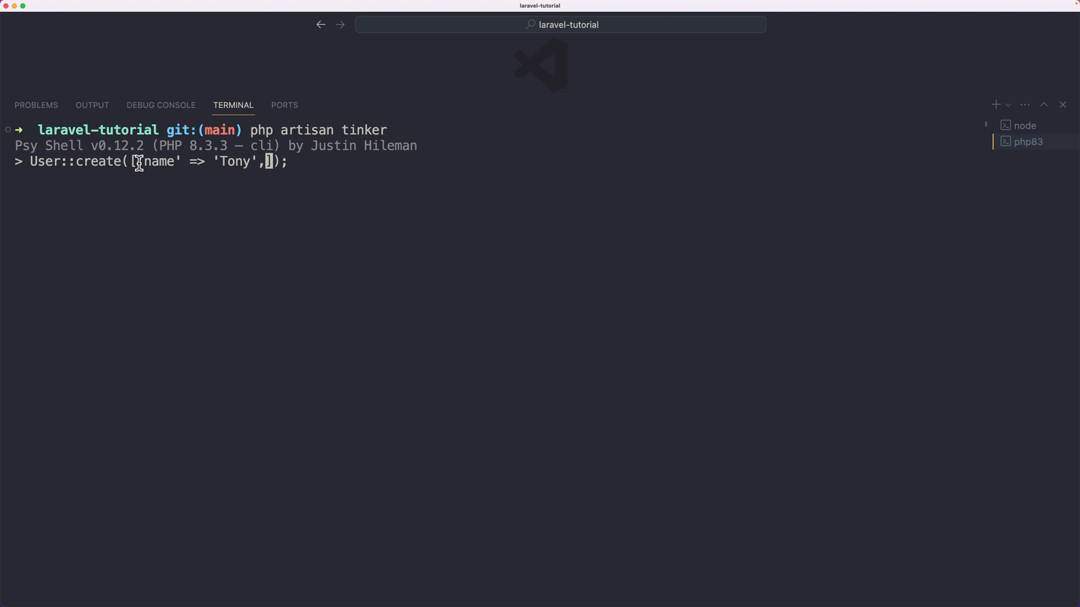
type("email")
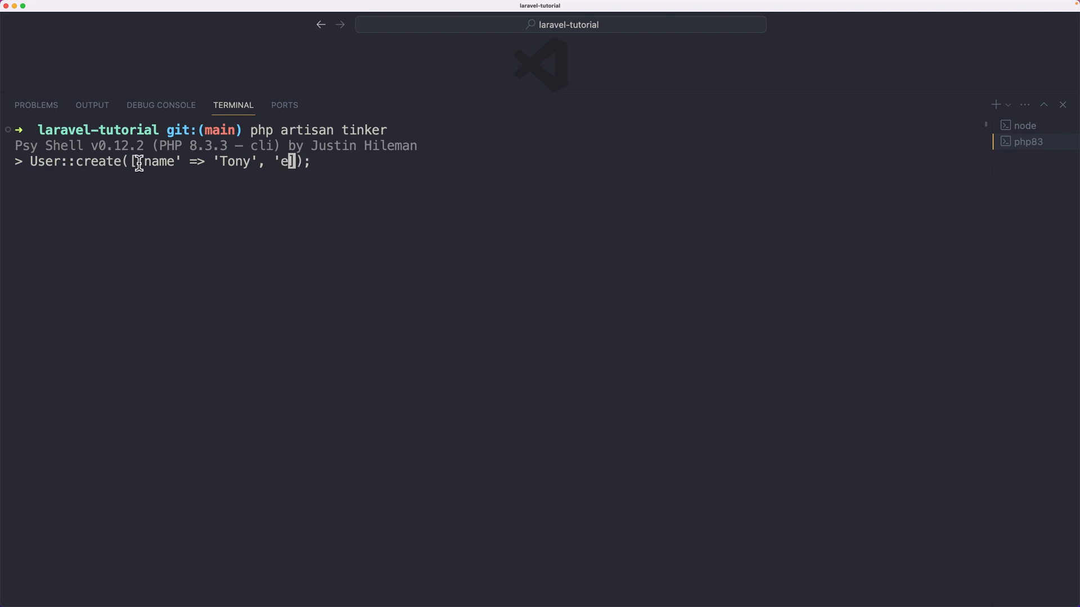
type("ma")
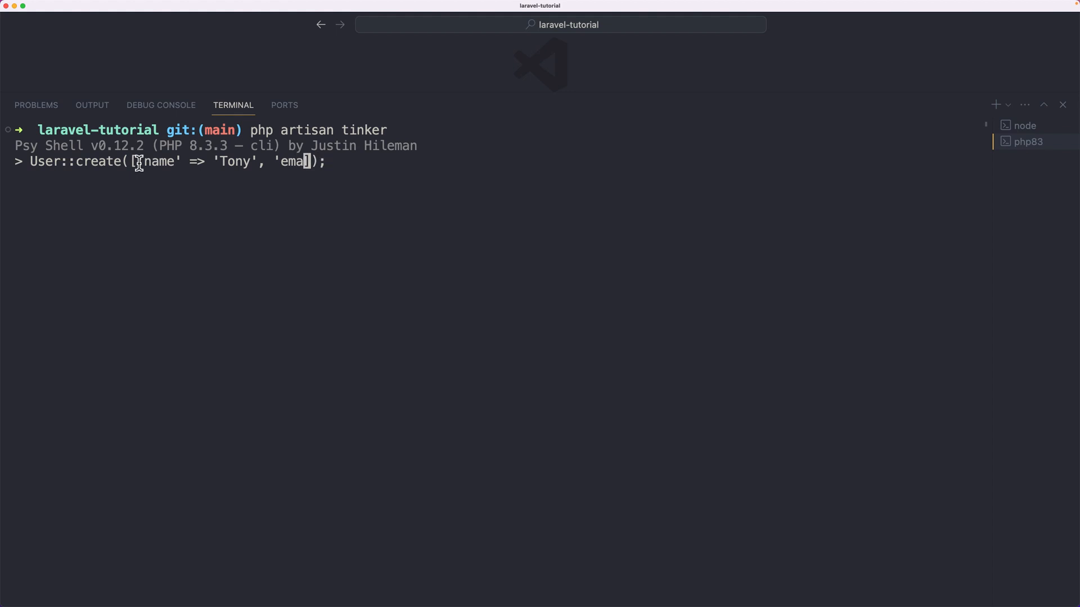
type("l' =>")
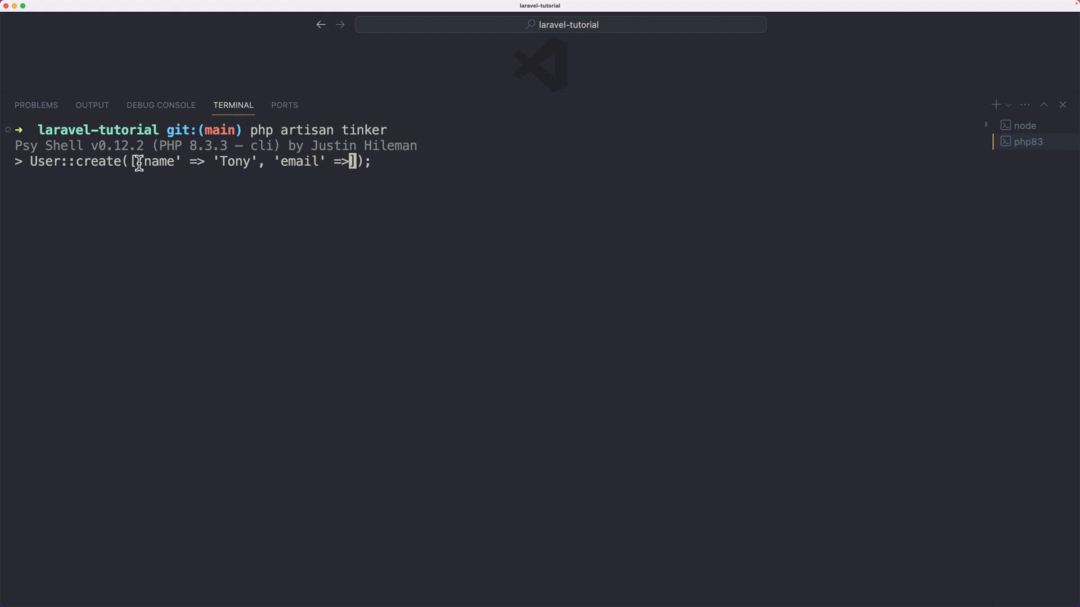
type("'to")
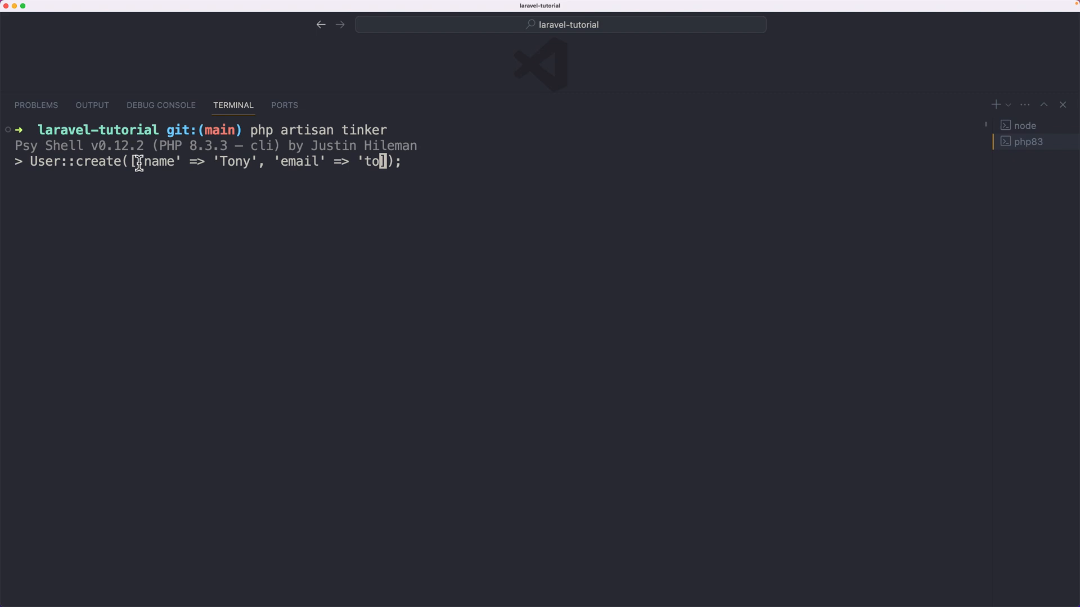
type("ny@e")
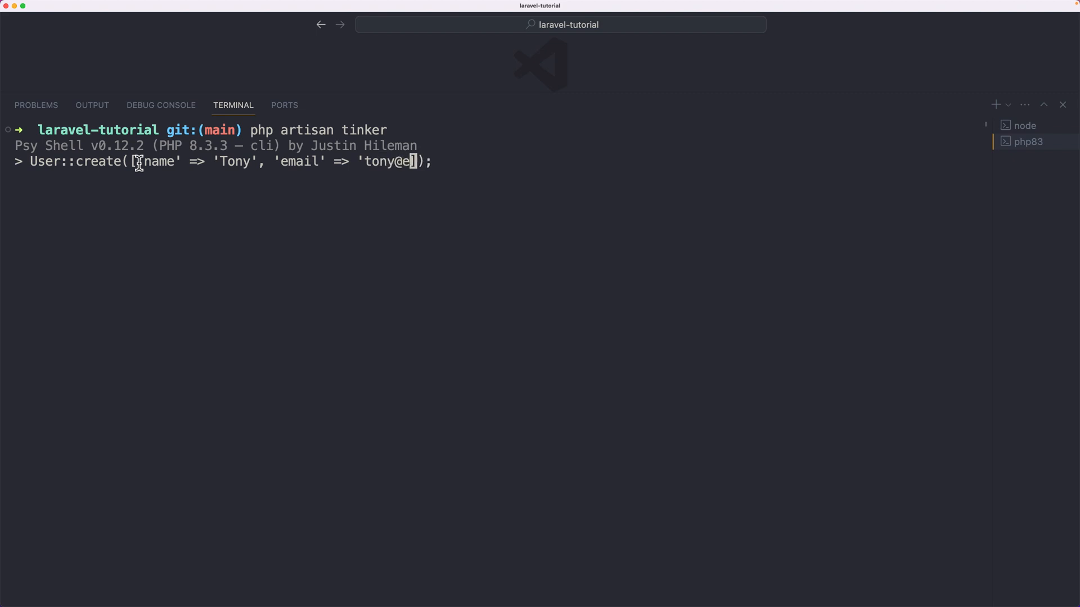
type("mail.com")
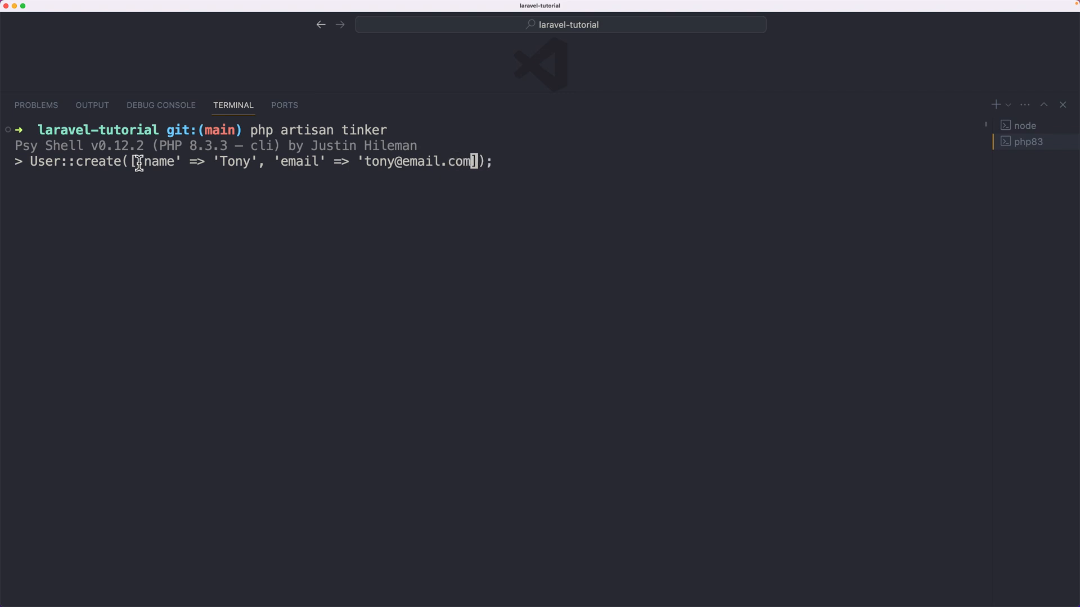
type("'")
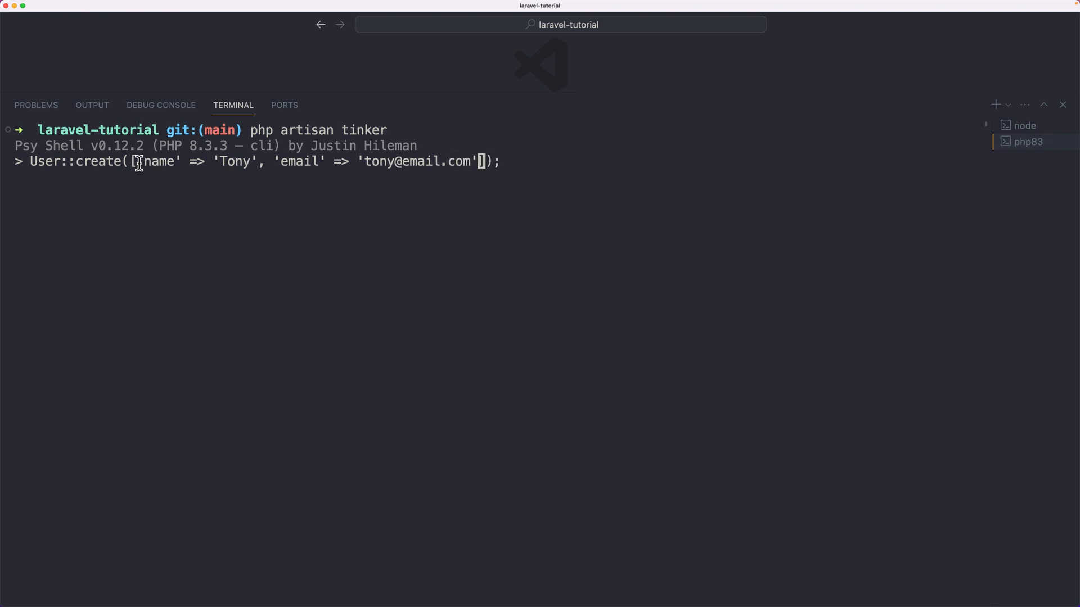
type(", 'p")
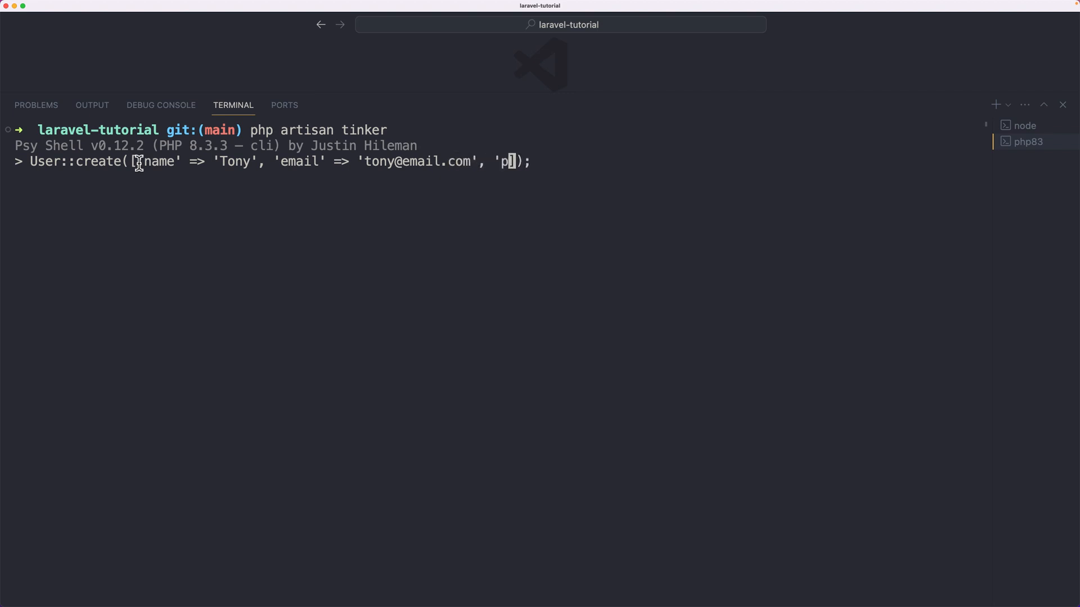
type("assword")
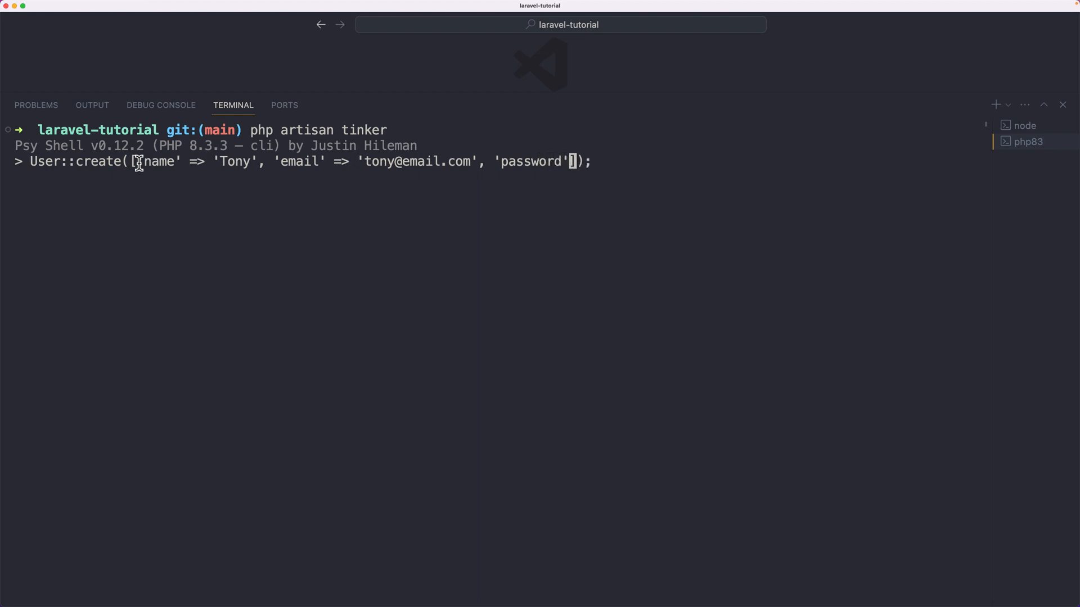
type("=>")
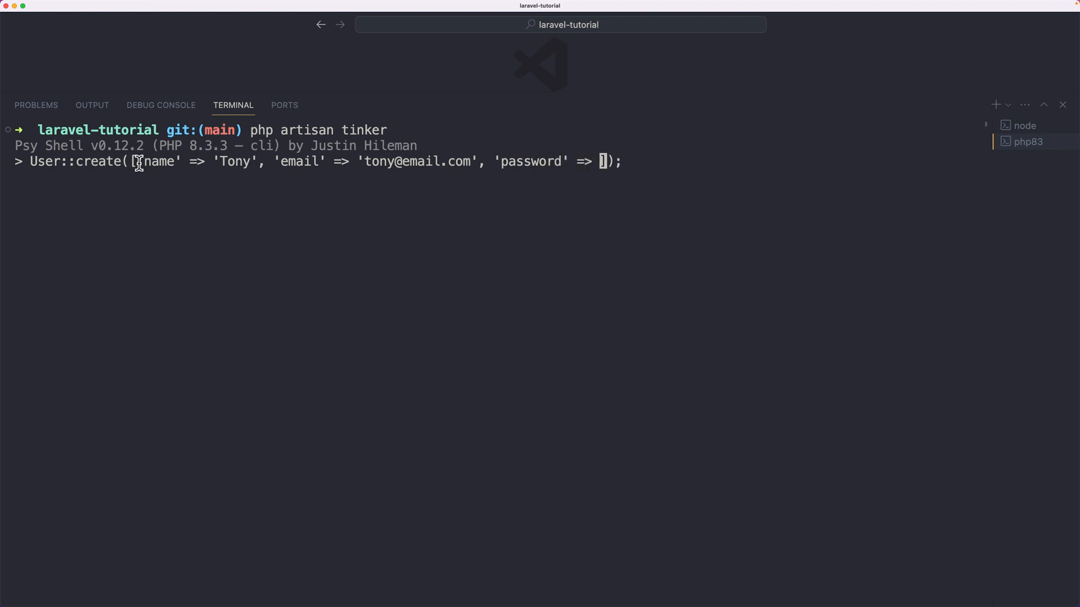
type("'p")
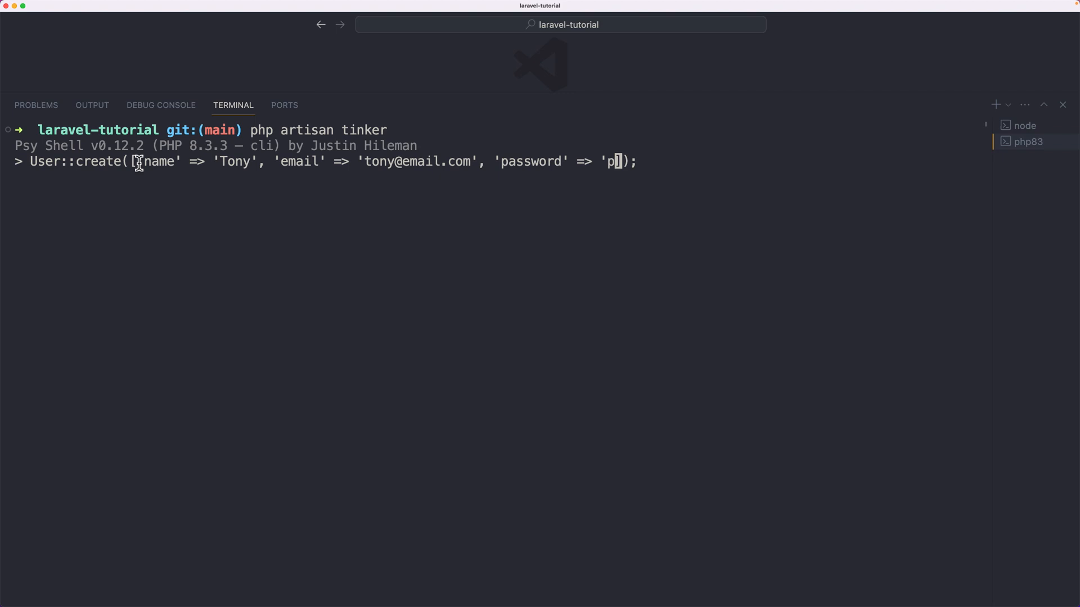
type("assword")
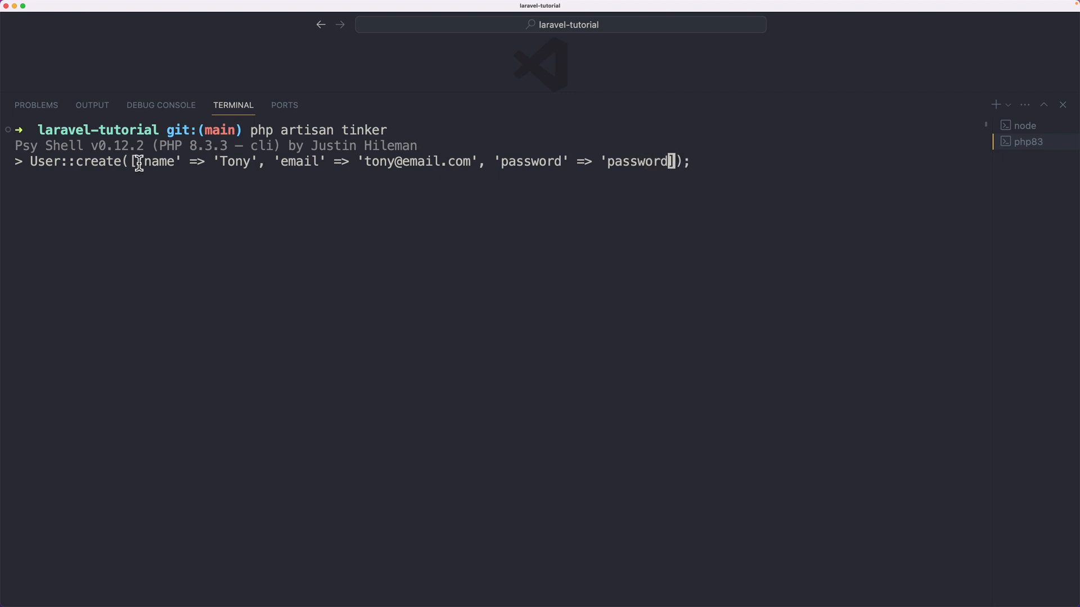
type("'")
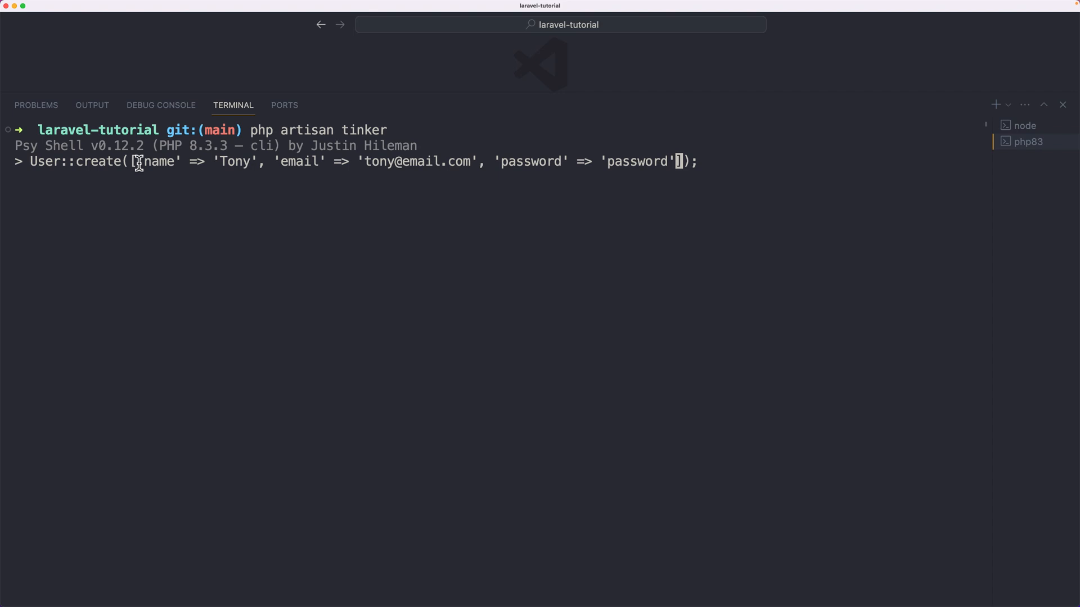
key("Return")
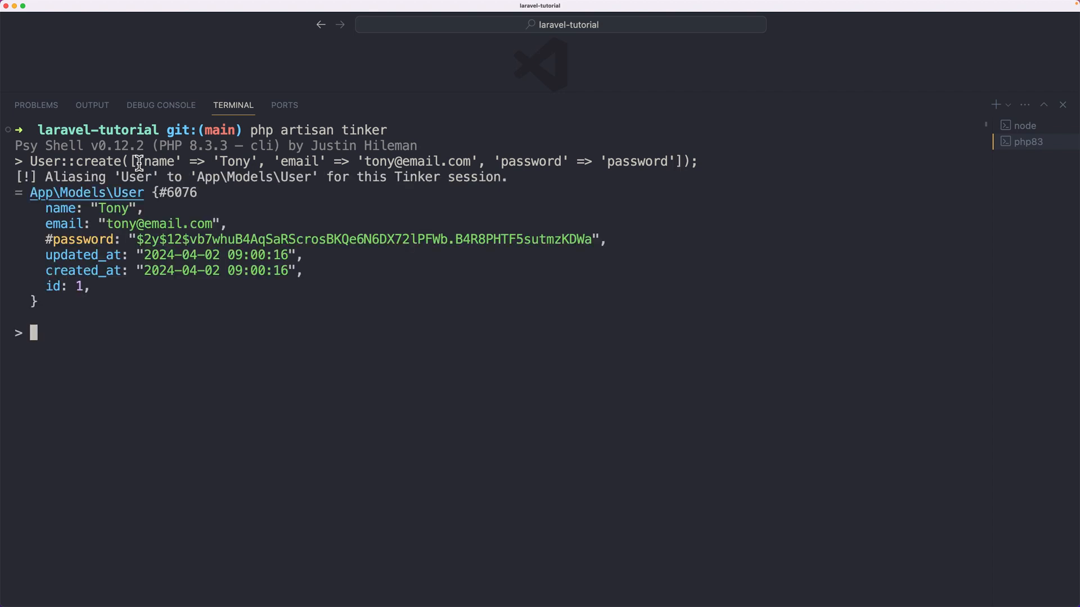
mouse_move(44, 208)
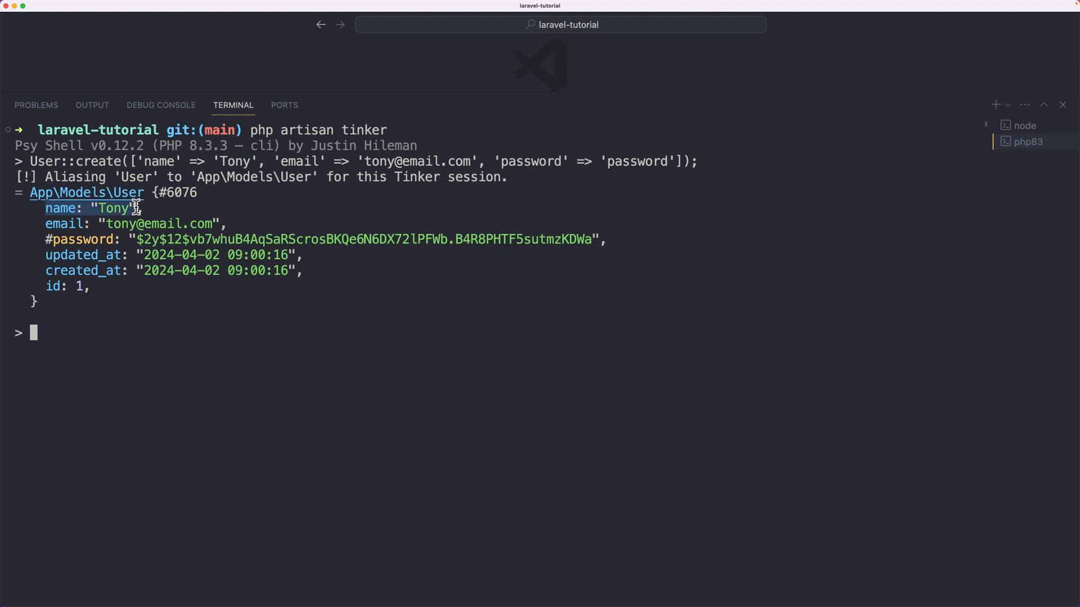
mouse_move(140, 244)
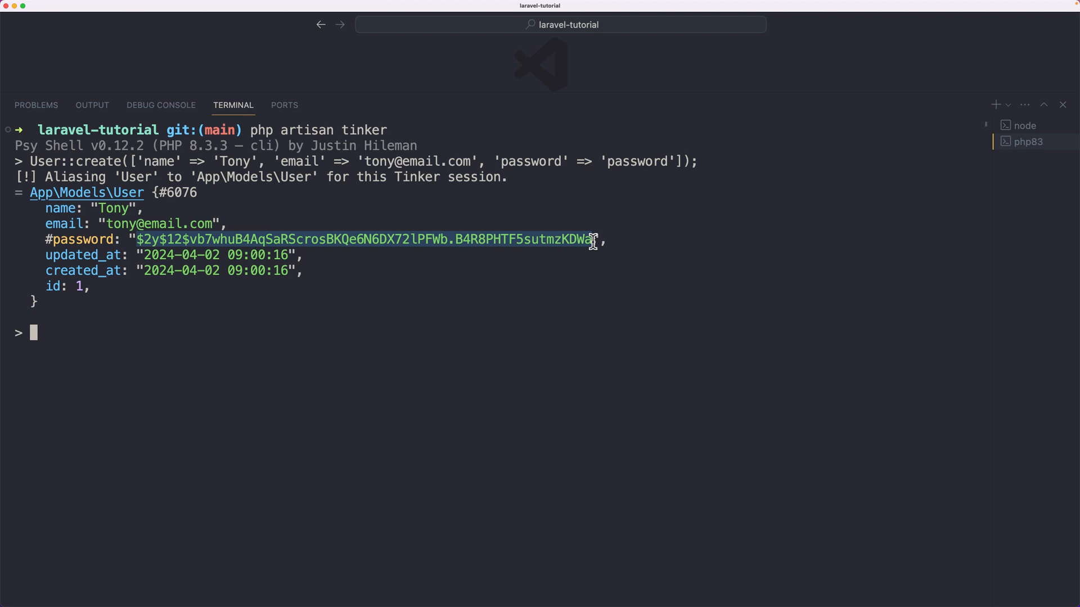
mouse_move(335, 282)
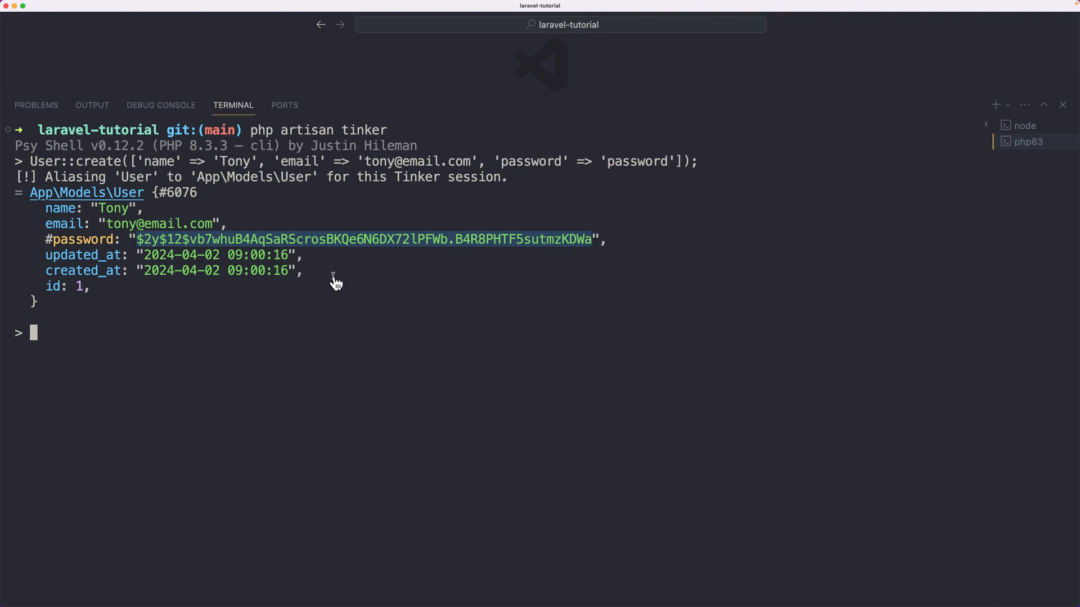
mouse_move(364, 291)
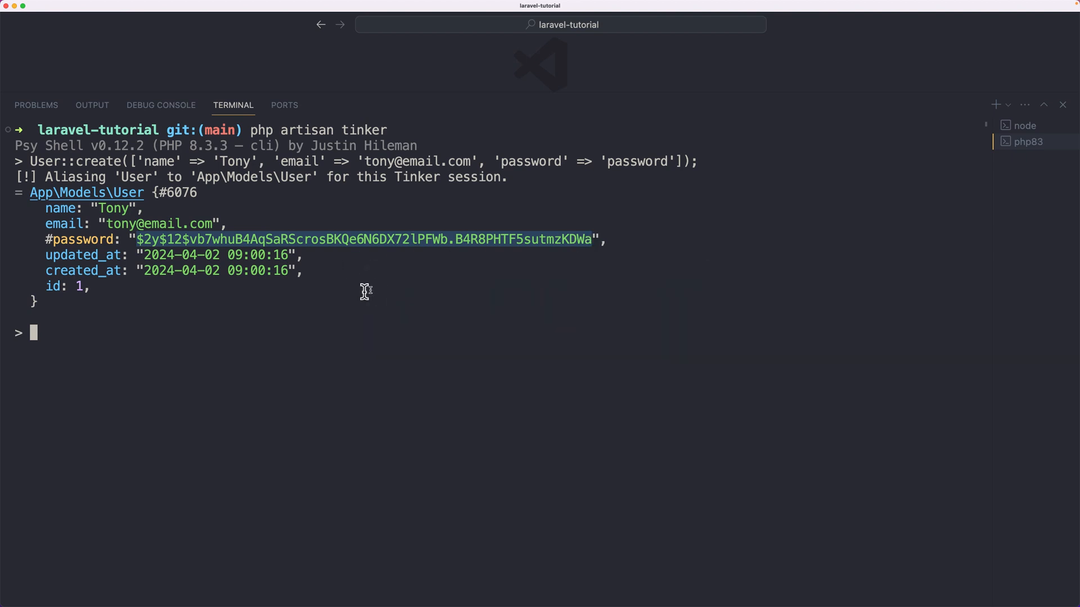
mouse_move(69, 264)
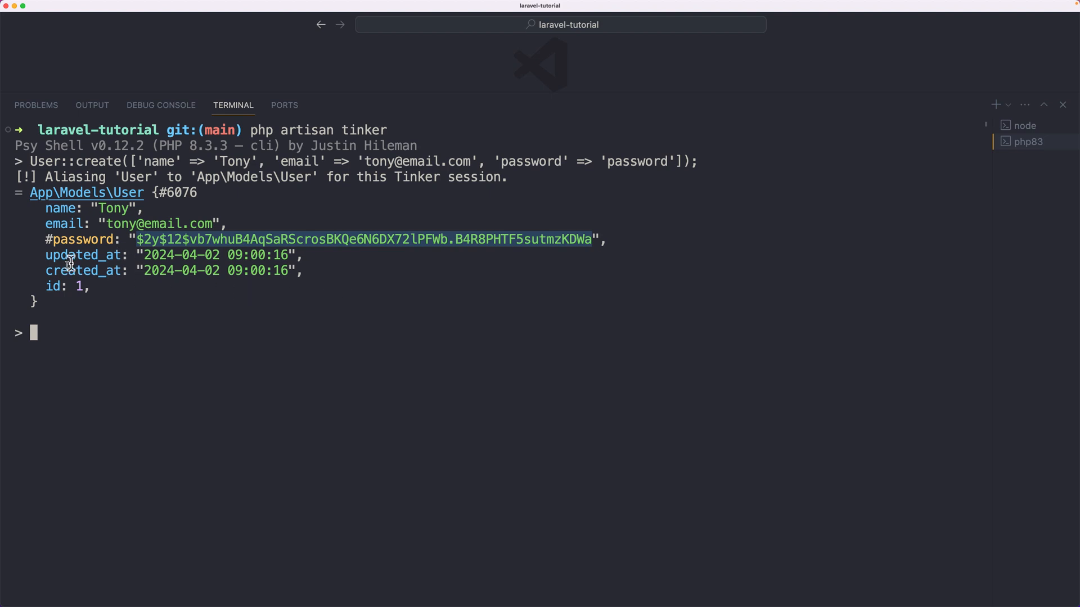
mouse_move(99, 254)
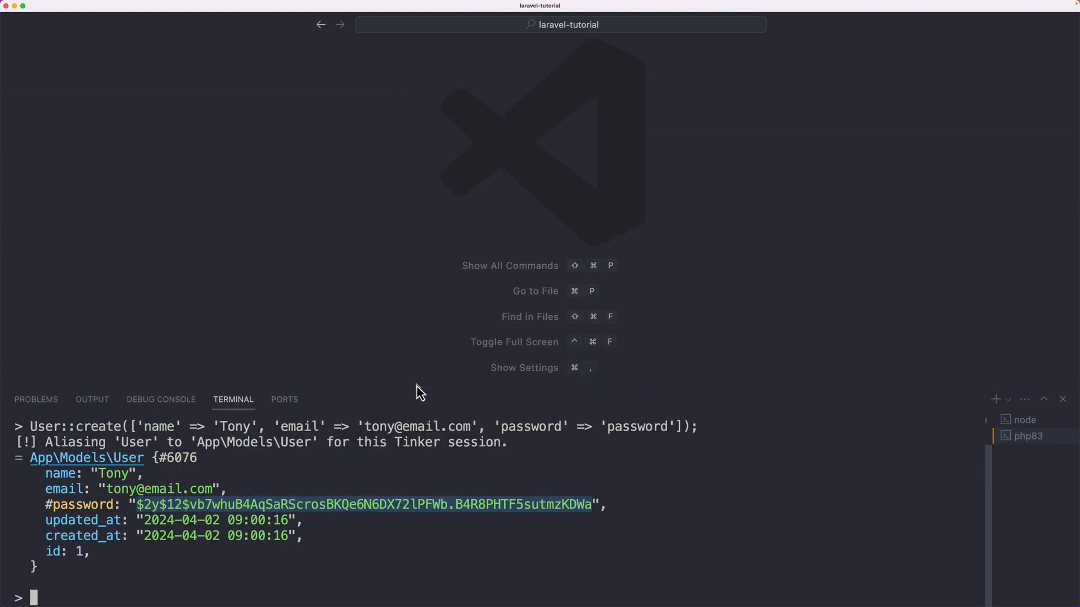
Step: Locate User.php via quick-open and bring its casts() method with the hashed password cast into view
type("u")
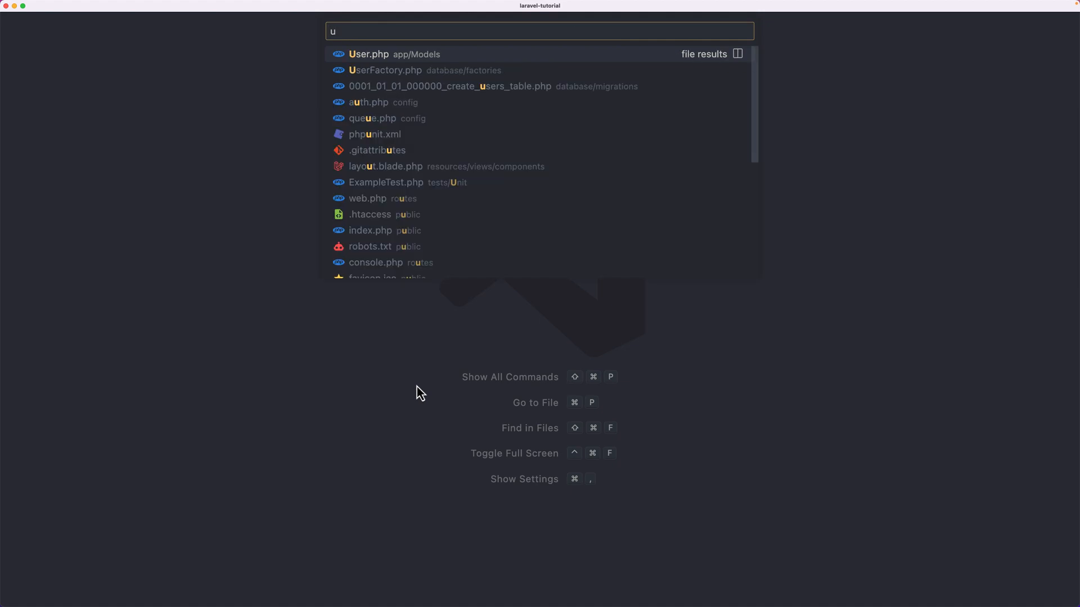
left_click(369, 54)
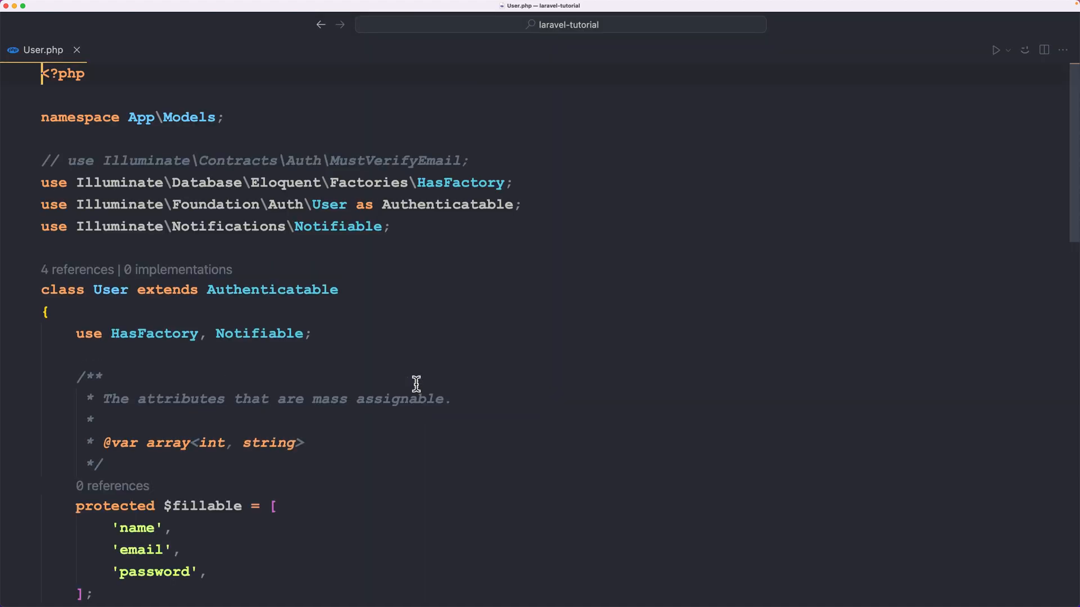
left_click(42, 248)
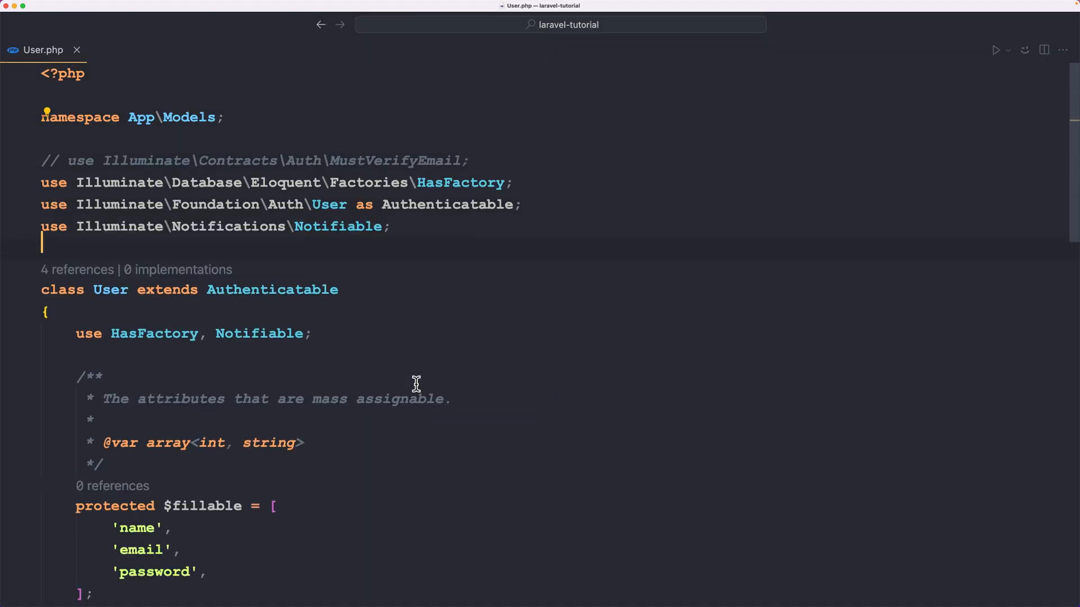
scroll("down", 3)
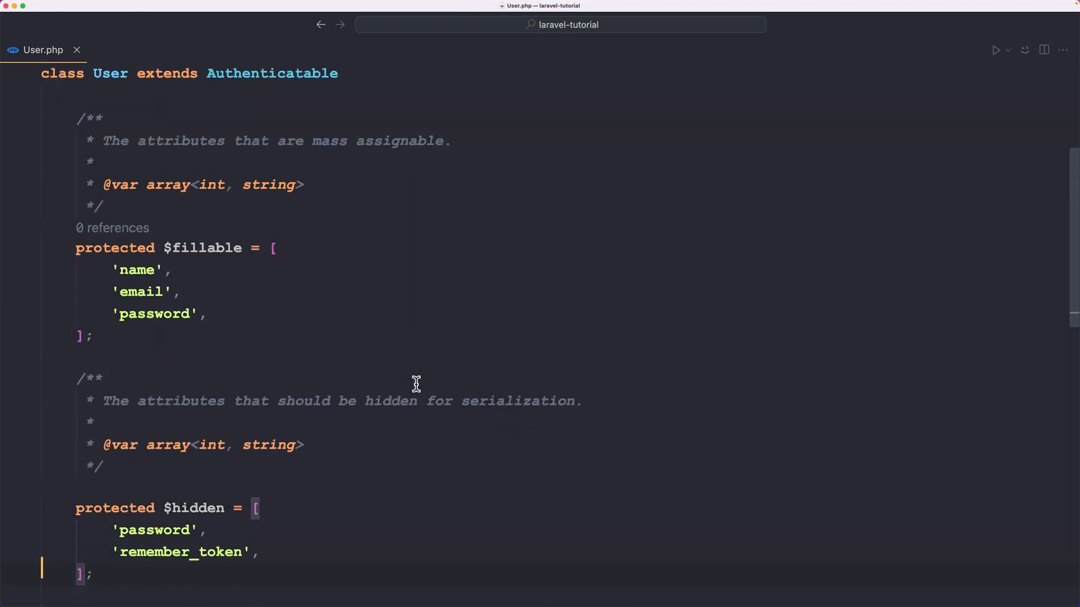
scroll("down", 3)
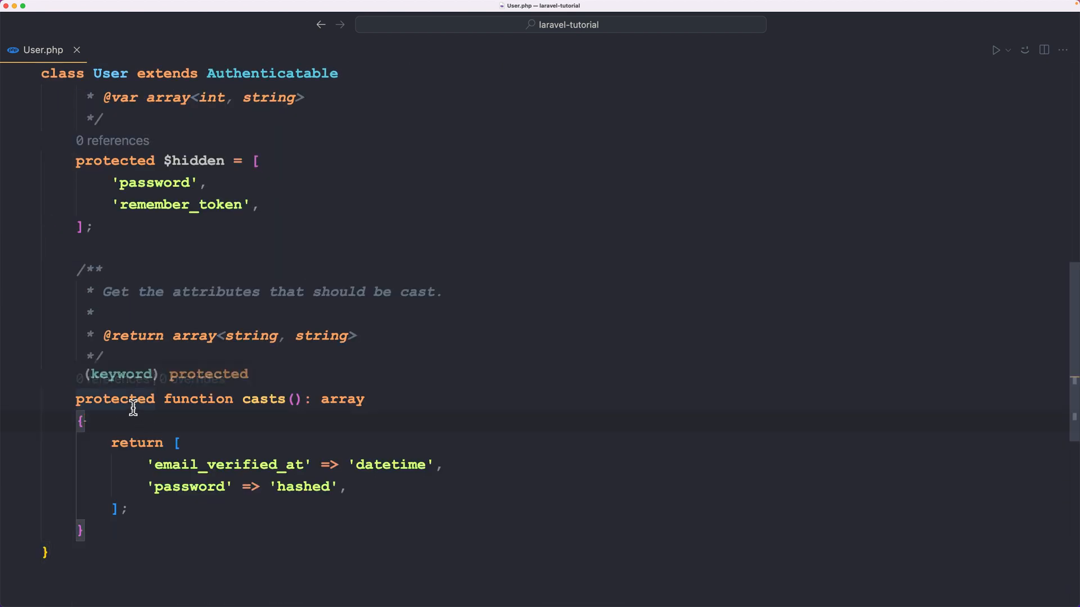
mouse_move(263, 398)
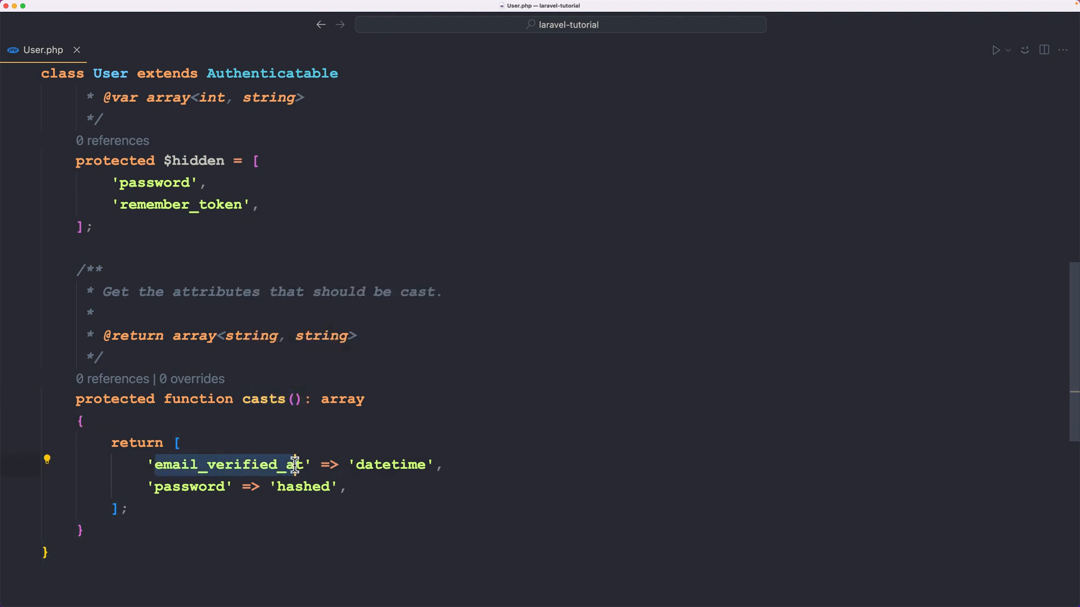
mouse_move(359, 470)
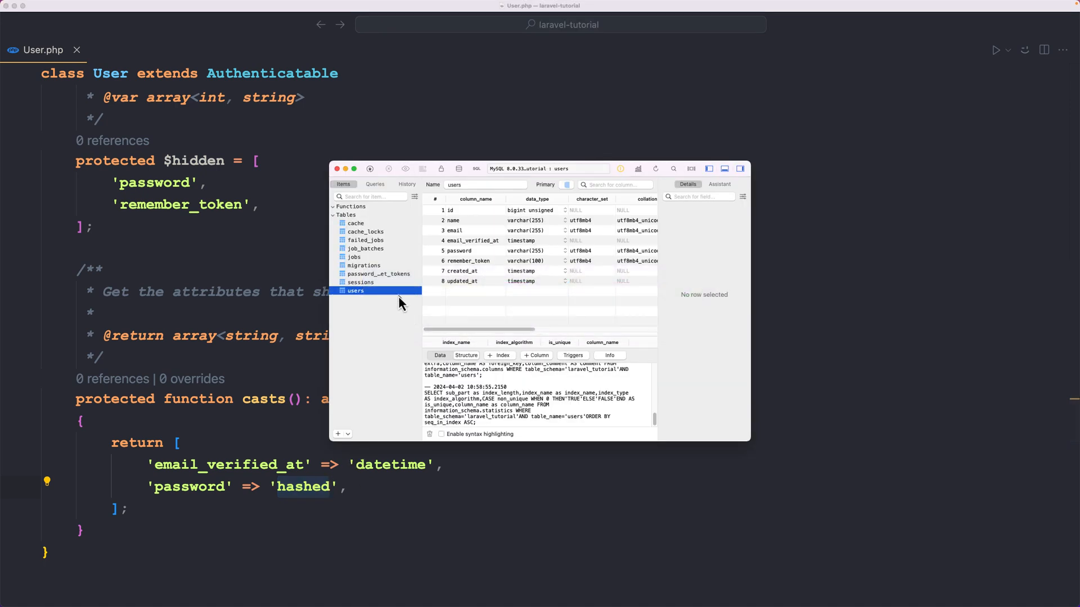
Step: View the users table data and Tony's row details showing the full hashed password
left_click(440, 356)
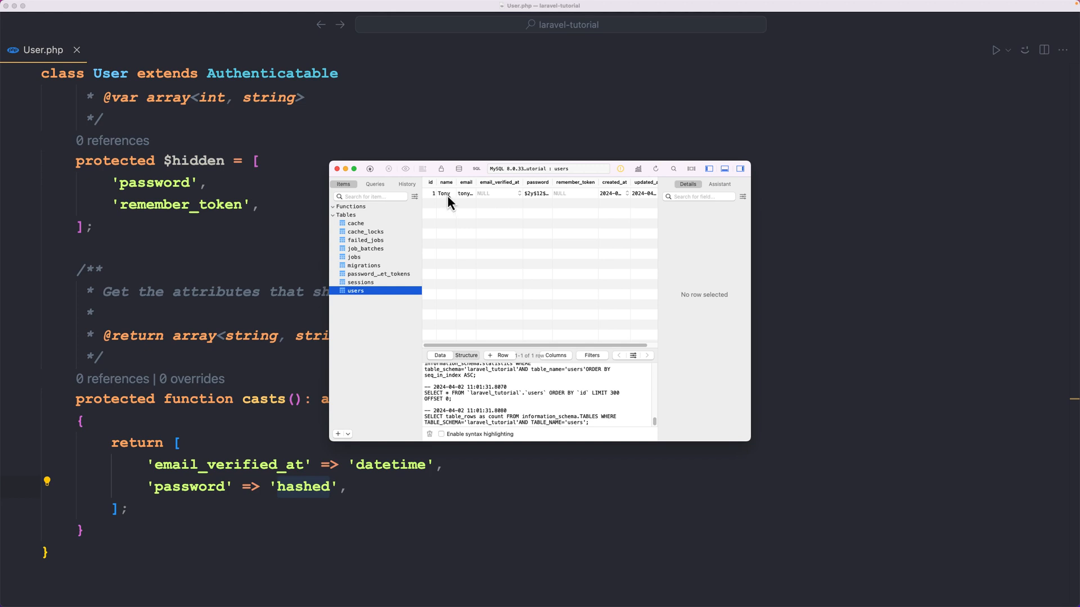
left_click(444, 193)
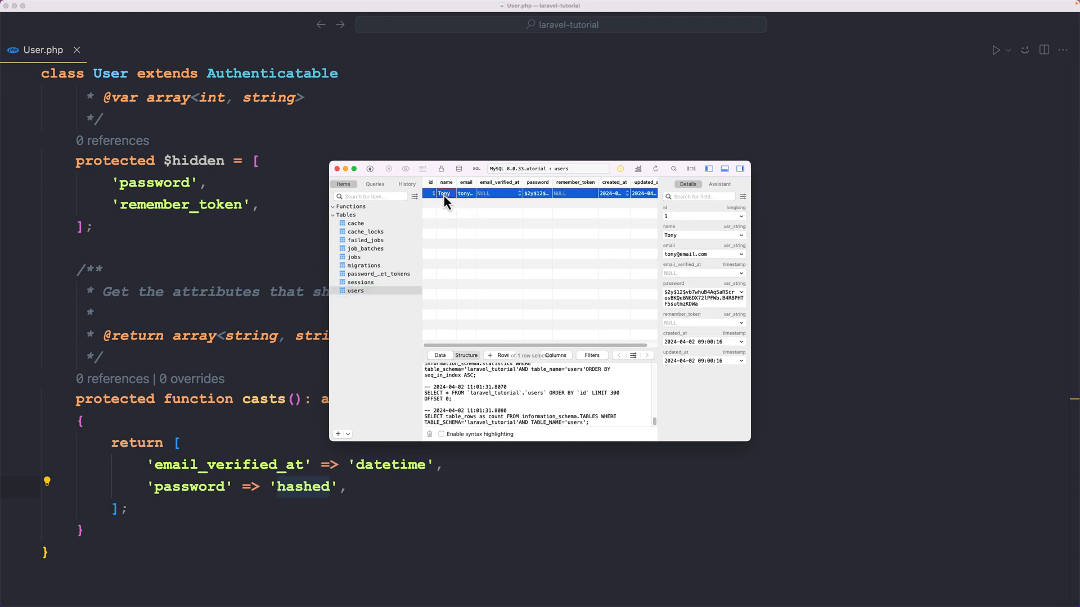
mouse_move(698, 267)
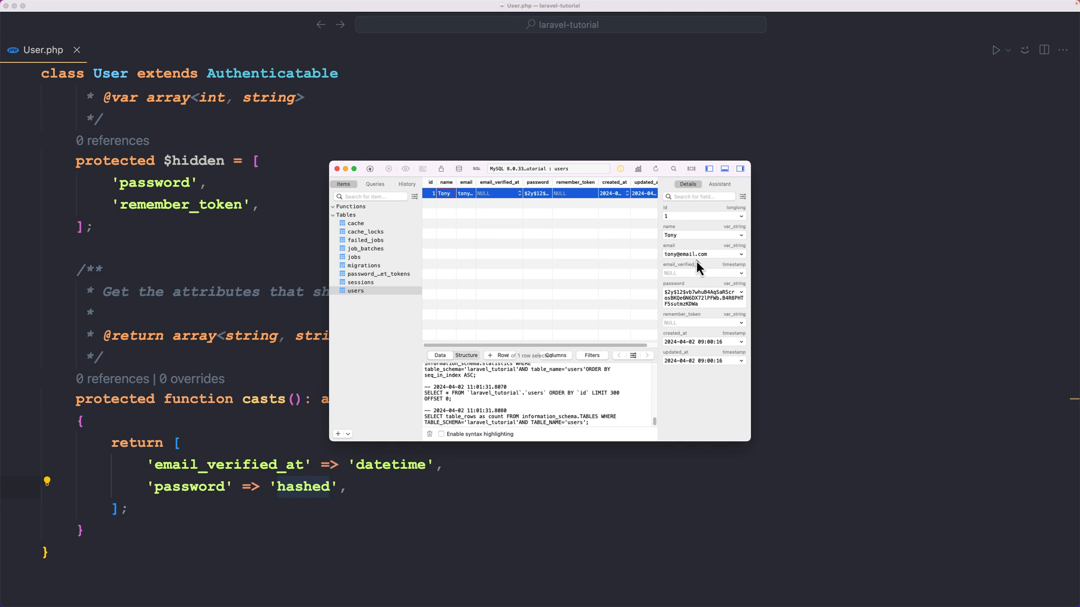
mouse_move(705, 255)
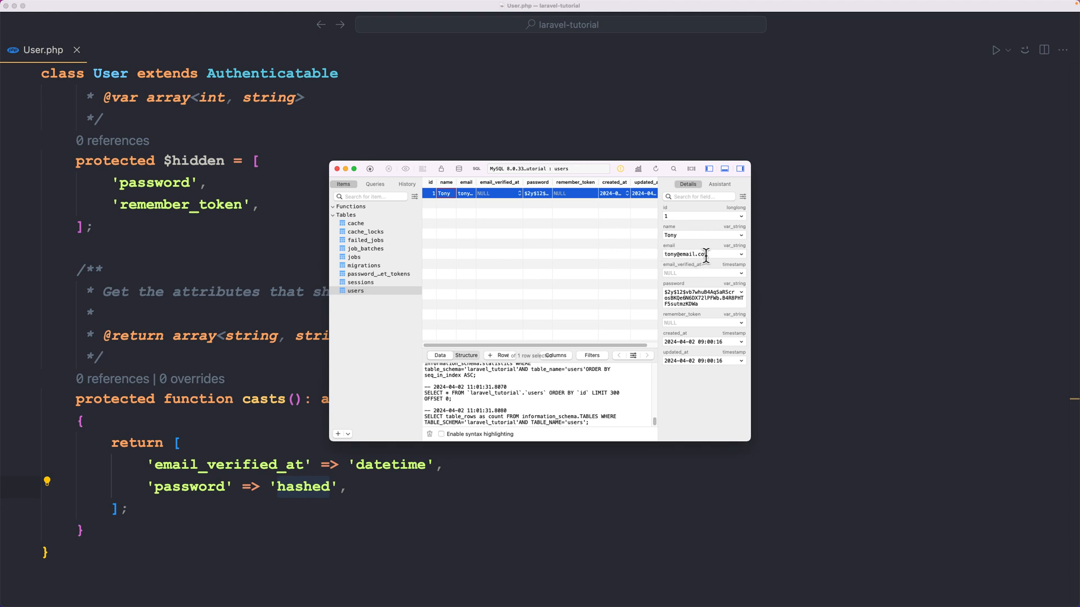
mouse_move(691, 302)
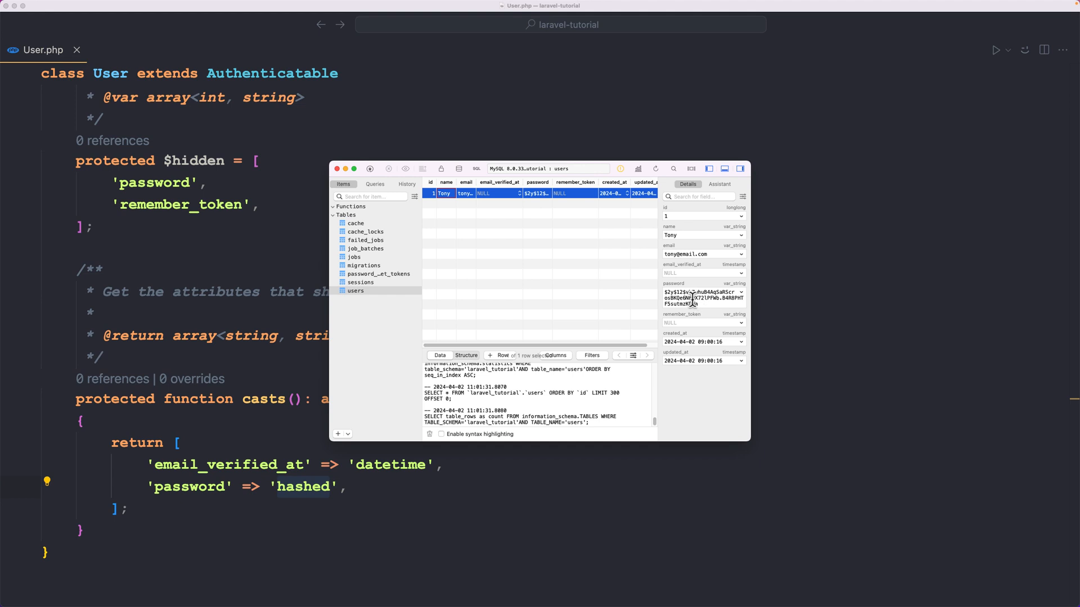
mouse_move(257, 367)
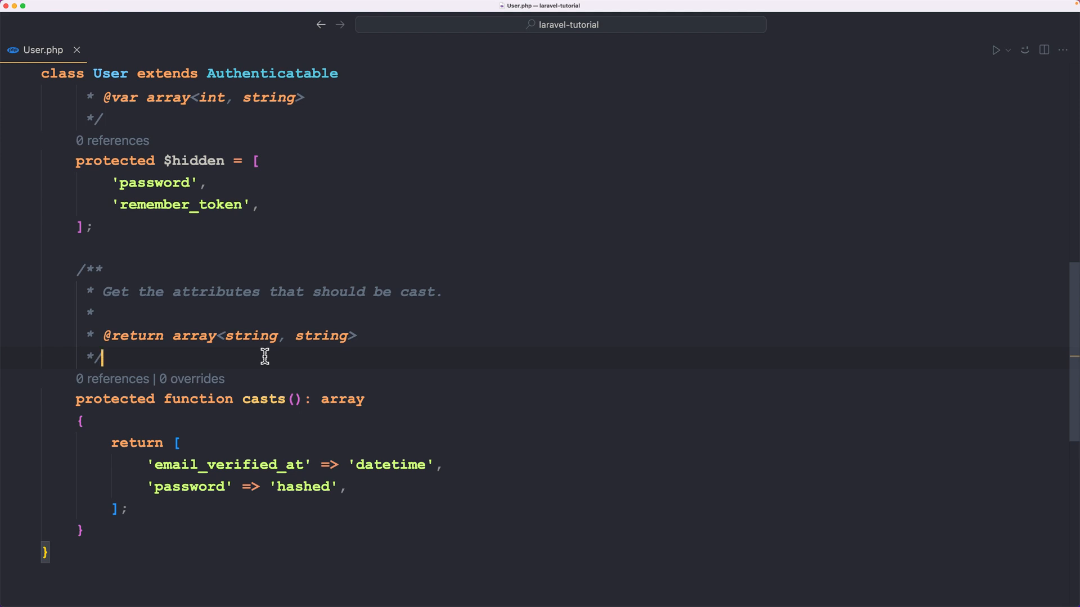
mouse_move(269, 367)
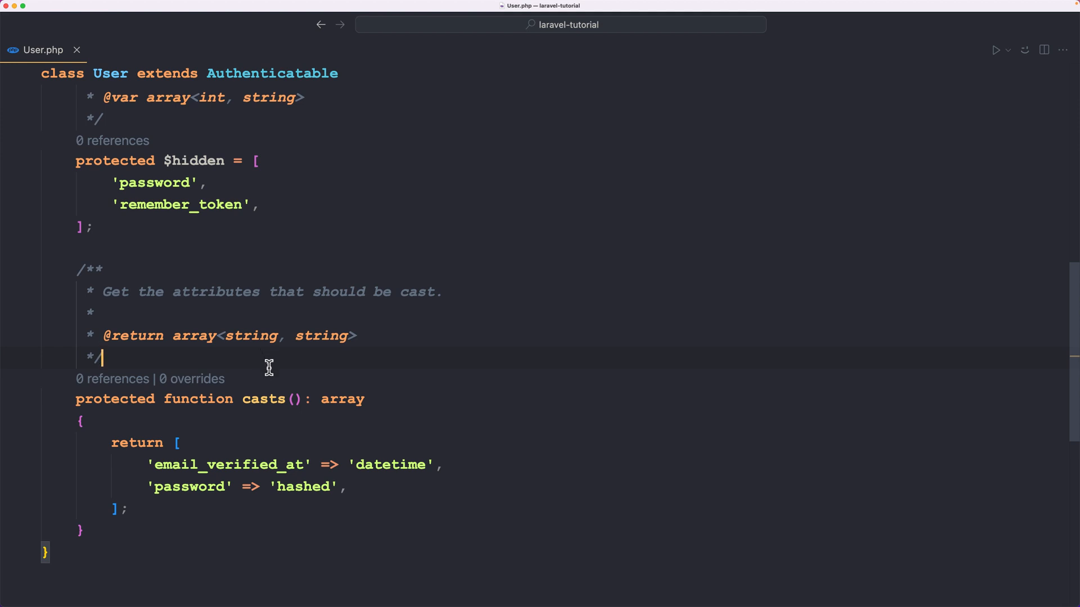
mouse_move(77, 50)
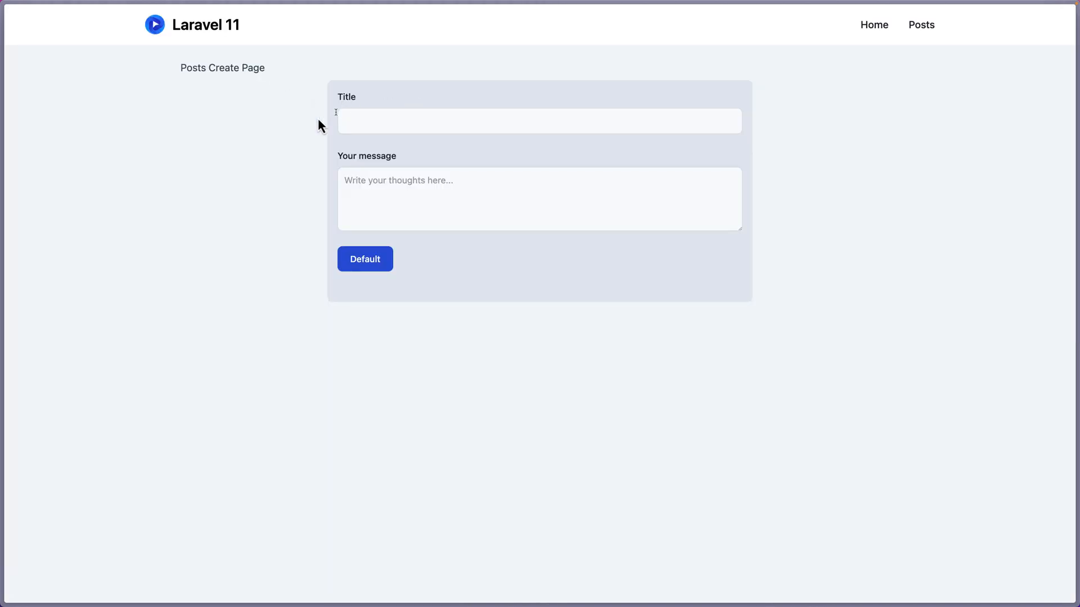
double_click(221, 68)
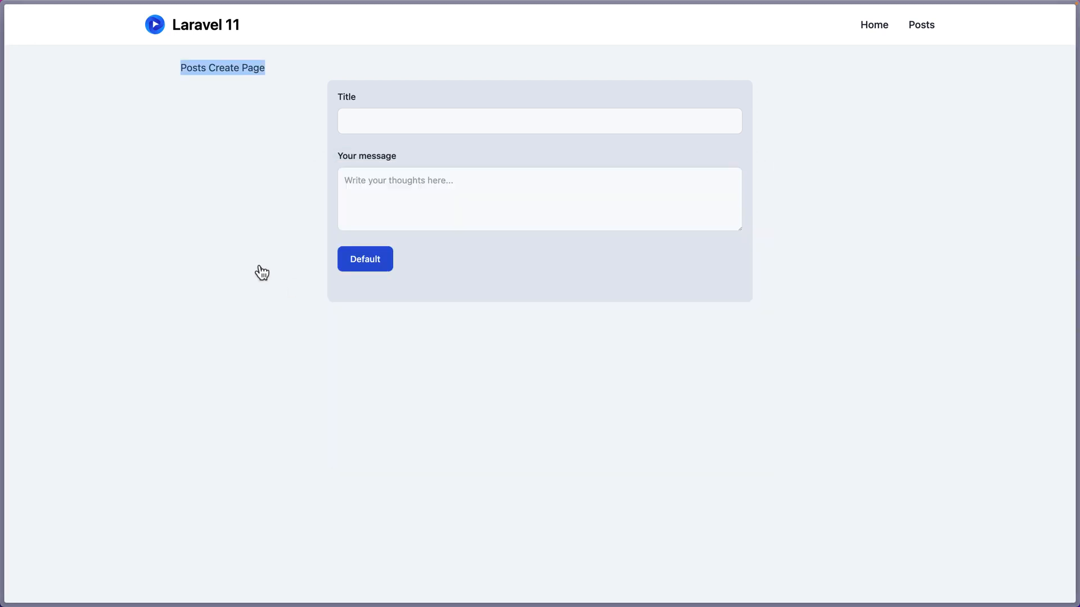
mouse_move(261, 273)
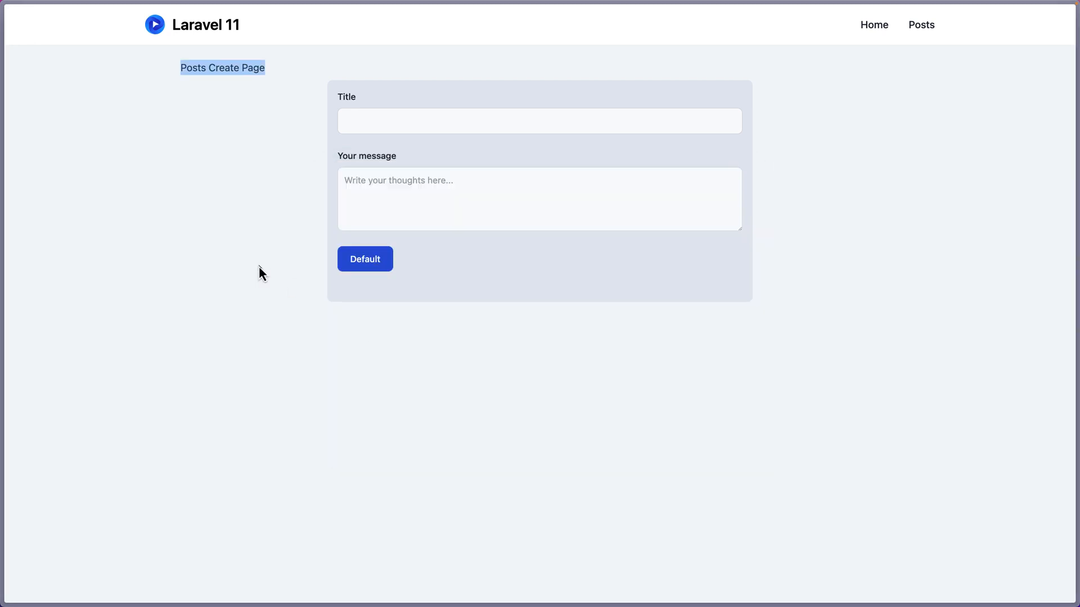
left_click(250, 133)
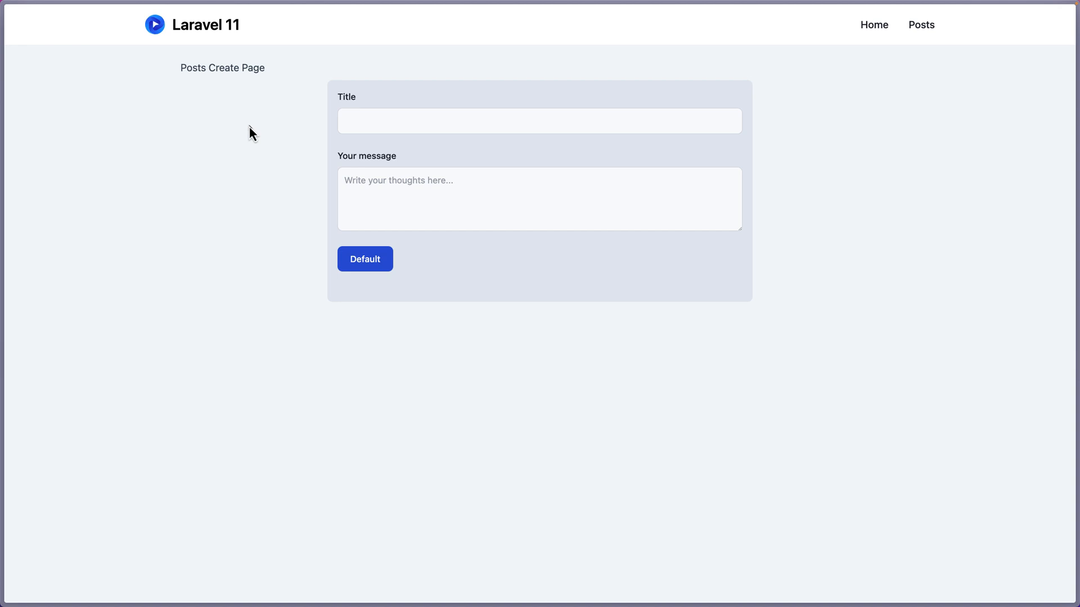
mouse_move(401, 110)
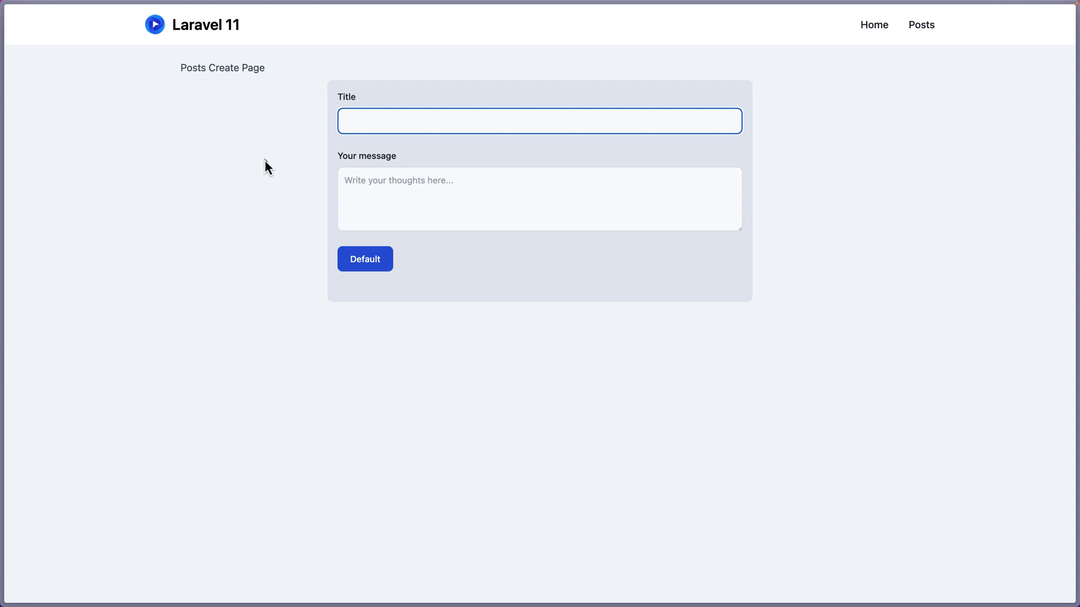
mouse_move(668, 168)
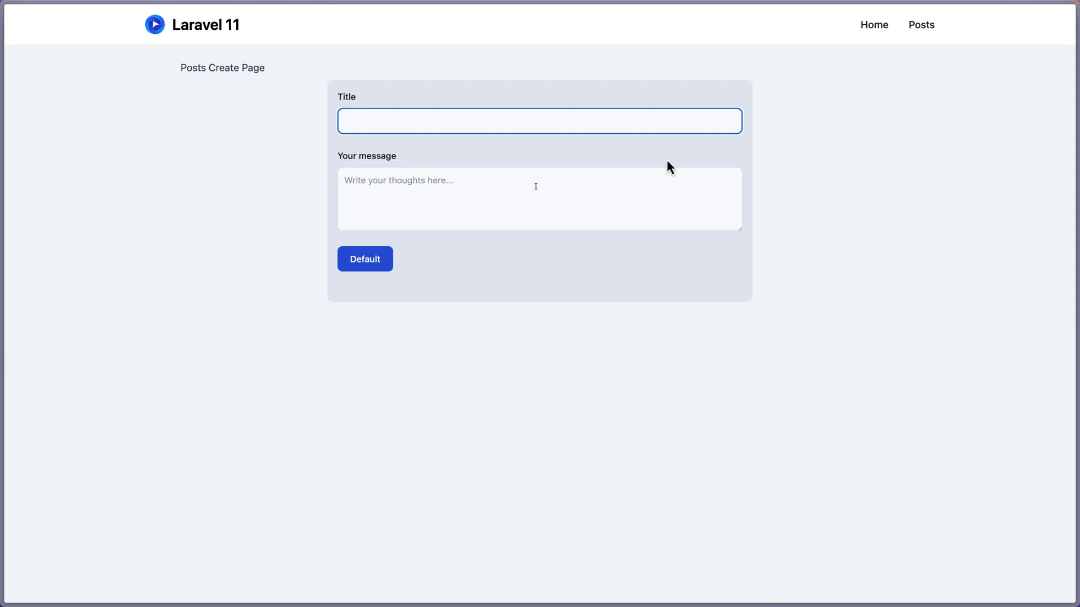